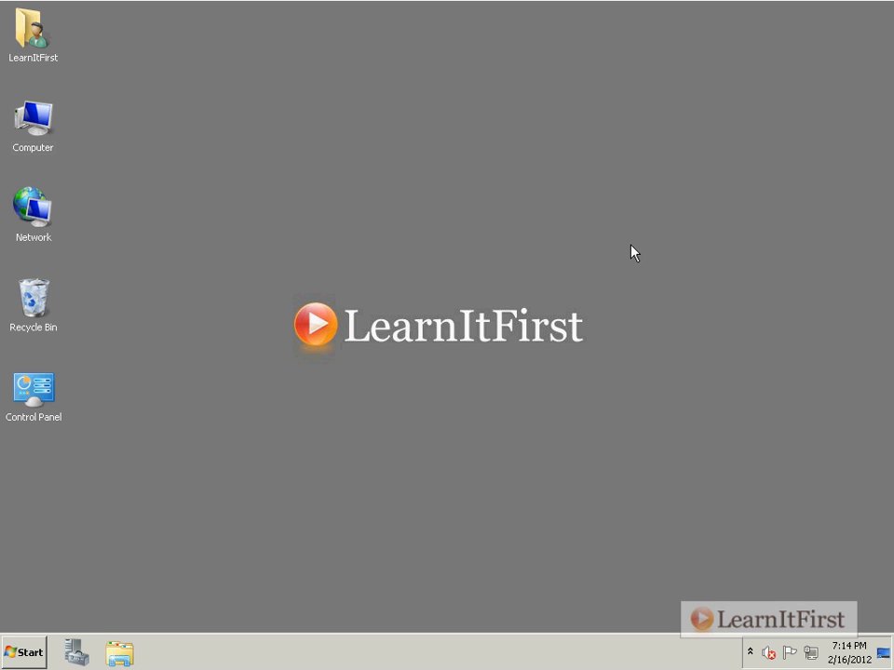
{"action": "mouse_move", "coordinate": [608, 217]}
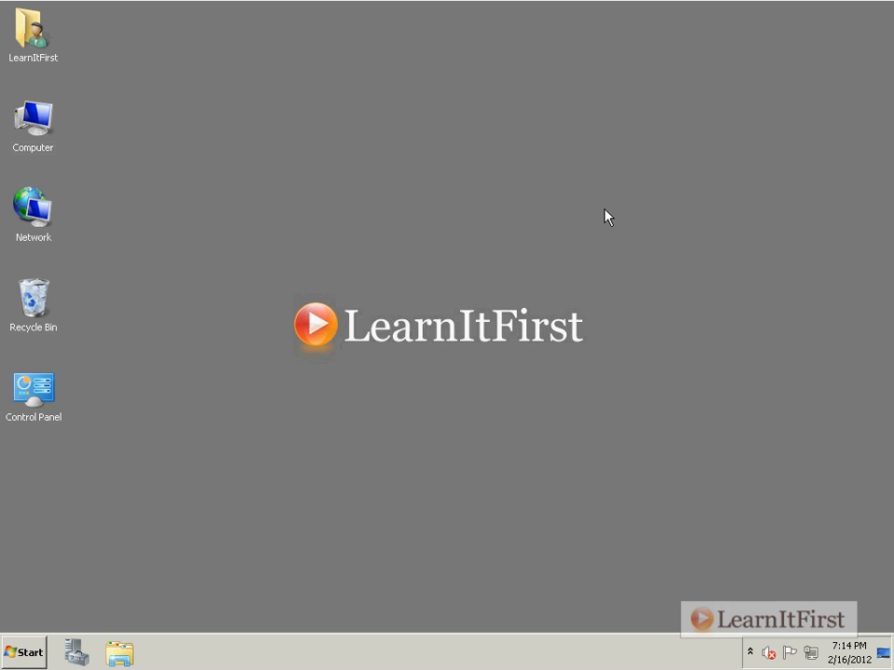
{"action": "mouse_move", "coordinate": [184, 141]}
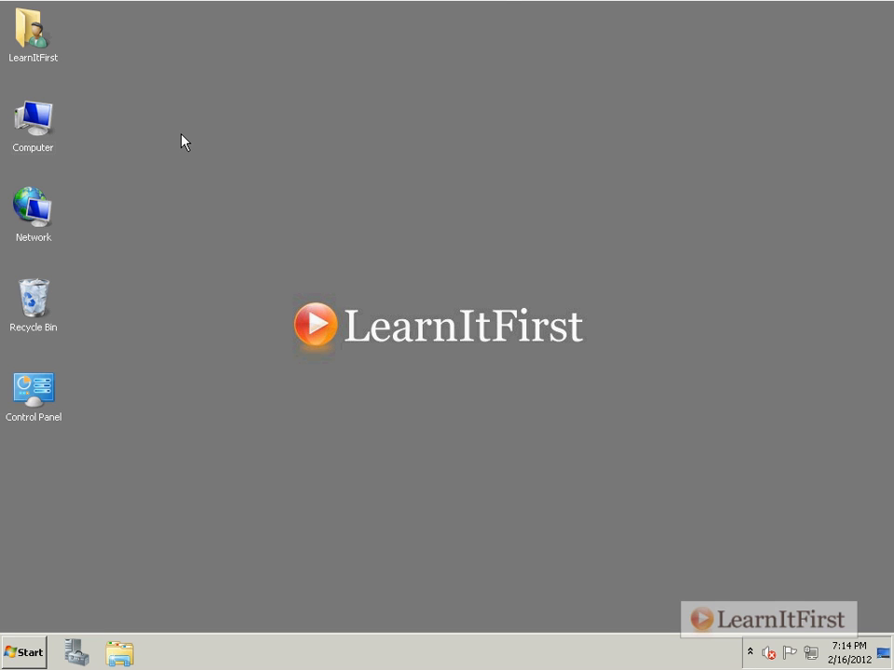
{"action": "mouse_move", "coordinate": [82, 130]}
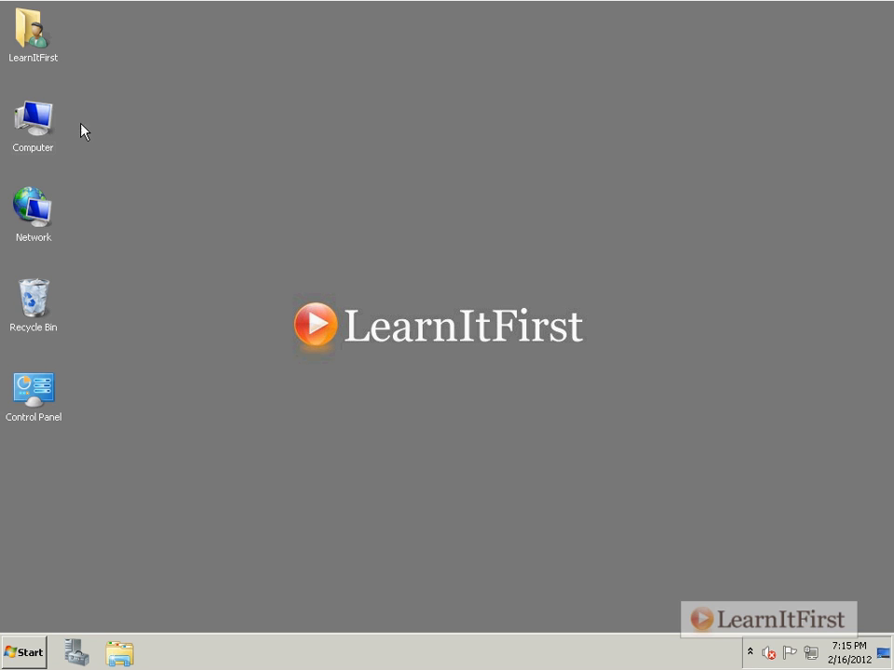
Browse from Computer to the SQLFULL_ENU disc and copy all 15 of its items.
{"action": "double_click", "coordinate": [33, 112]}
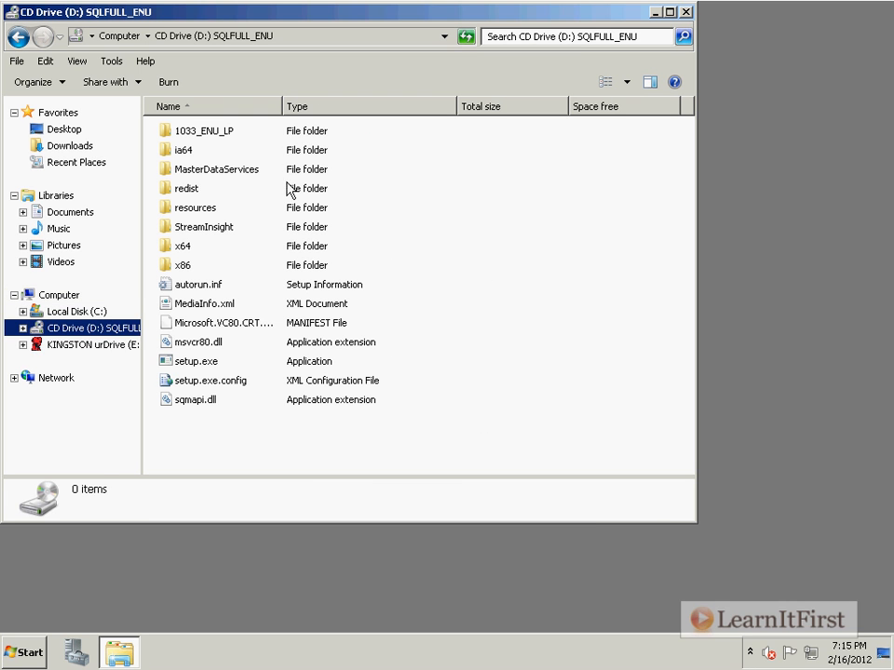
{"action": "left_click", "coordinate": [204, 130]}
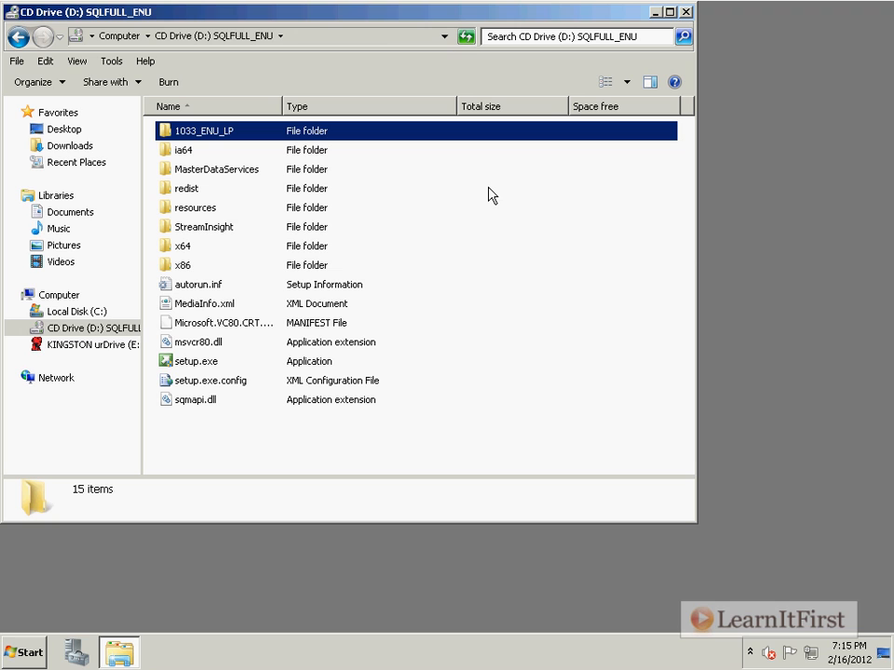
{"action": "mouse_move", "coordinate": [488, 193]}
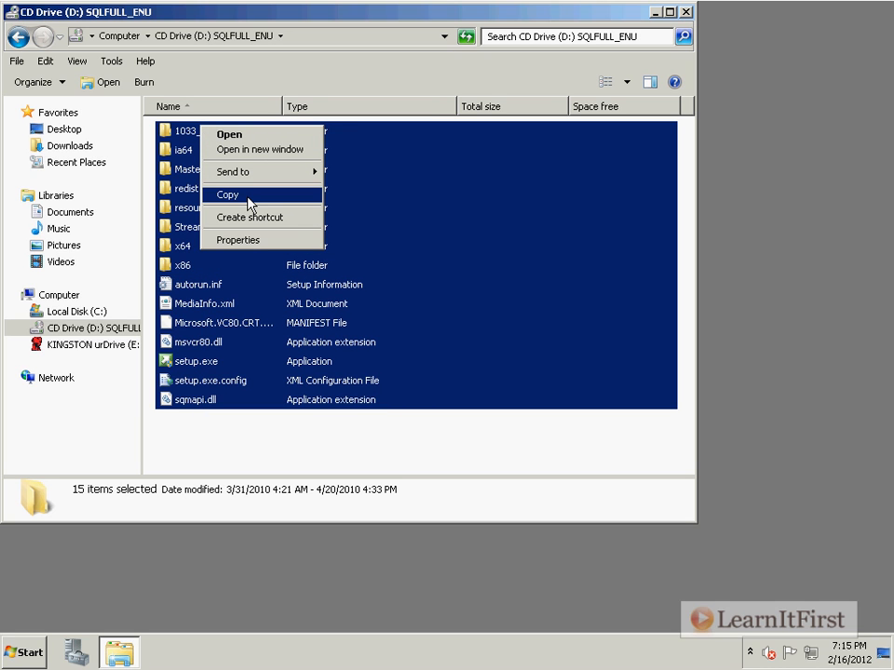
{"action": "mouse_move", "coordinate": [547, 234]}
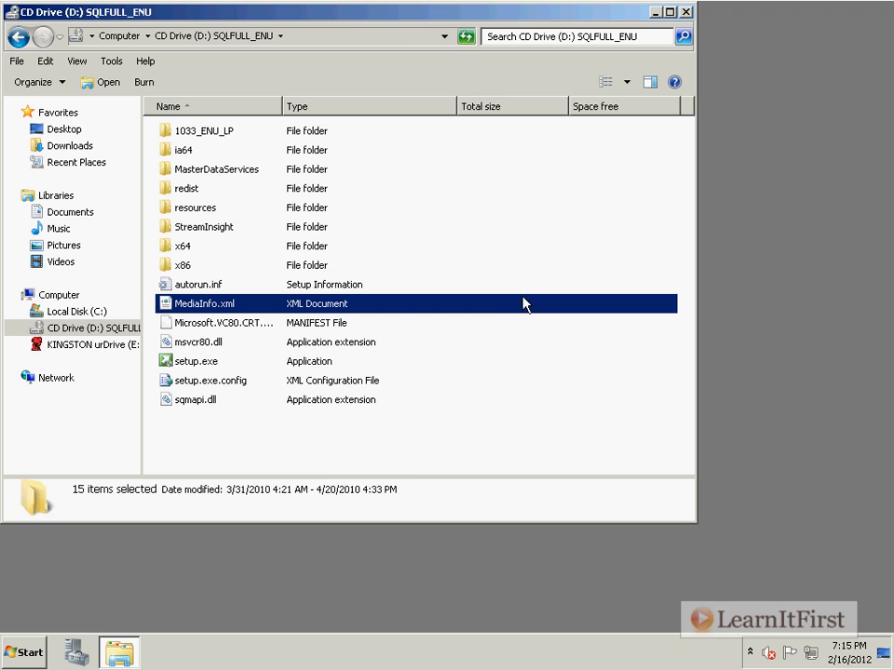
{"action": "left_click", "coordinate": [205, 304]}
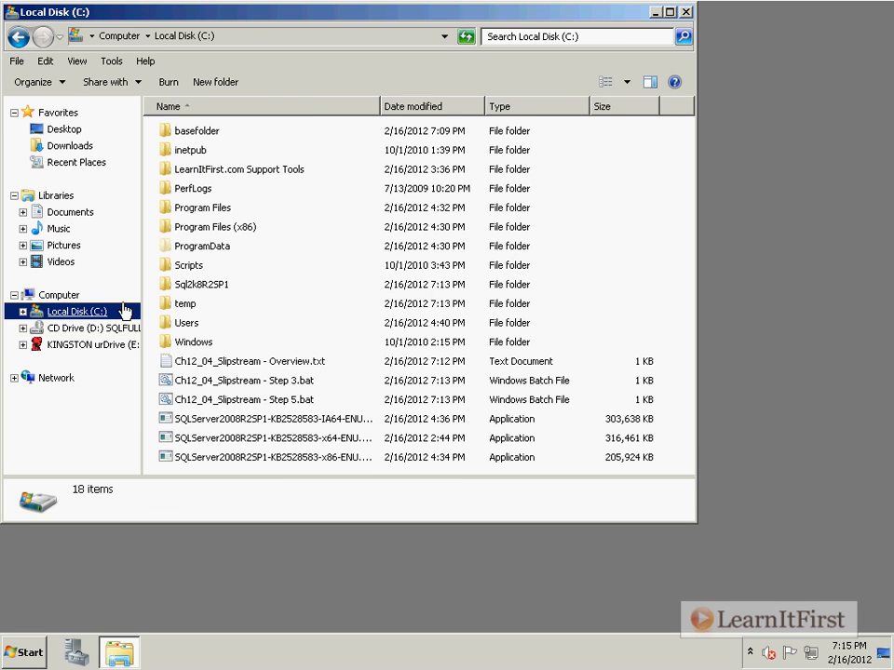
Open the Sql2k8R2SP1 folder on Local Disk (C:) to confirm it holds the 15 copied items.
{"action": "left_click", "coordinate": [201, 284]}
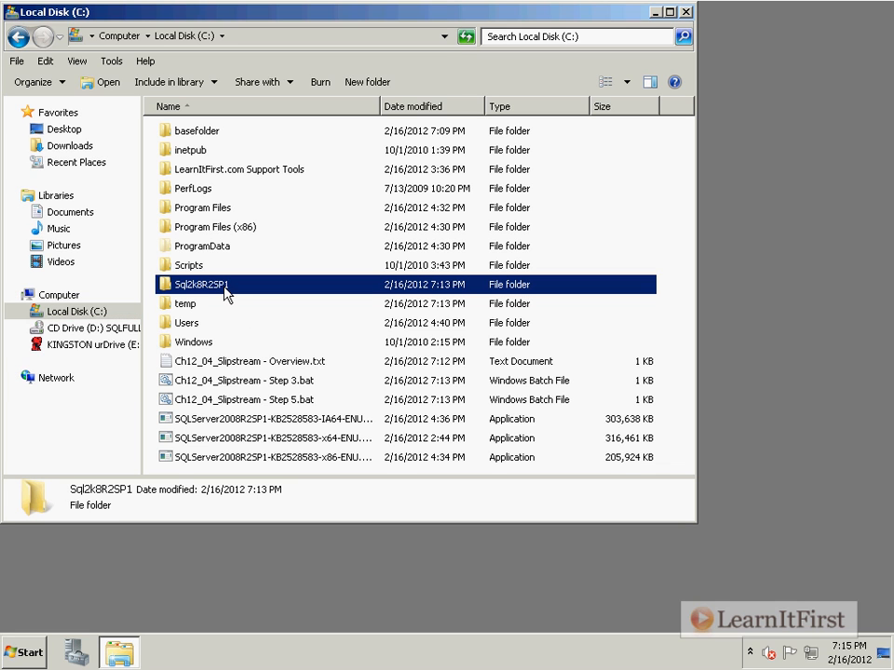
{"action": "double_click", "coordinate": [201, 284]}
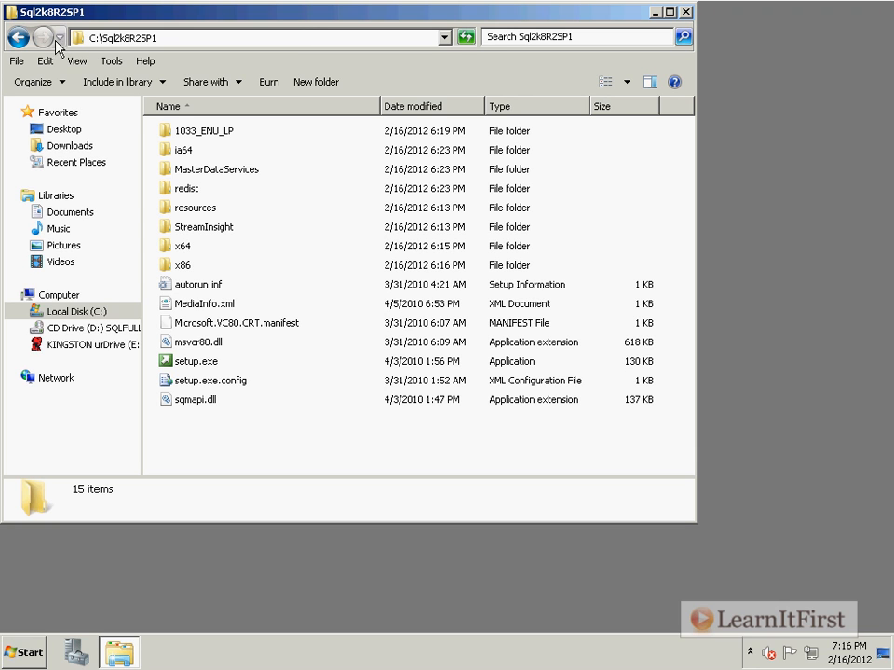
Go back to the root of C:, where the IA64, x64 and x86 SP1 packages are listed.
{"action": "left_click", "coordinate": [17, 37]}
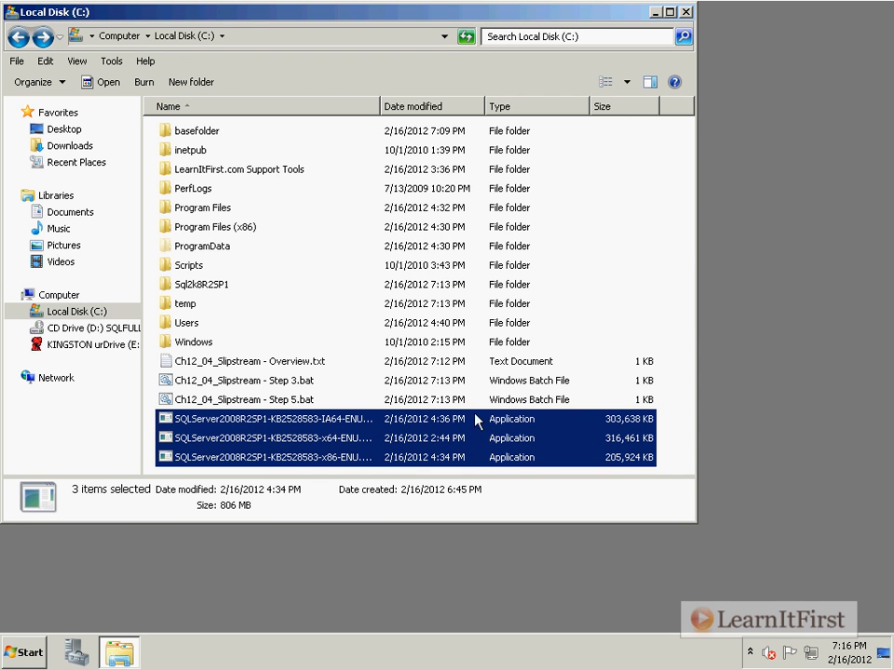
{"action": "mouse_move", "coordinate": [451, 385]}
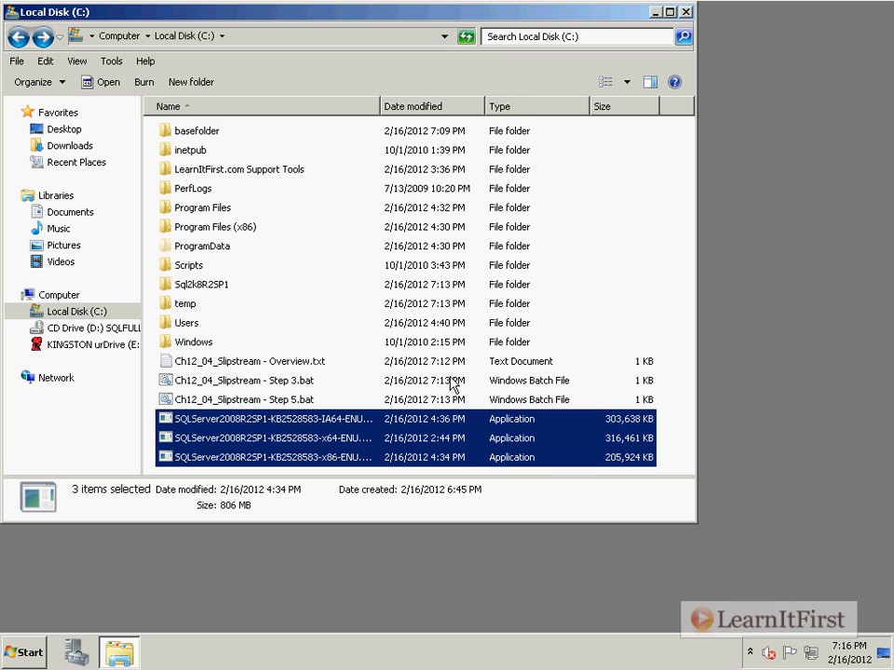
{"action": "mouse_move", "coordinate": [572, 400]}
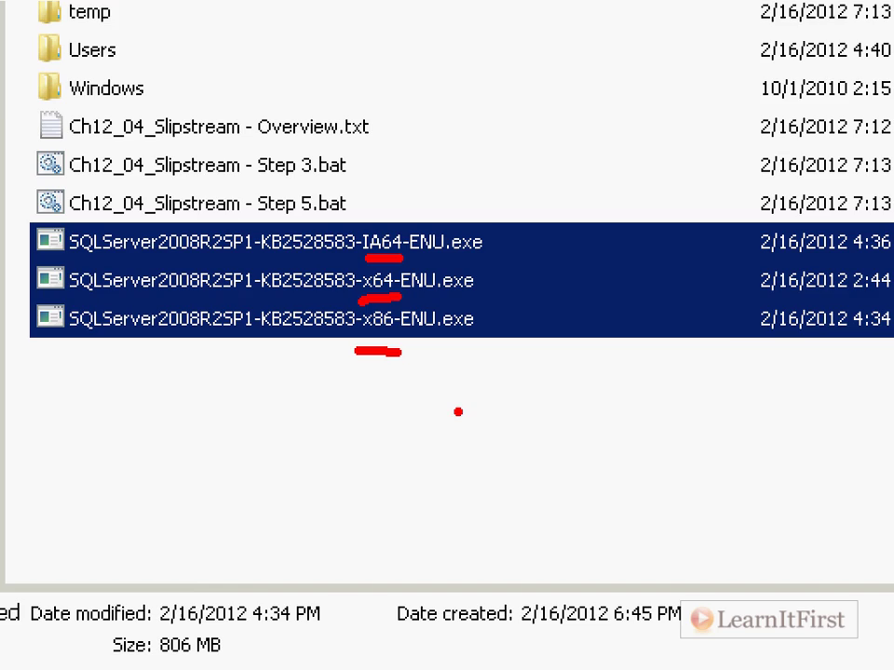
Check the IA64 package's context actions, then select Ch12_04_Slipstream - Step 3.bat.
{"action": "right_click", "coordinate": [270, 414]}
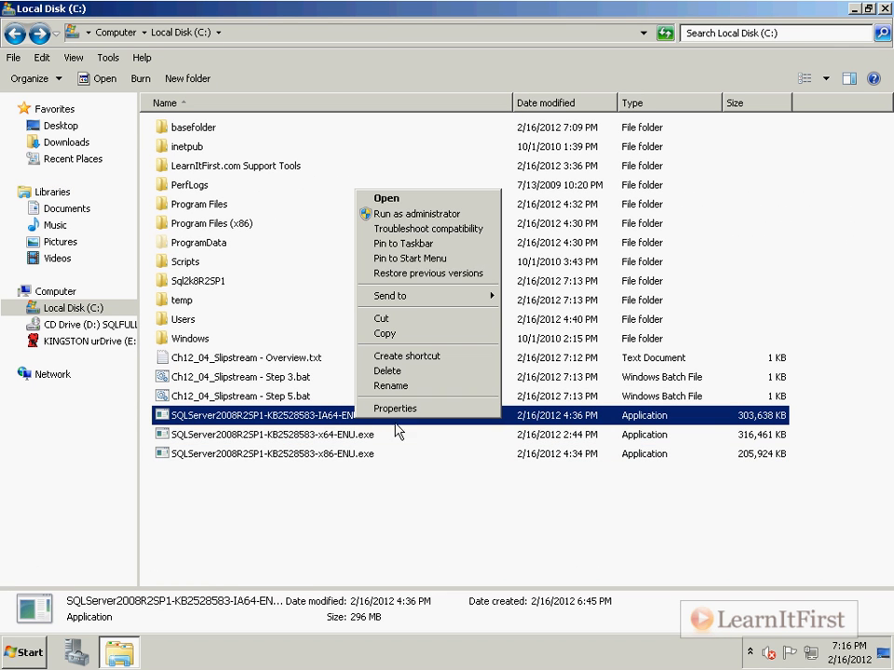
{"action": "mouse_move", "coordinate": [421, 270]}
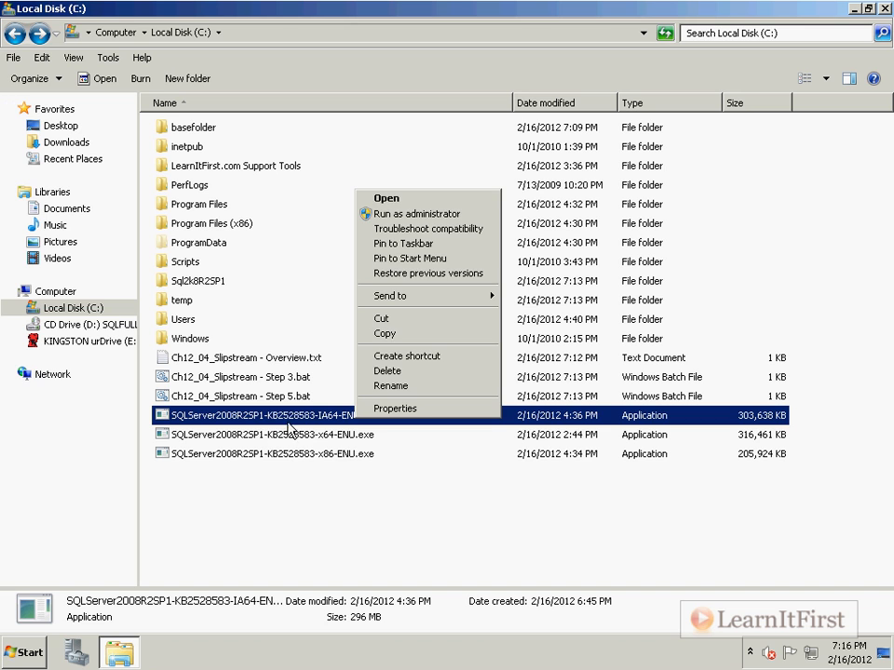
{"action": "left_click", "coordinate": [391, 385]}
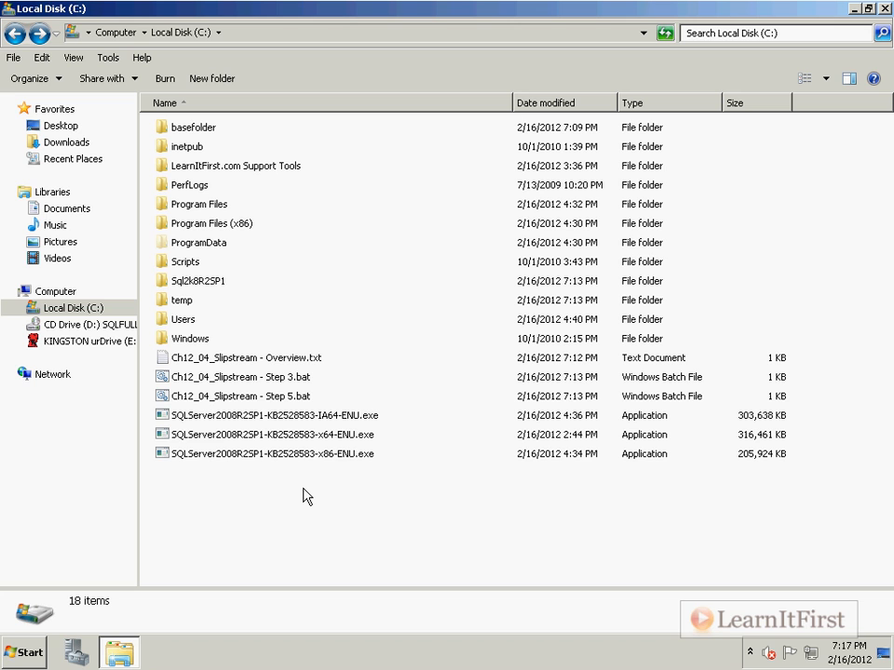
{"action": "mouse_move", "coordinate": [297, 384]}
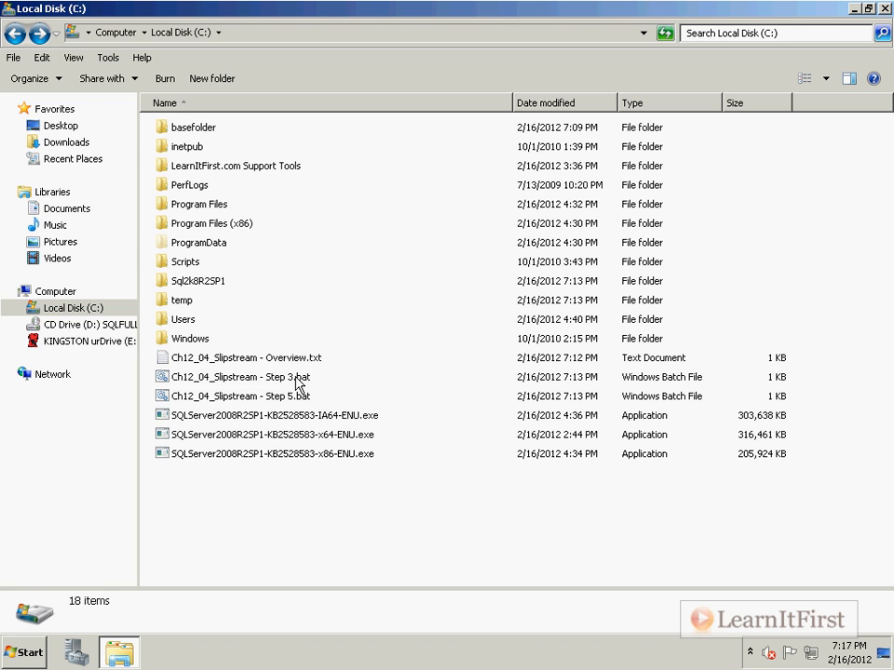
{"action": "left_click", "coordinate": [244, 378]}
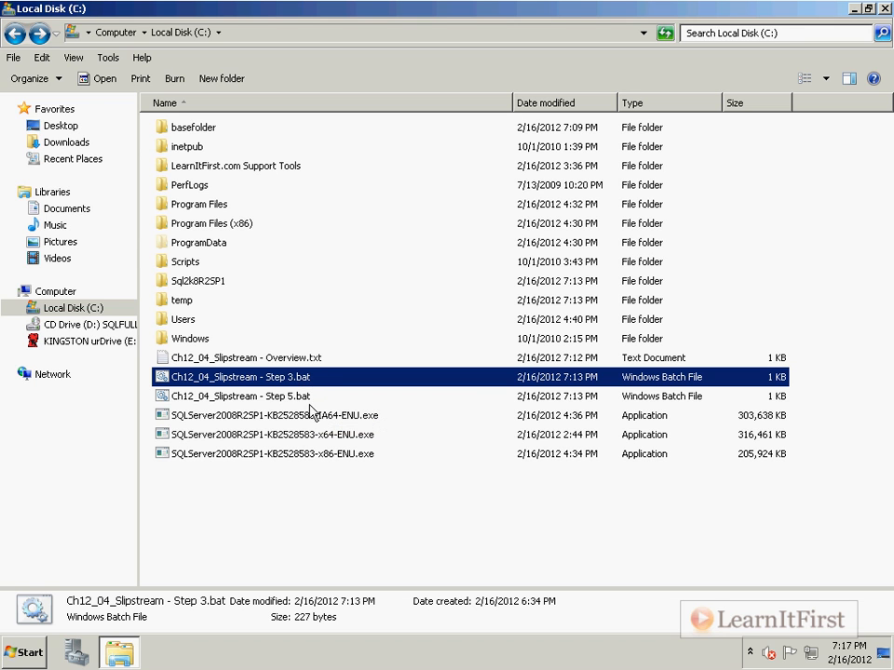
{"action": "mouse_move", "coordinate": [344, 447]}
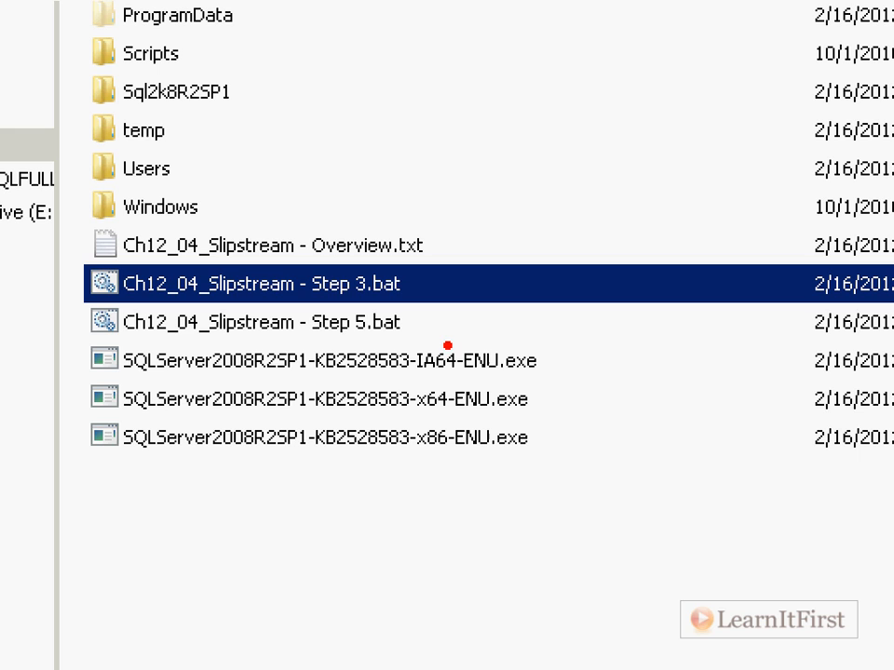
{"action": "mouse_move", "coordinate": [329, 540]}
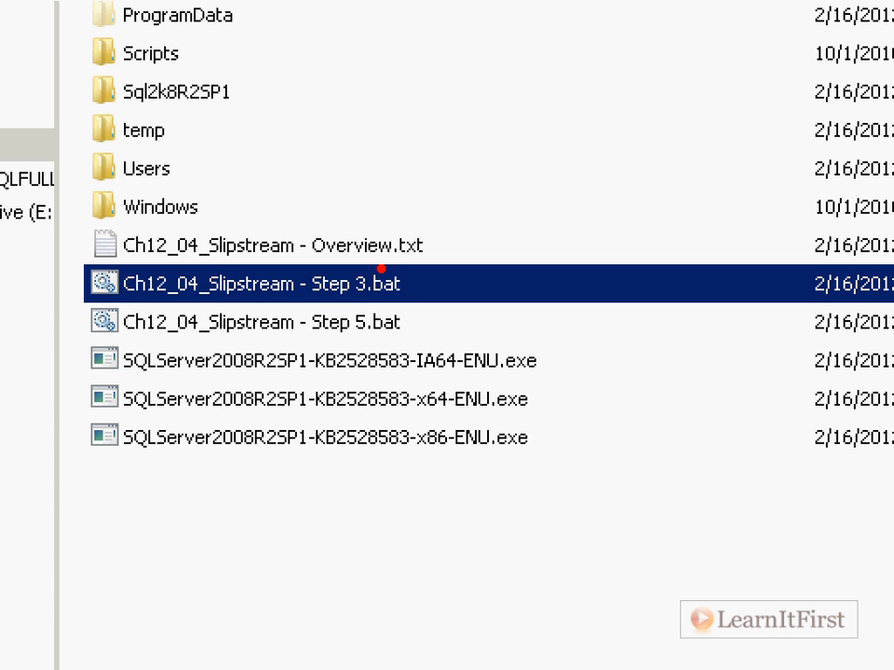
Open Ch12_04_Slipstream - Step 3.bat in maximized Notepad and highlight its extraction command.
{"action": "right_click", "coordinate": [279, 387]}
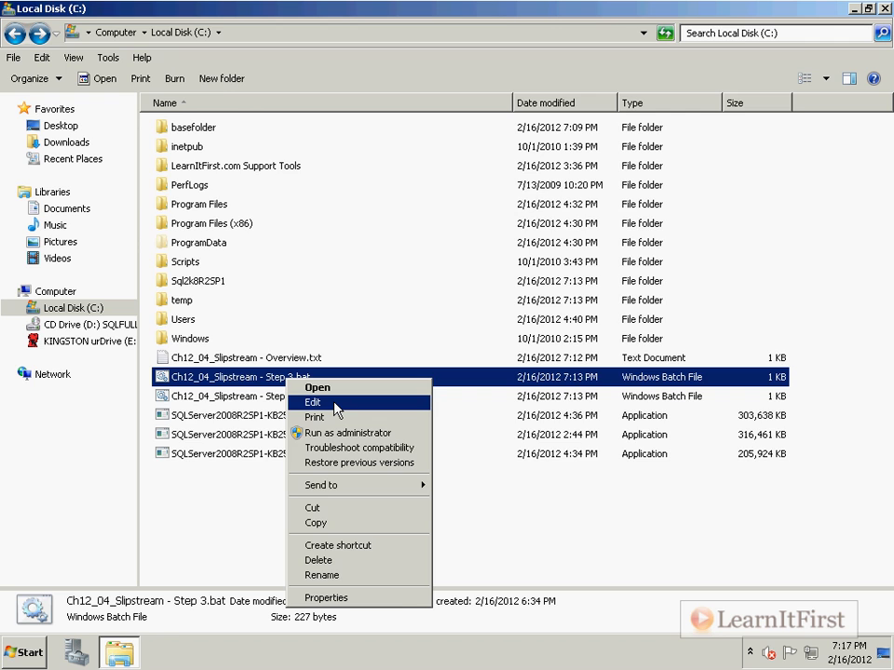
{"action": "left_click", "coordinate": [312, 403]}
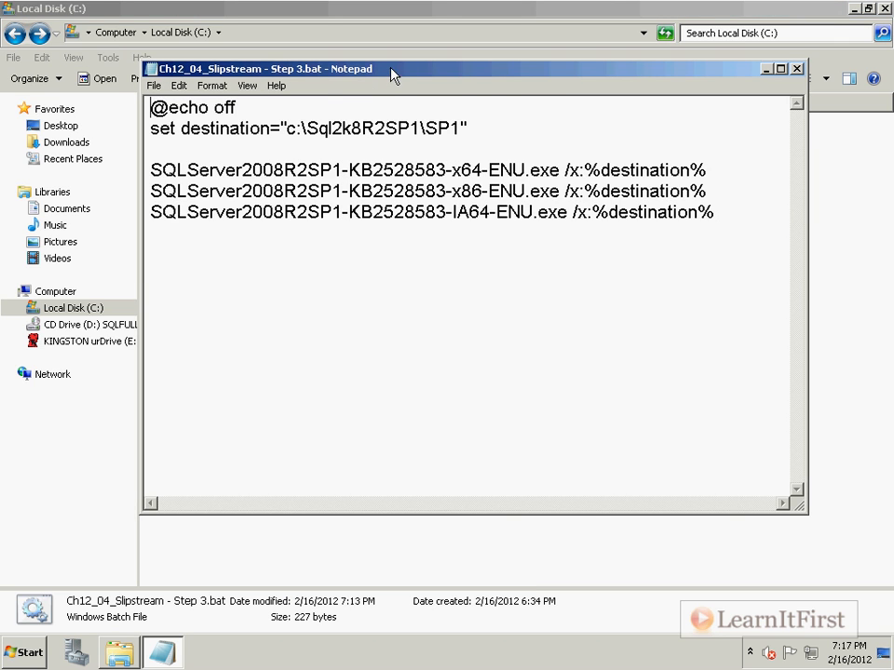
{"action": "left_click", "coordinate": [766, 68]}
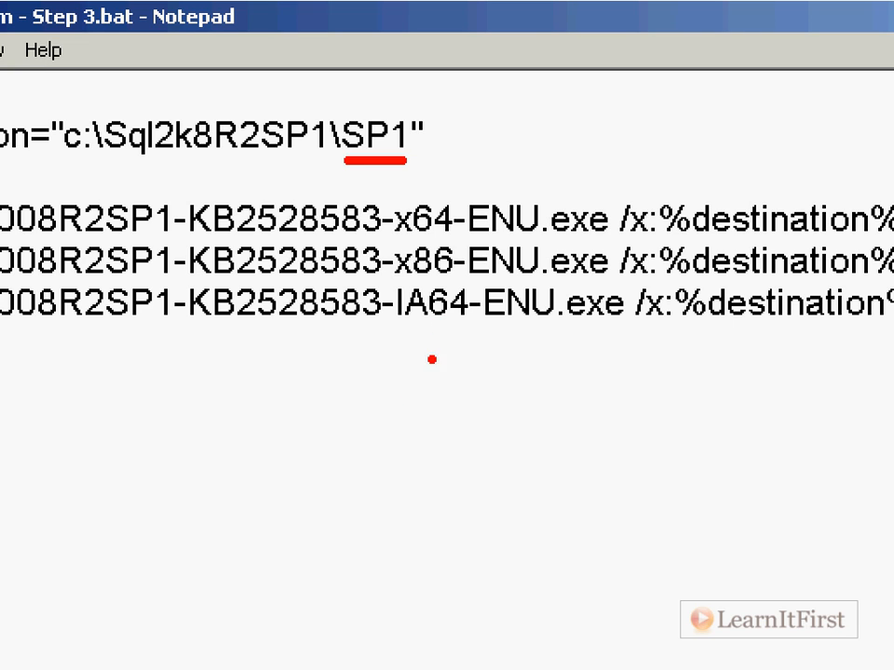
{"action": "mouse_move", "coordinate": [214, 404]}
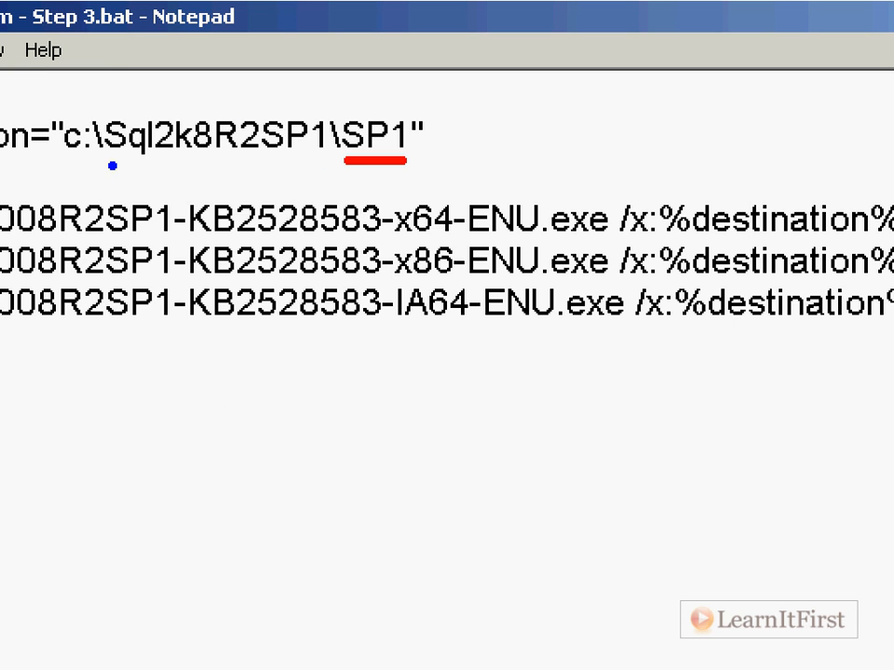
{"action": "left_click_drag", "start_coordinate": [111, 168], "coordinate": [335, 166]}
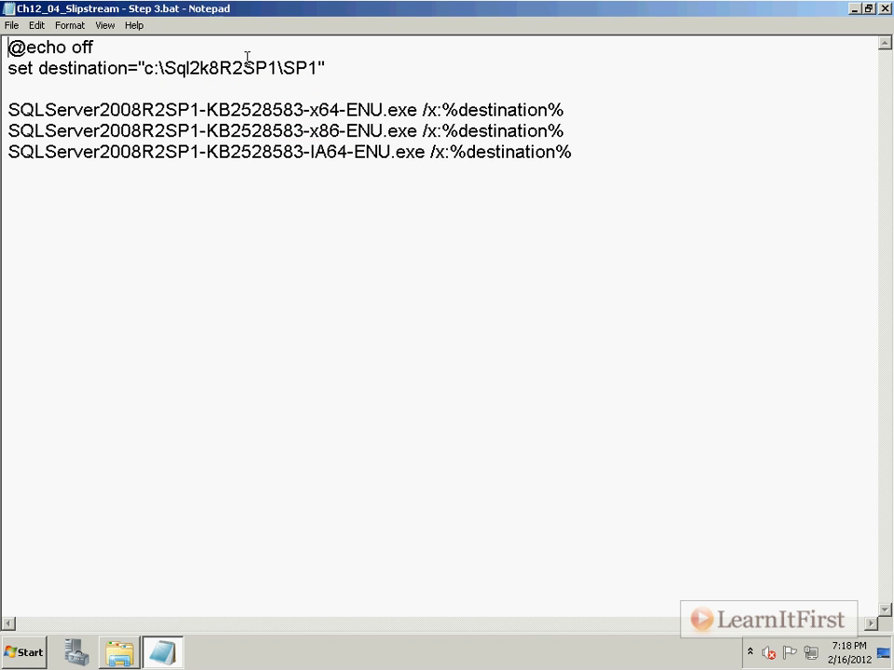
{"action": "mouse_move", "coordinate": [351, 63]}
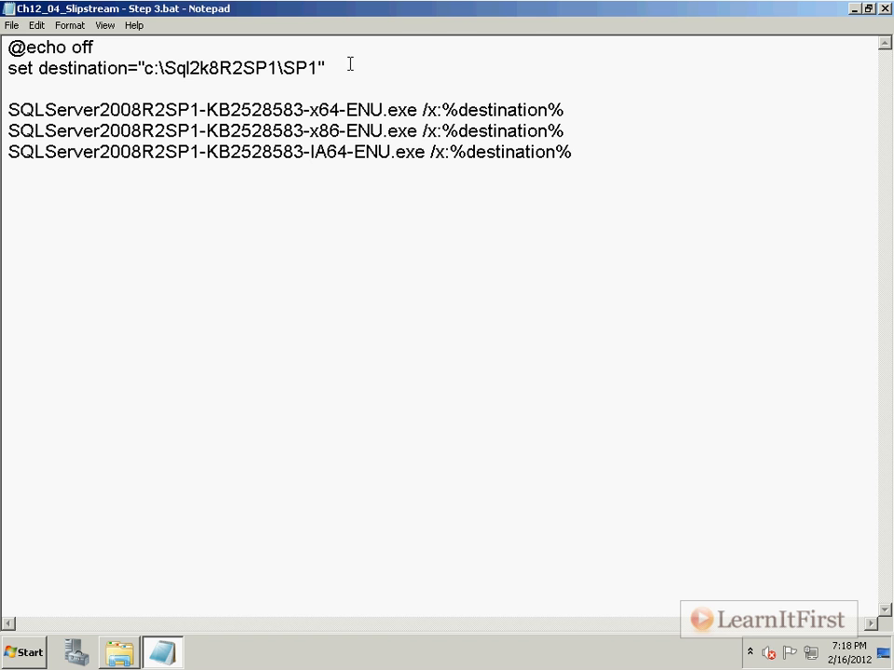
{"action": "mouse_move", "coordinate": [588, 162]}
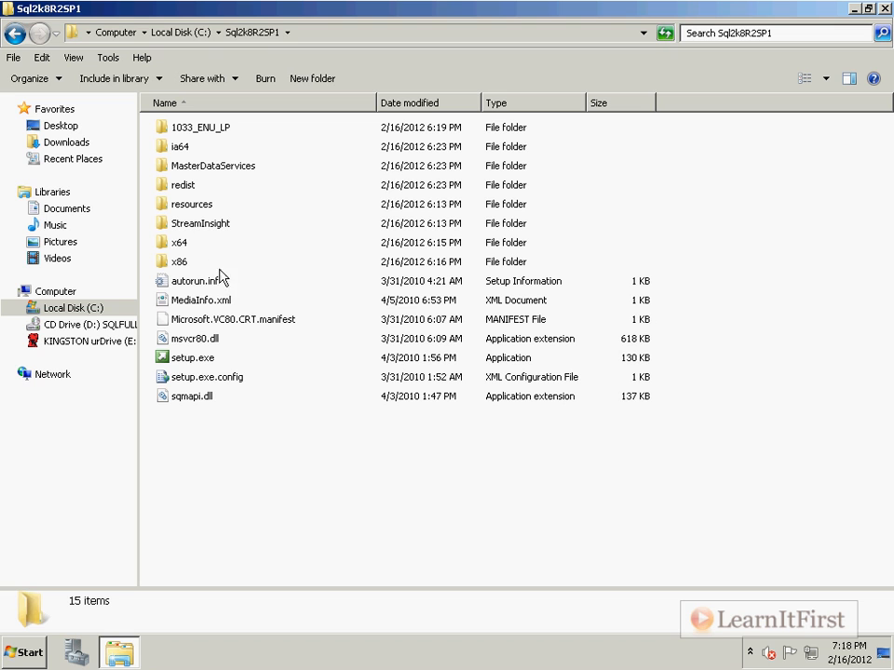
Run Ch12_04_Slipstream - Step 3.bat and wait for the Extraction Complete message.
{"action": "left_click", "coordinate": [372, 34]}
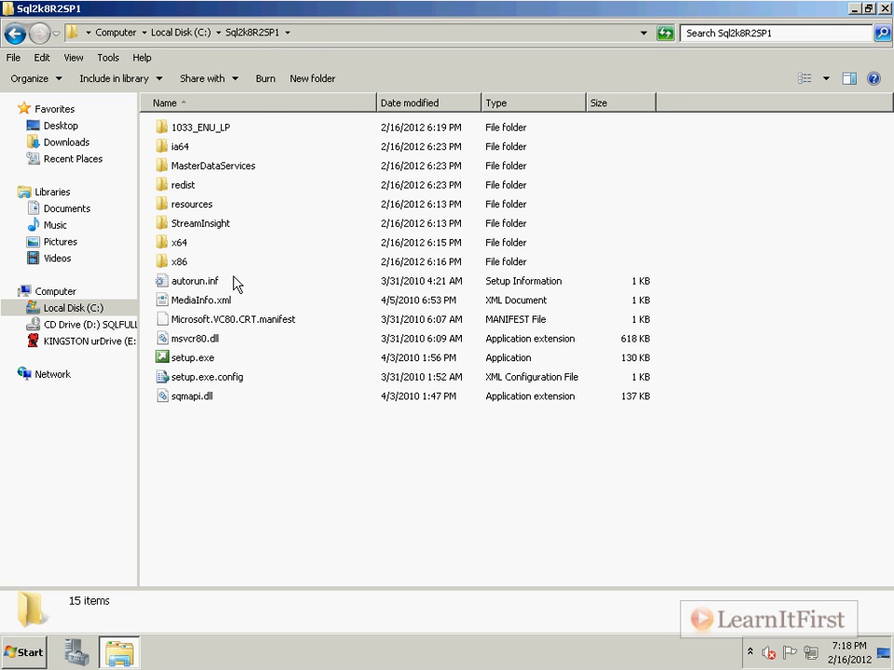
{"action": "mouse_move", "coordinate": [191, 56]}
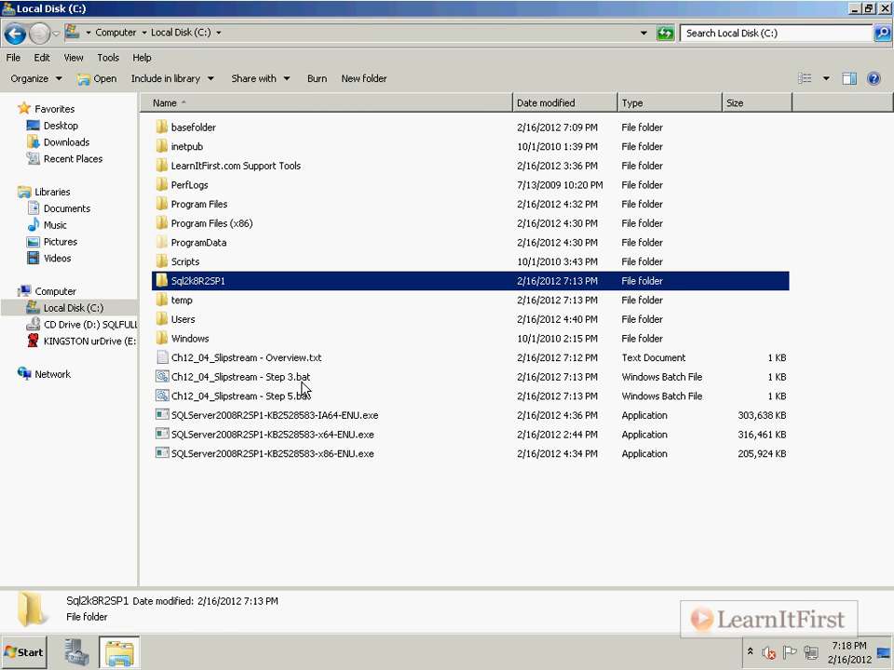
{"action": "double_click", "coordinate": [240, 377]}
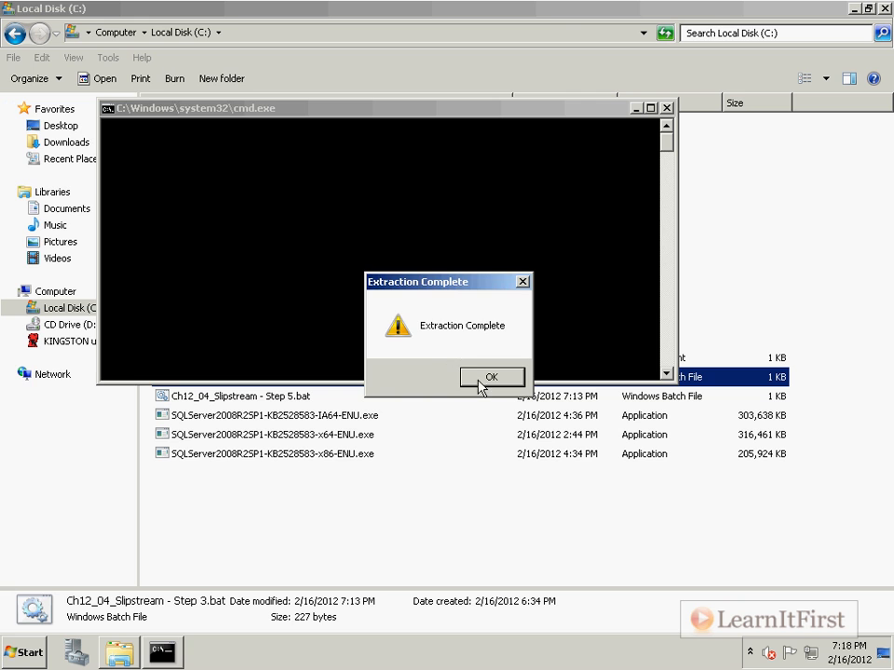
{"action": "left_click", "coordinate": [491, 377]}
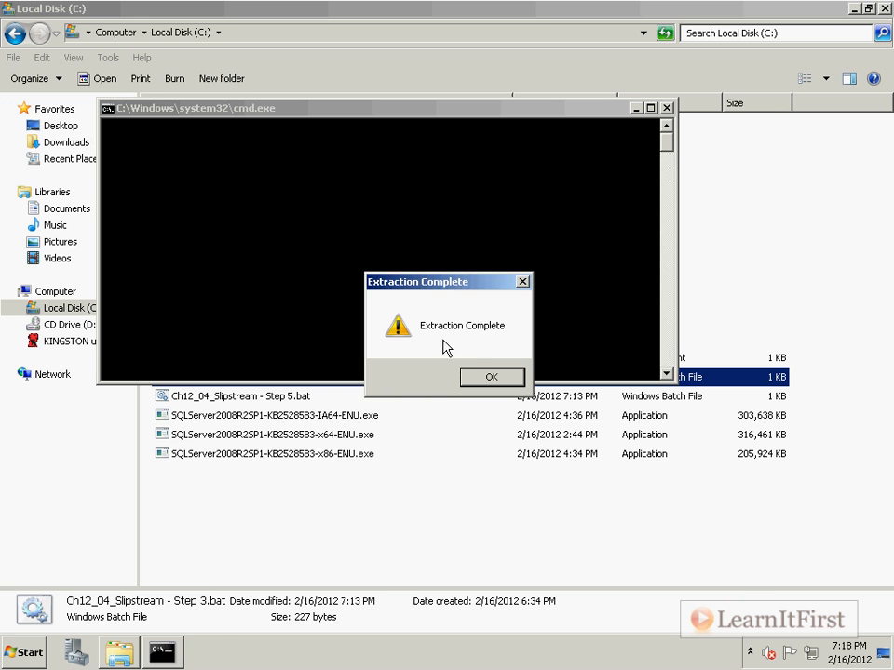
{"action": "left_click", "coordinate": [492, 377]}
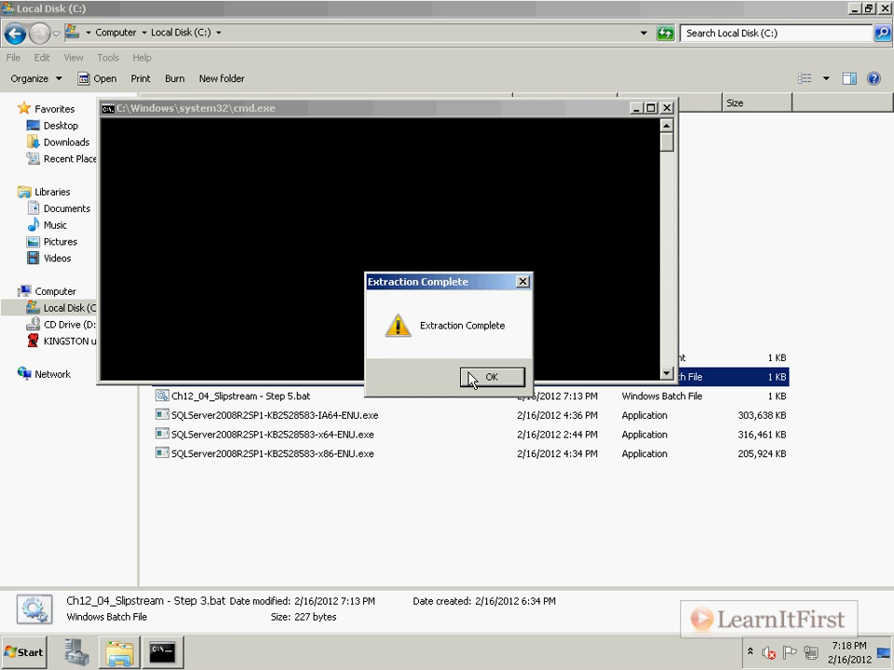
Dismiss Extraction Complete, then browse Sql2k8R2SP1\SP1 to check the x86 folder and setup program.
{"action": "left_click", "coordinate": [493, 377]}
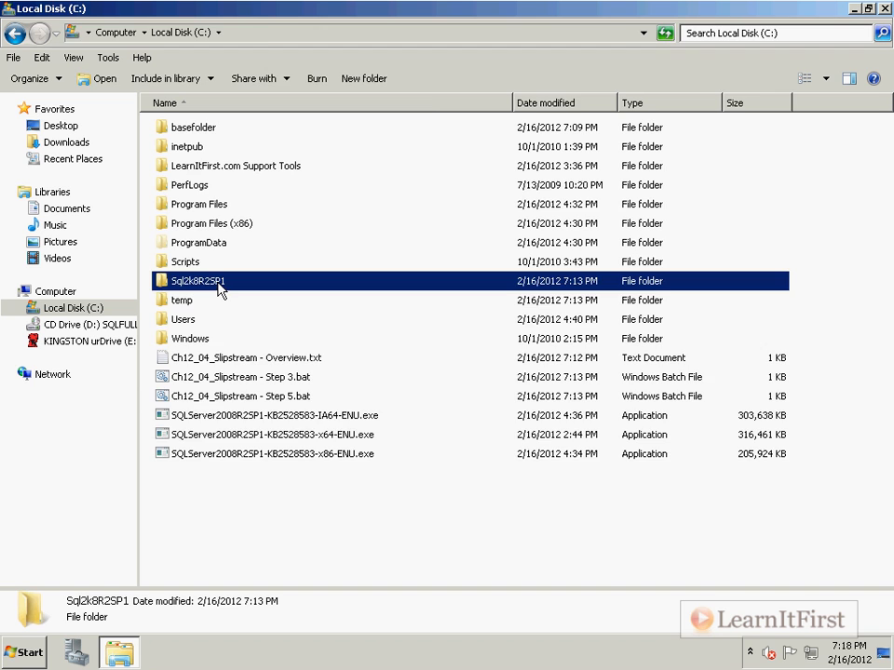
{"action": "double_click", "coordinate": [197, 280]}
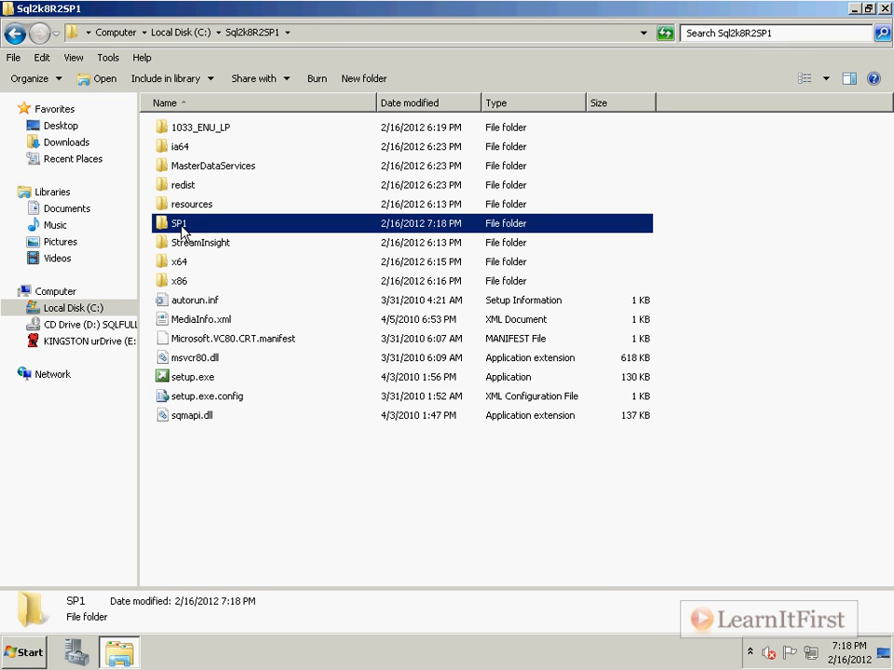
{"action": "double_click", "coordinate": [179, 223]}
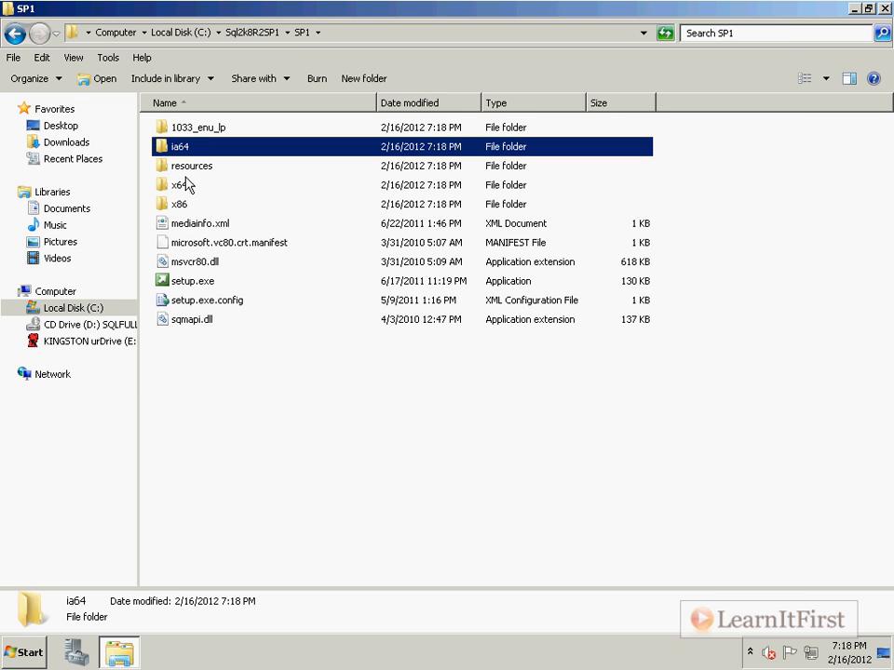
{"action": "left_click", "coordinate": [179, 204]}
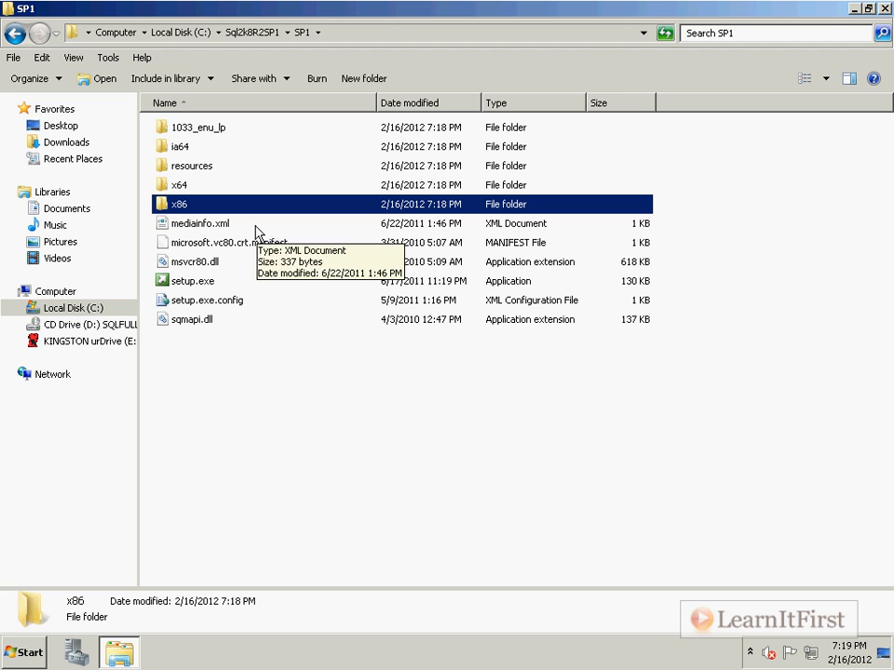
{"action": "mouse_move", "coordinate": [208, 285]}
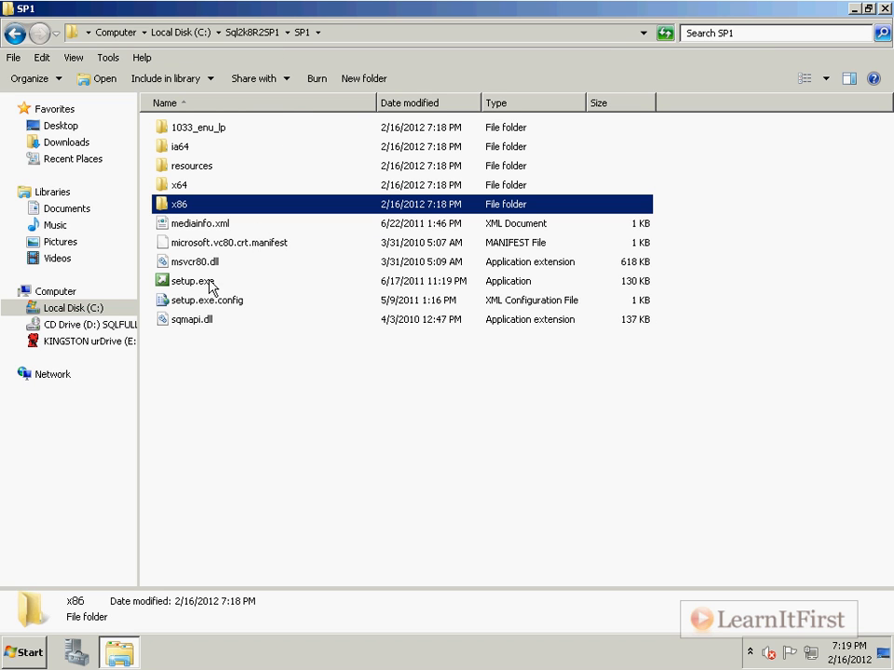
{"action": "left_click", "coordinate": [190, 281]}
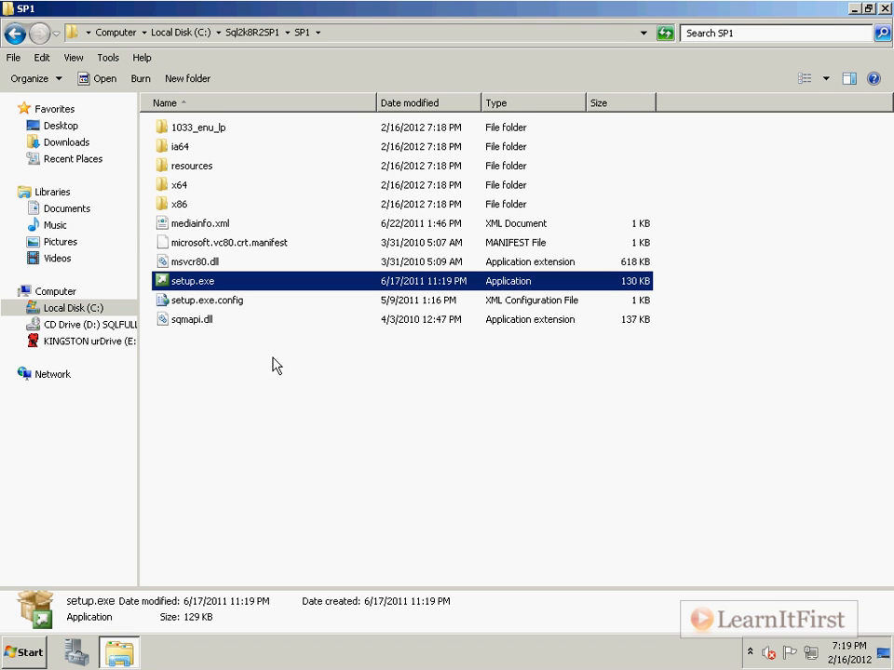
{"action": "mouse_move", "coordinate": [271, 359]}
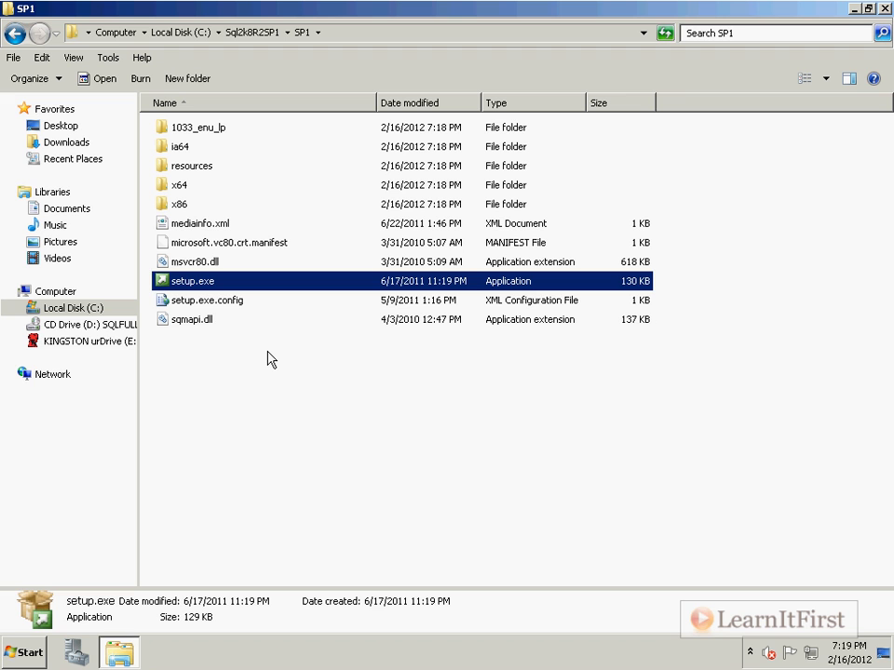
{"action": "mouse_move", "coordinate": [191, 301]}
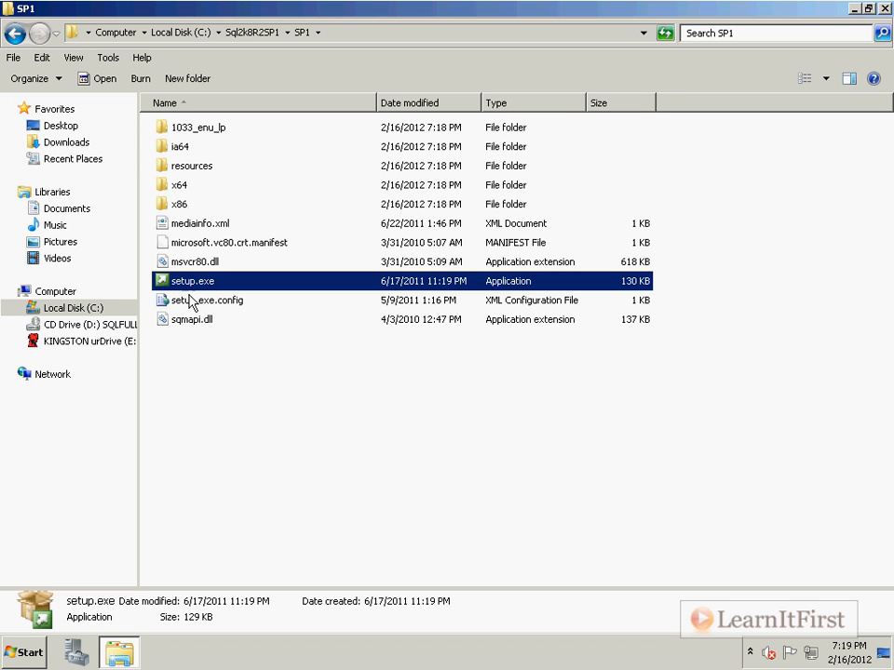
{"action": "mouse_move", "coordinate": [415, 368]}
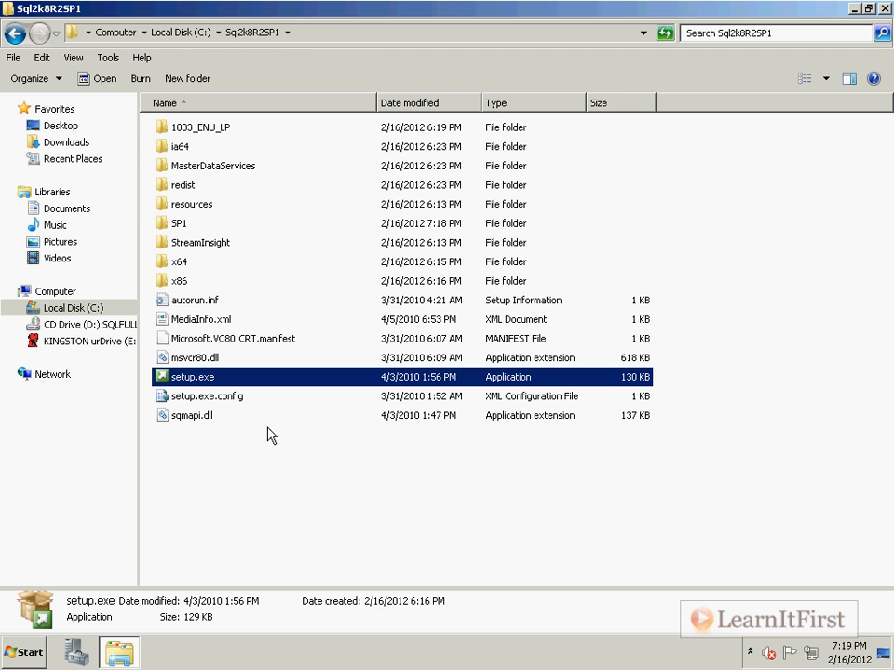
{"action": "mouse_move", "coordinate": [312, 375]}
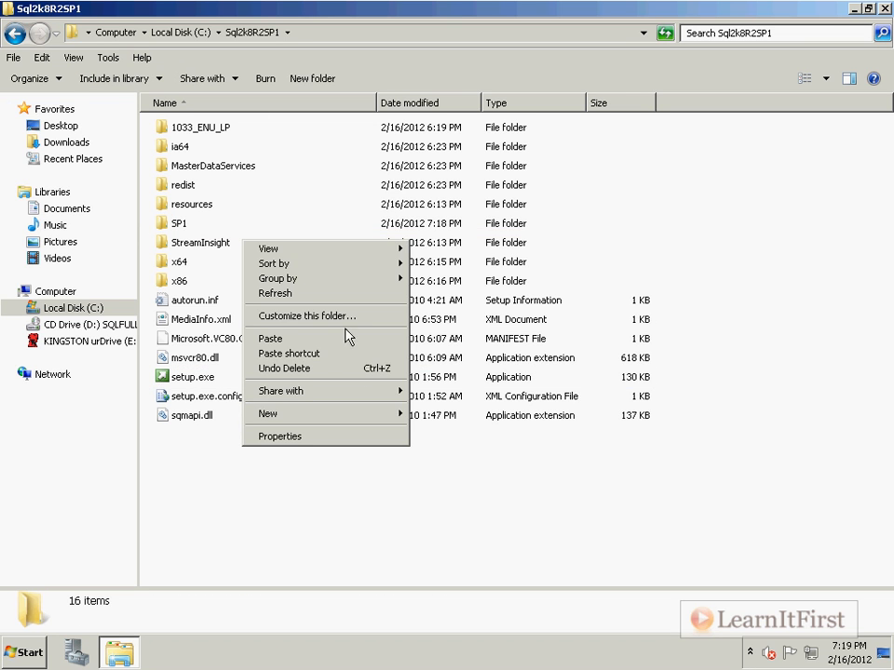
{"action": "left_click", "coordinate": [270, 338]}
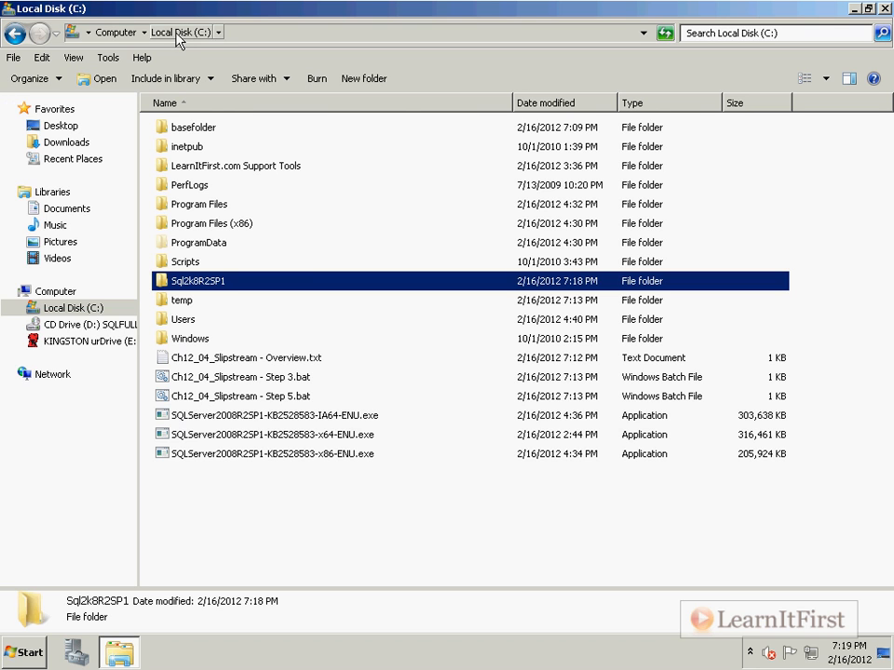
{"action": "mouse_move", "coordinate": [307, 405]}
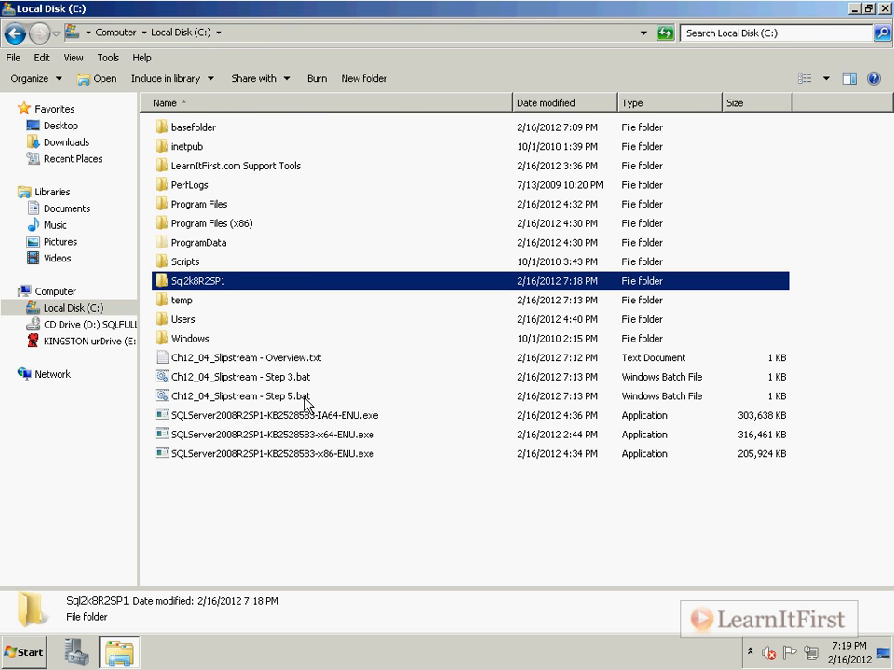
{"action": "mouse_move", "coordinate": [292, 396]}
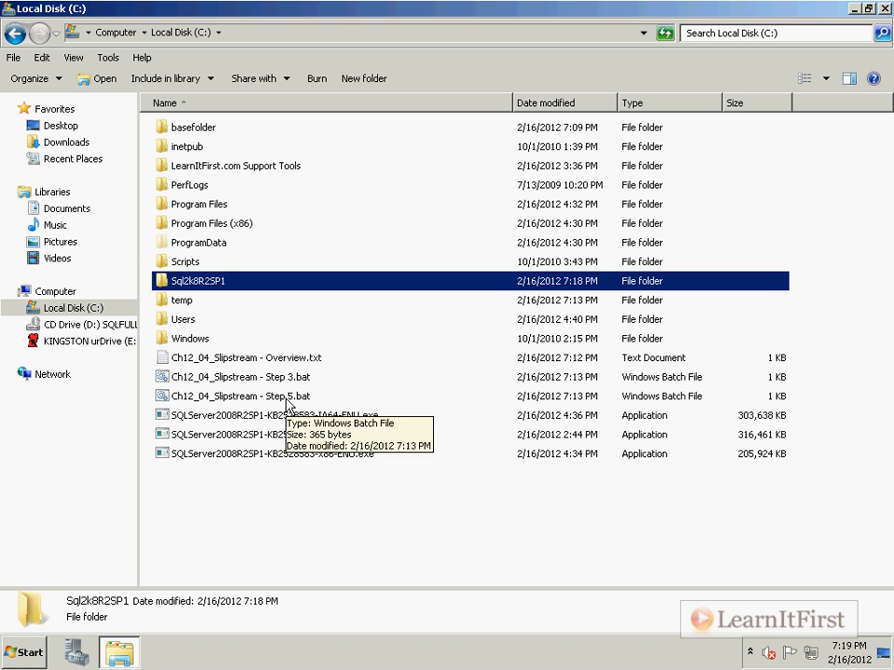
Open Sql2k8R2SP1, compare its platform folders, and inspect the x86 folder inside SP1.
{"action": "double_click", "coordinate": [198, 280]}
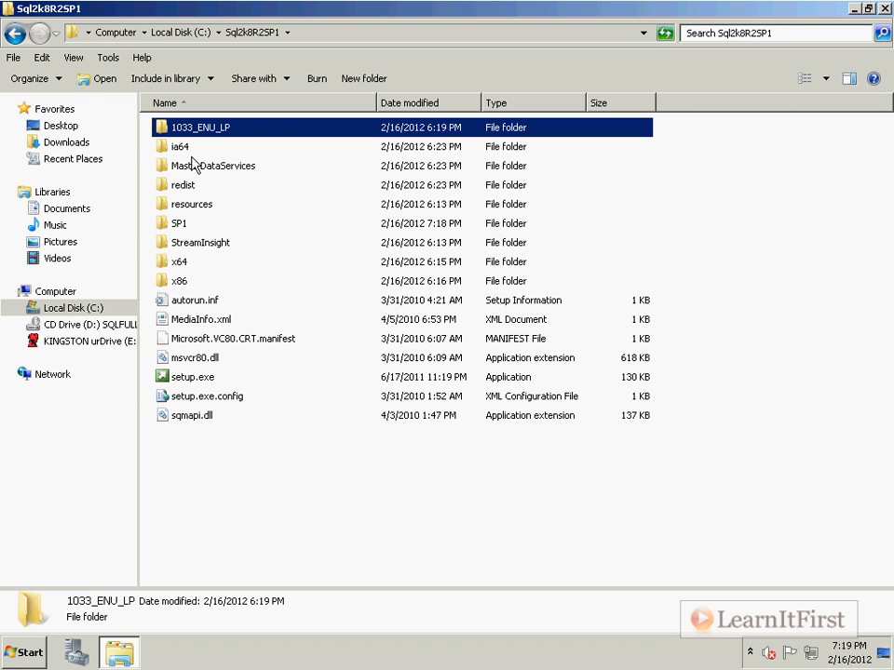
{"action": "mouse_move", "coordinate": [218, 214]}
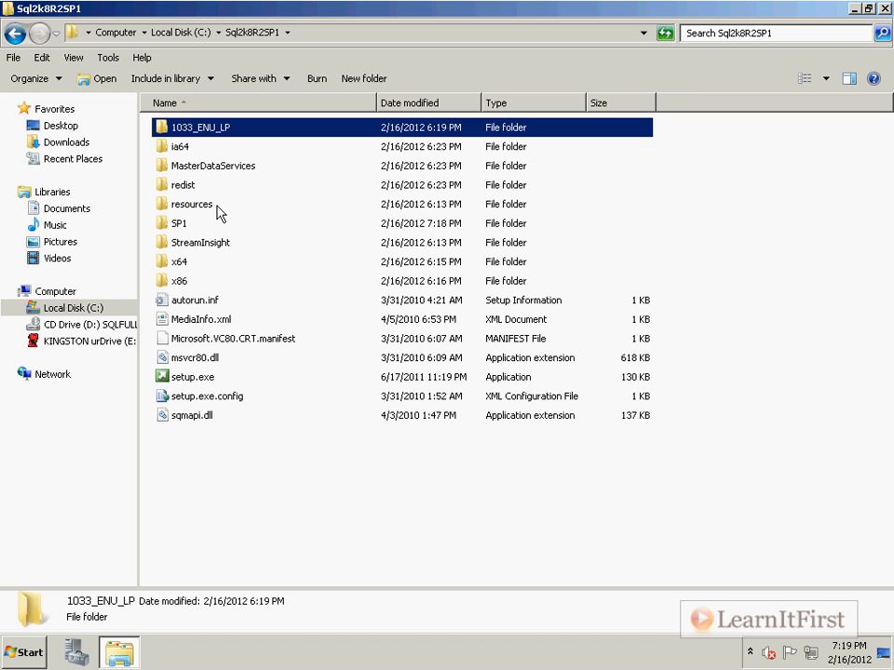
{"action": "left_click", "coordinate": [179, 146]}
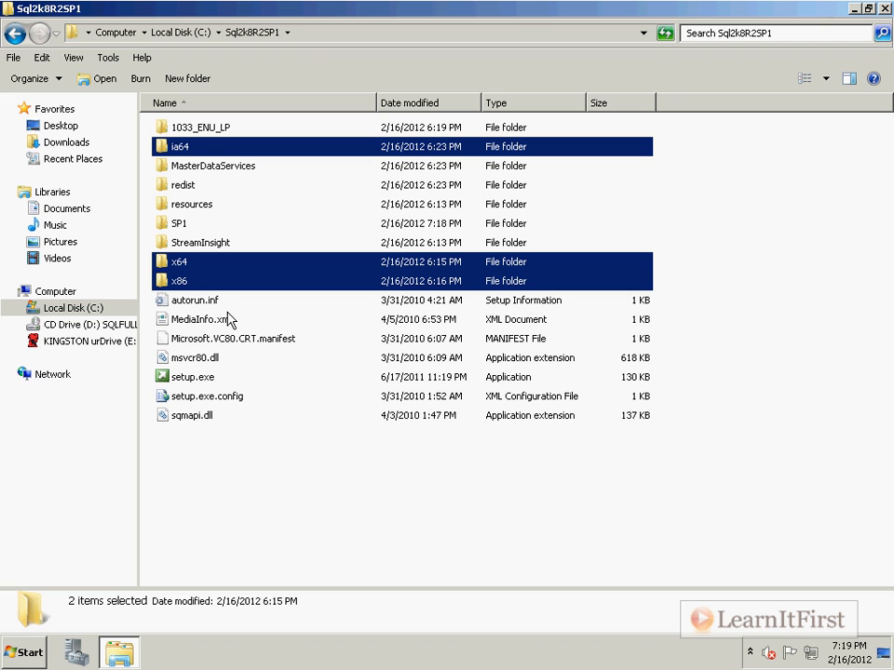
{"action": "left_click", "coordinate": [194, 300]}
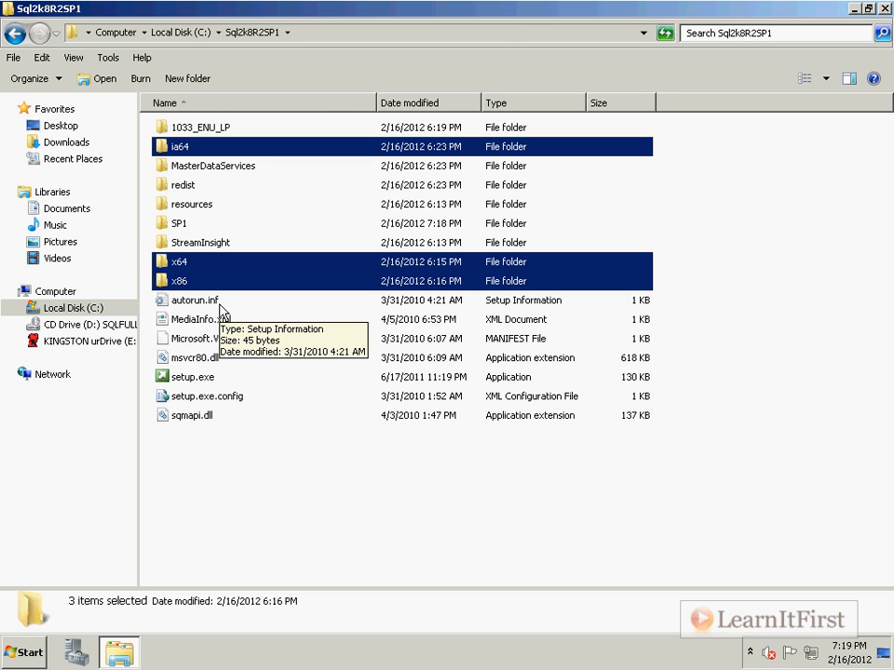
{"action": "mouse_move", "coordinate": [185, 270]}
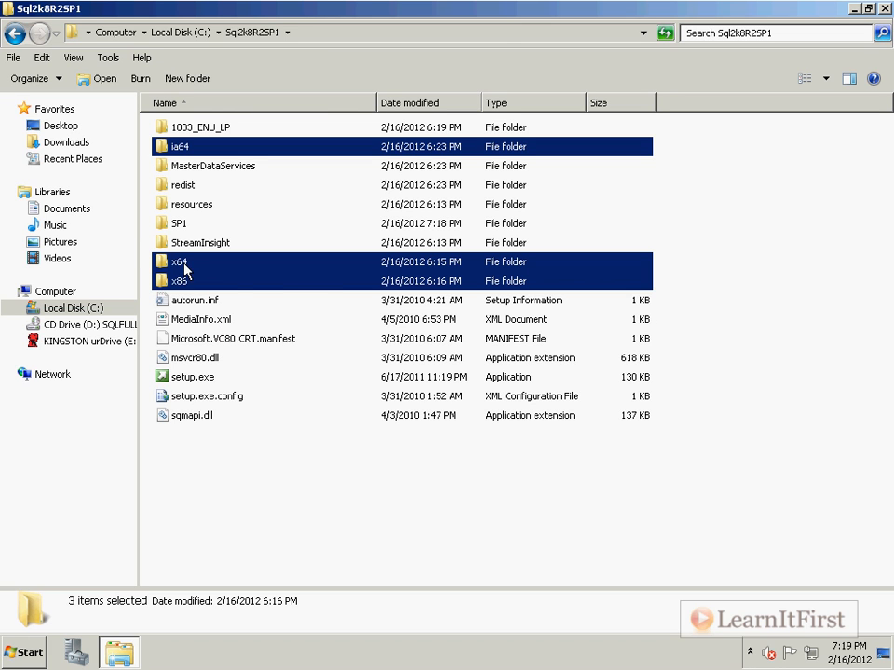
{"action": "mouse_move", "coordinate": [184, 270]}
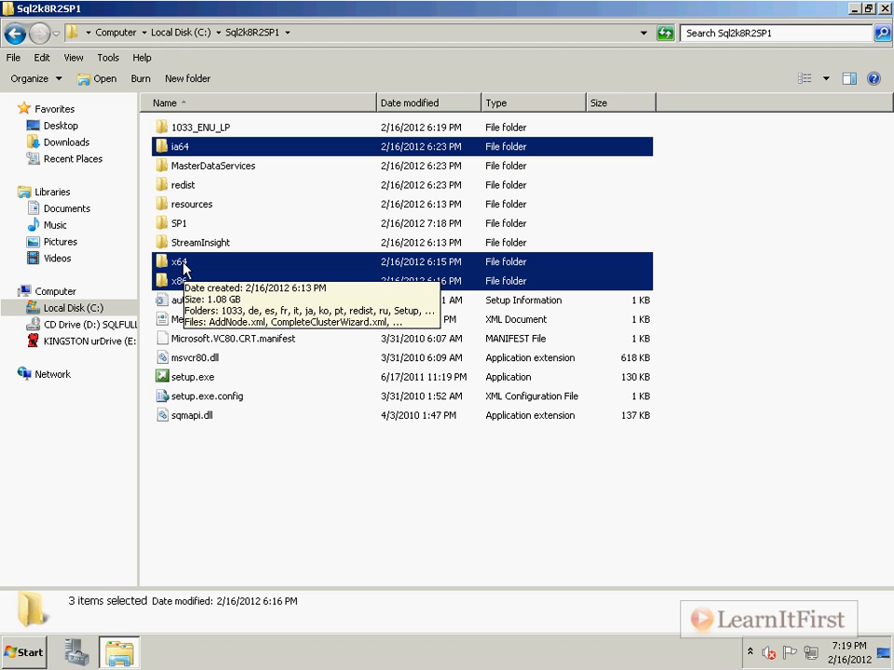
{"action": "left_click", "coordinate": [178, 222]}
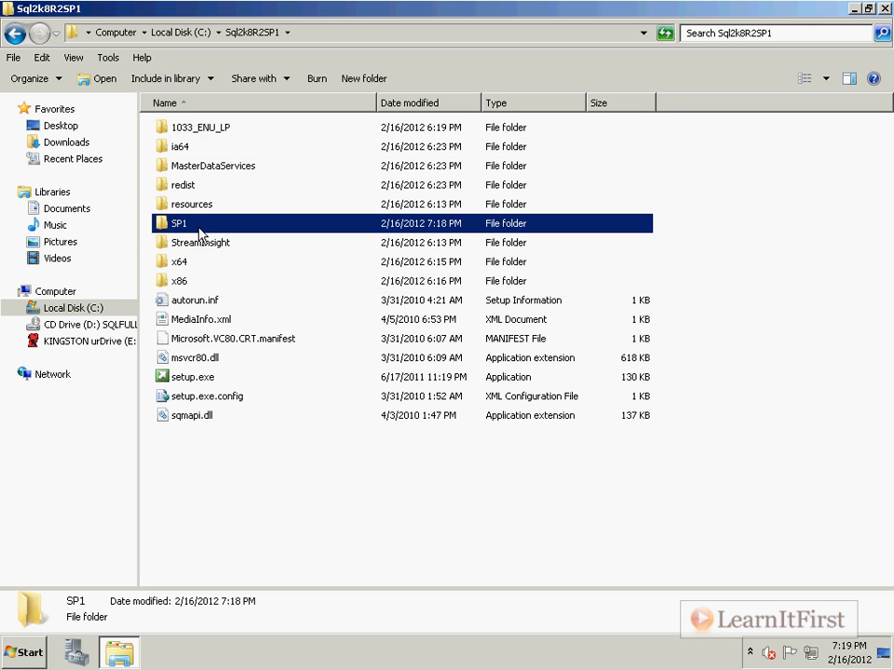
{"action": "double_click", "coordinate": [178, 222]}
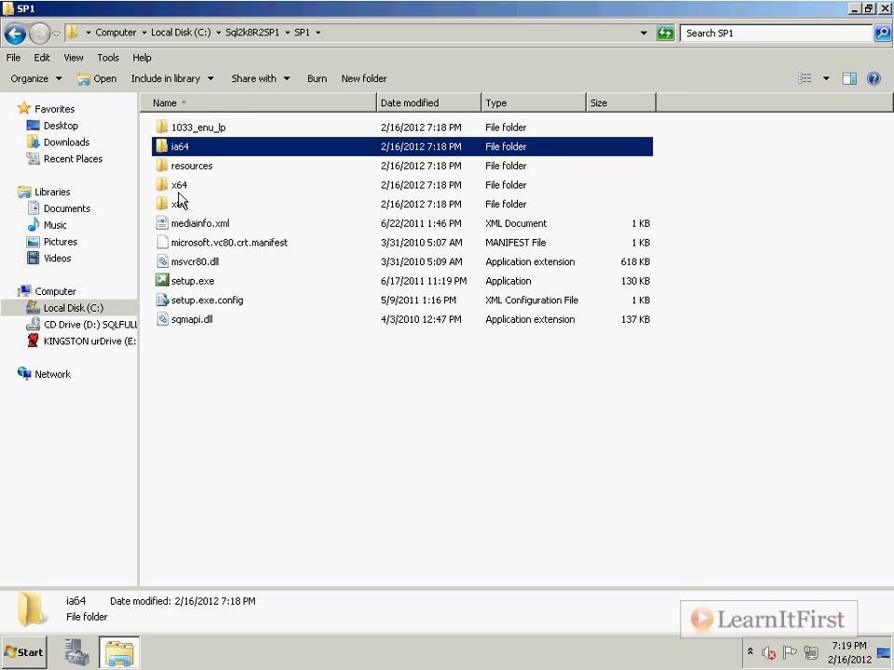
{"action": "left_click", "coordinate": [179, 203]}
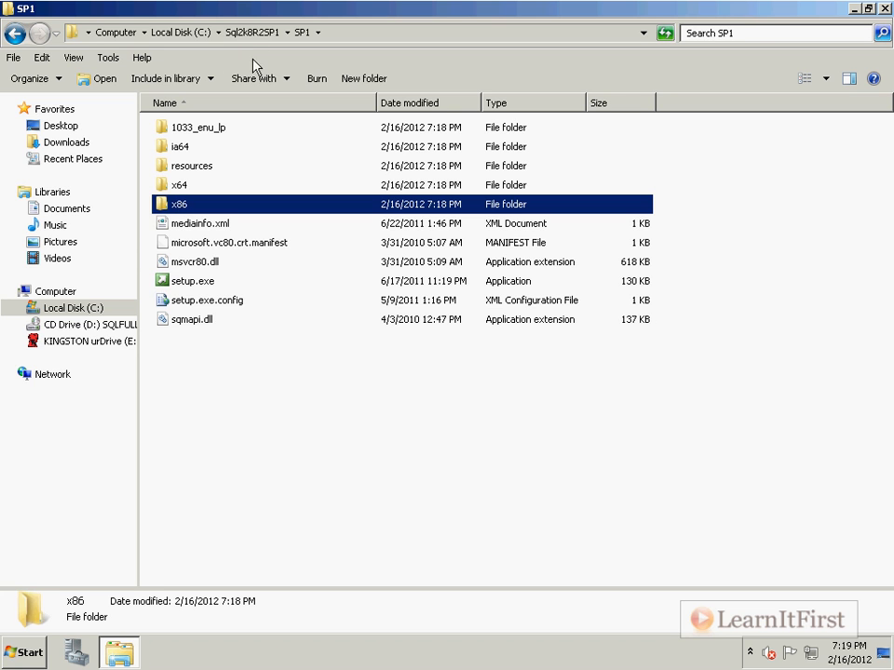
Browse the media's x64 folder, return to C:, and right-click Ch12_04_Slipstream - Step 5.bat.
{"action": "left_click", "coordinate": [251, 31]}
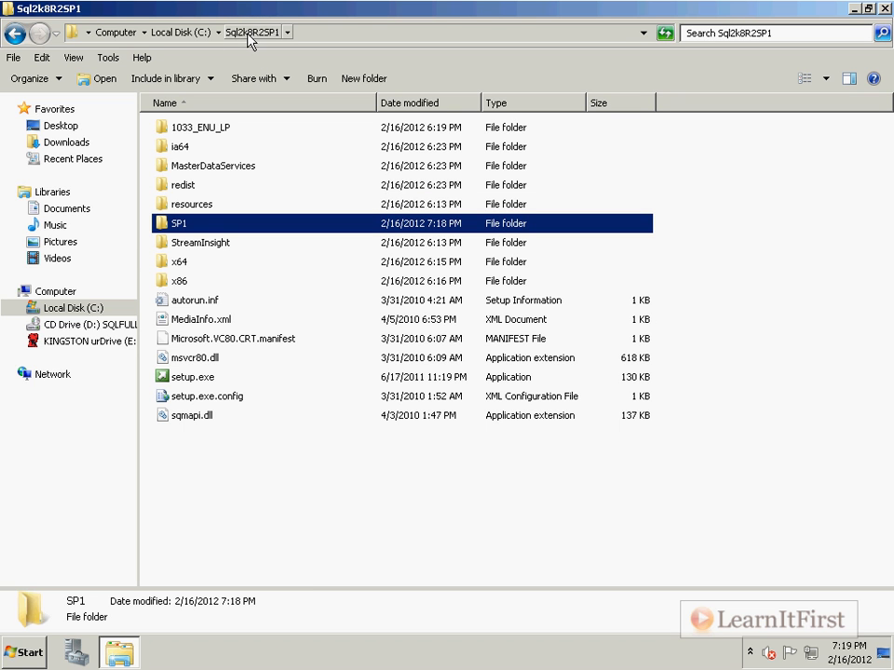
{"action": "mouse_move", "coordinate": [181, 228]}
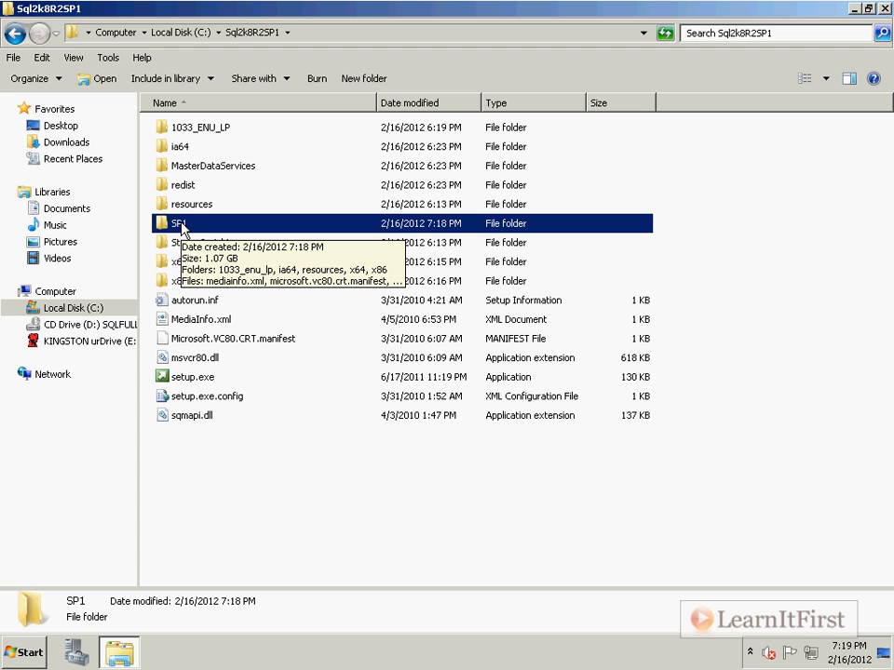
{"action": "mouse_move", "coordinate": [190, 269]}
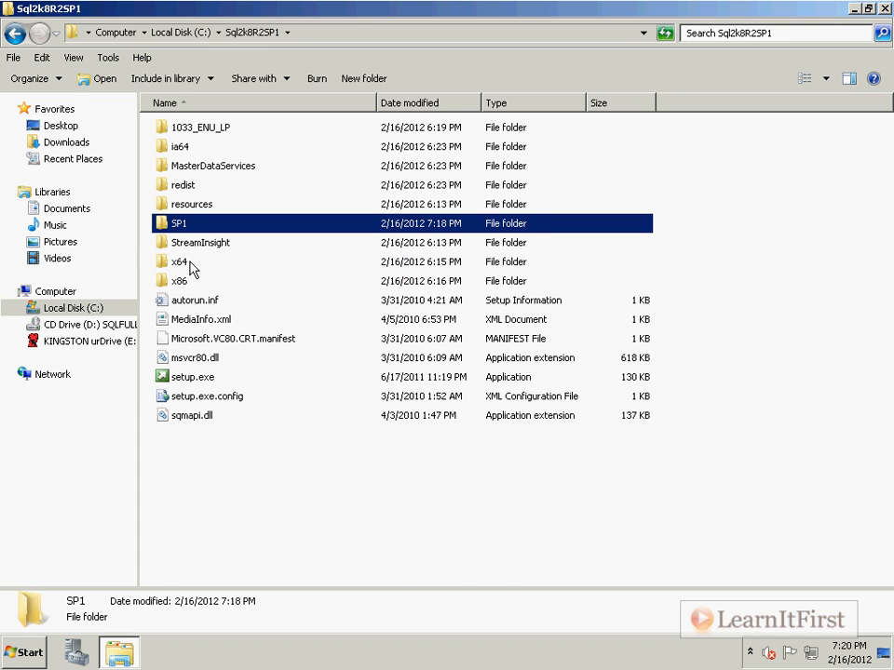
{"action": "double_click", "coordinate": [180, 261]}
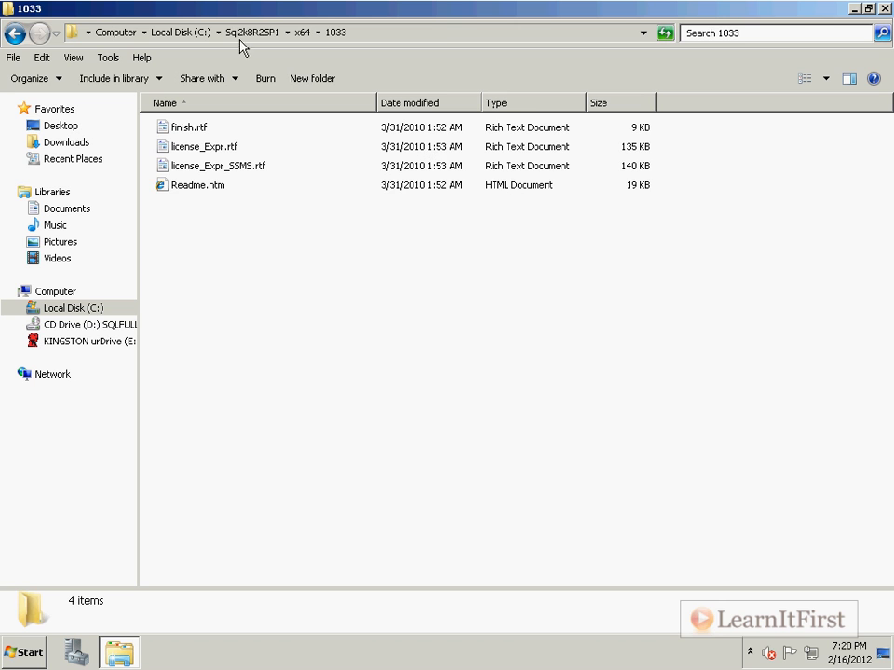
{"action": "left_click", "coordinate": [253, 32]}
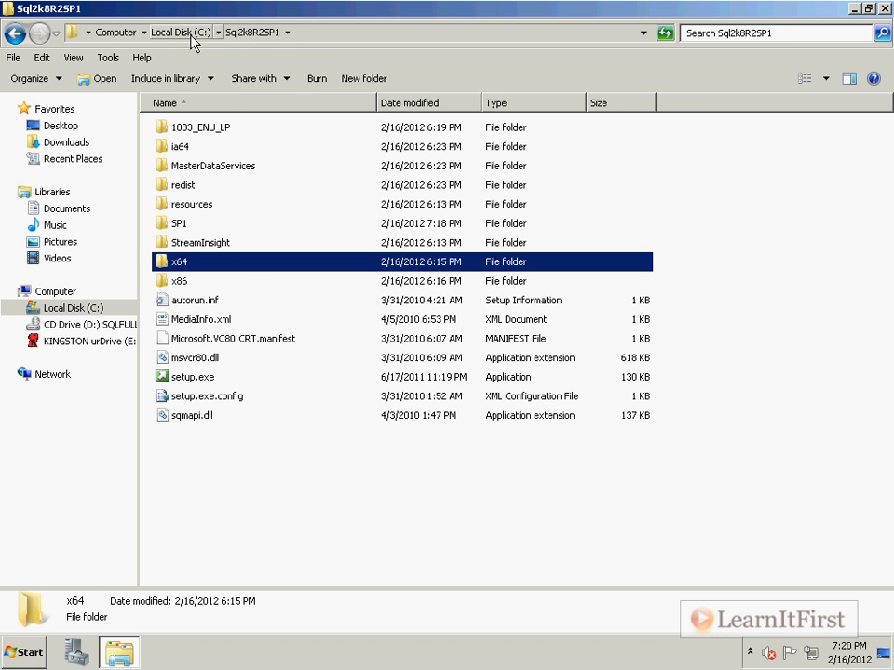
{"action": "right_click", "coordinate": [238, 395]}
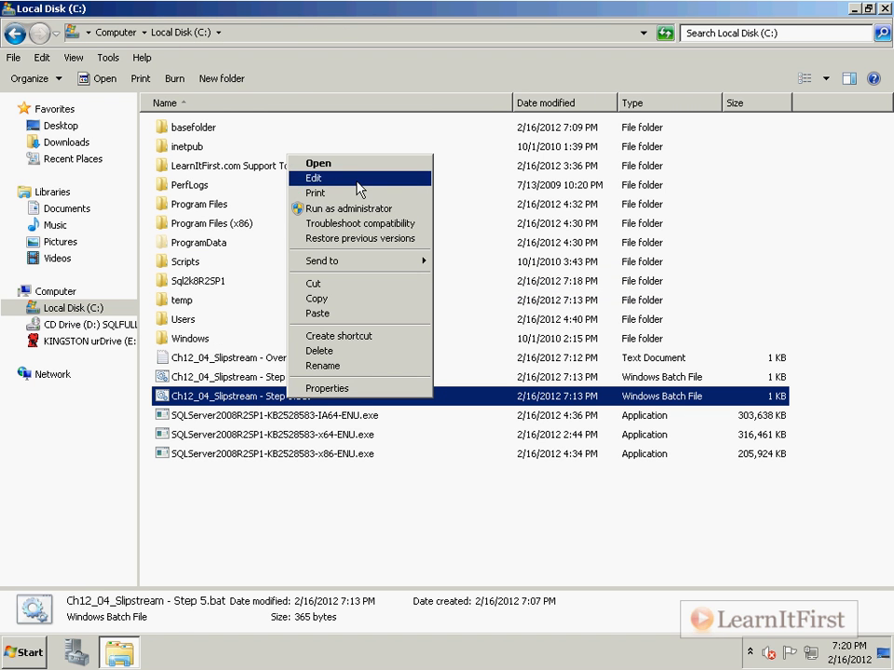
Open Step 5.bat in Notepad and highlight the base folder, SP1 folder and destination path.
{"action": "left_click", "coordinate": [314, 178]}
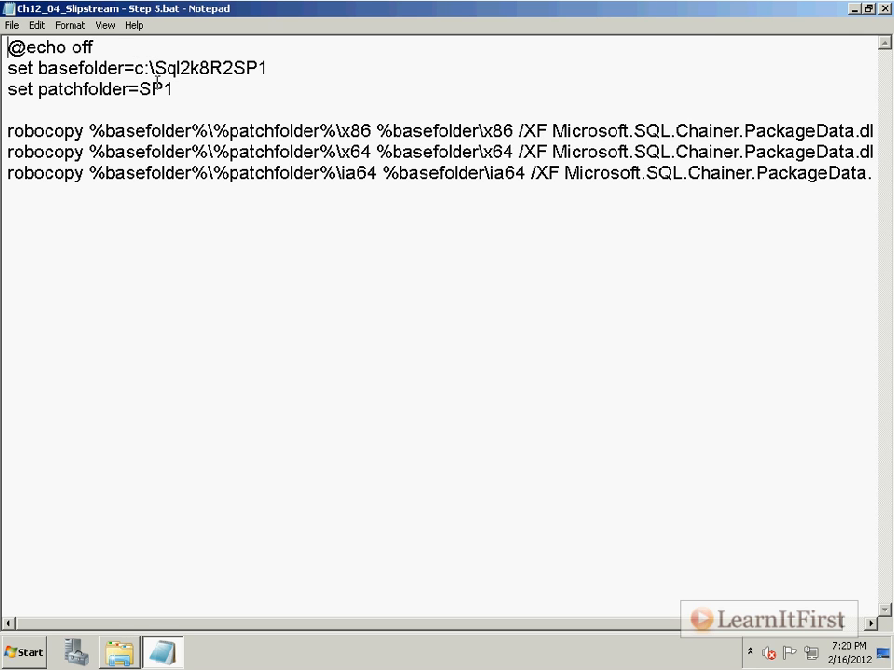
{"action": "double_click", "coordinate": [88, 68]}
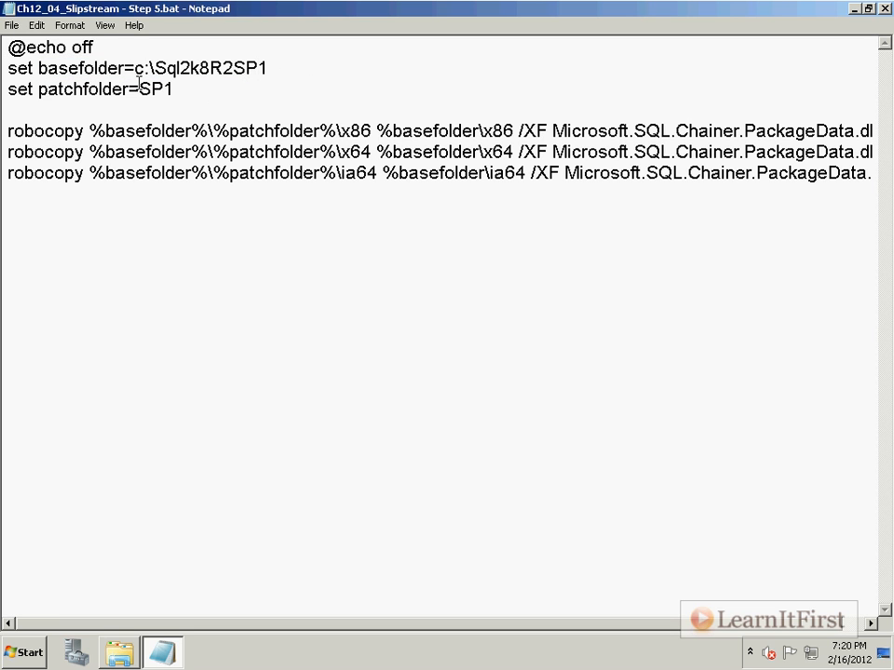
{"action": "double_click", "coordinate": [158, 89]}
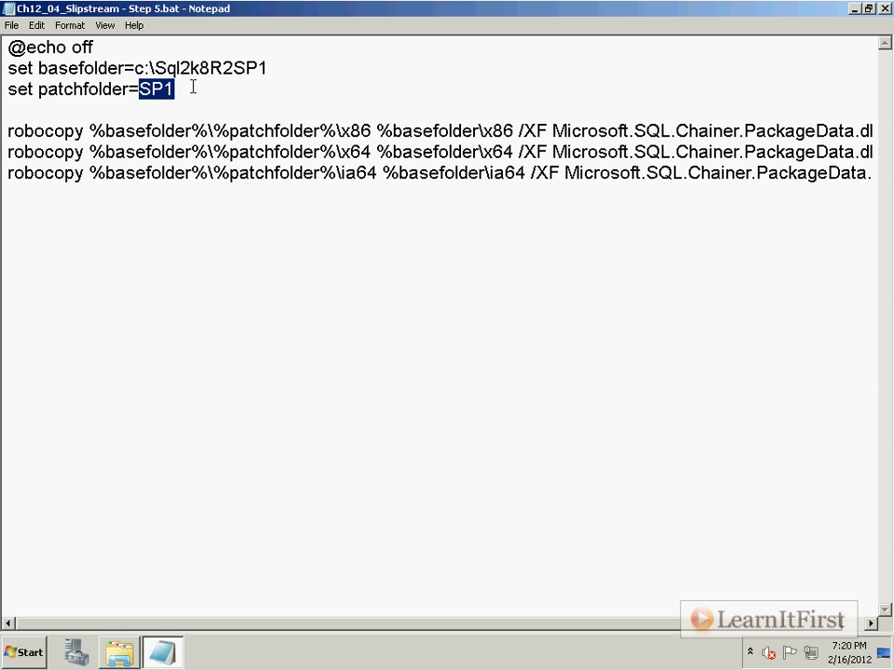
{"action": "mouse_move", "coordinate": [90, 130]}
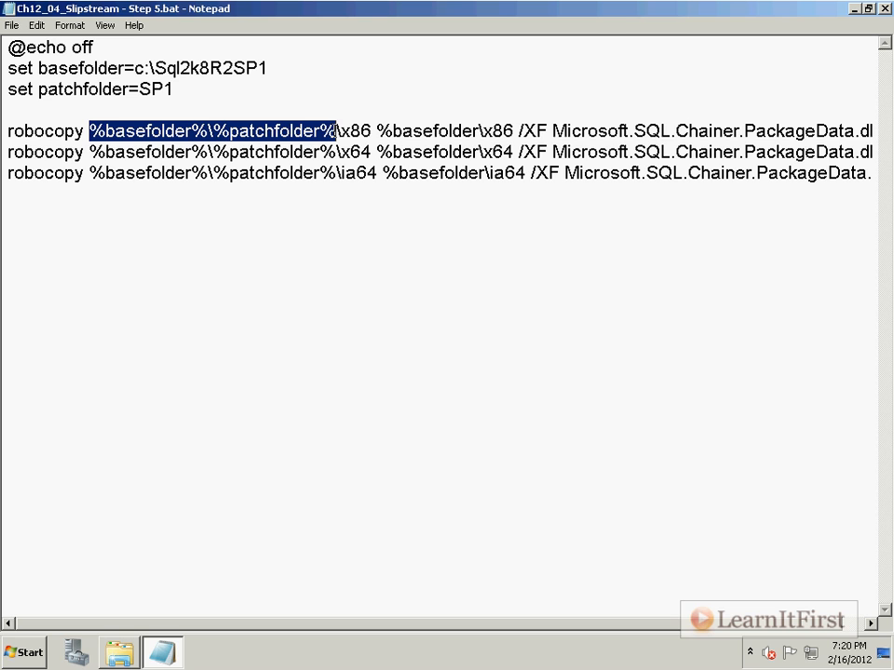
{"action": "left_click_drag", "start_coordinate": [340, 130], "coordinate": [381, 130]}
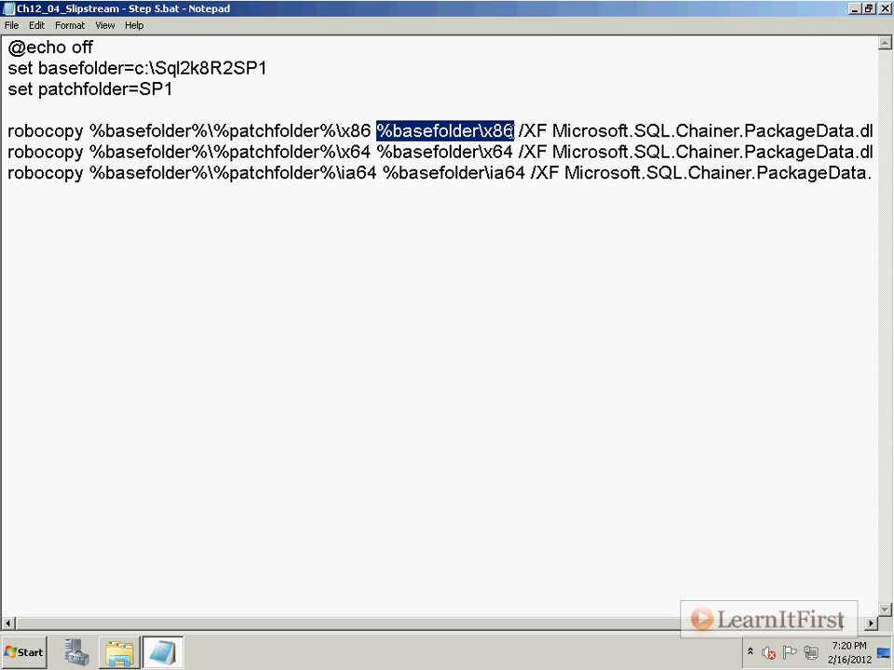
Review the x86 and x64 source paths in the robocopy lines.
{"action": "scroll", "scroll_direction": "right", "scroll_amount": 3}
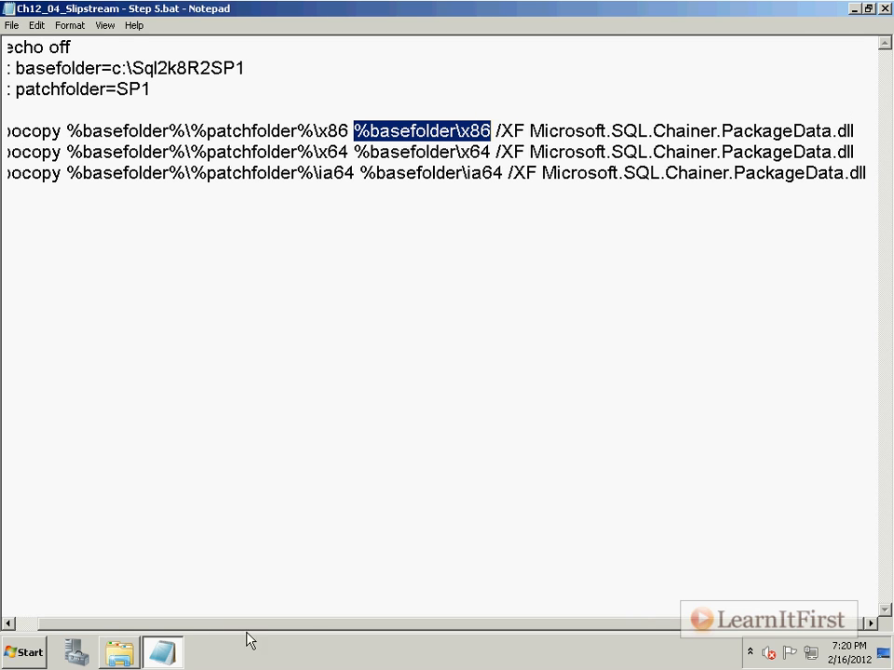
{"action": "left_click", "coordinate": [490, 130]}
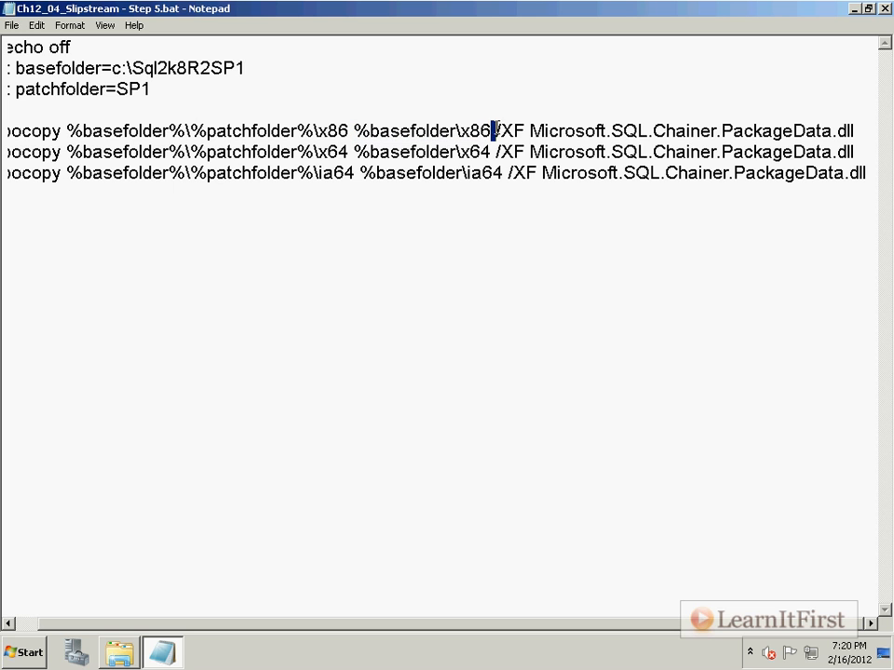
{"action": "double_click", "coordinate": [510, 131]}
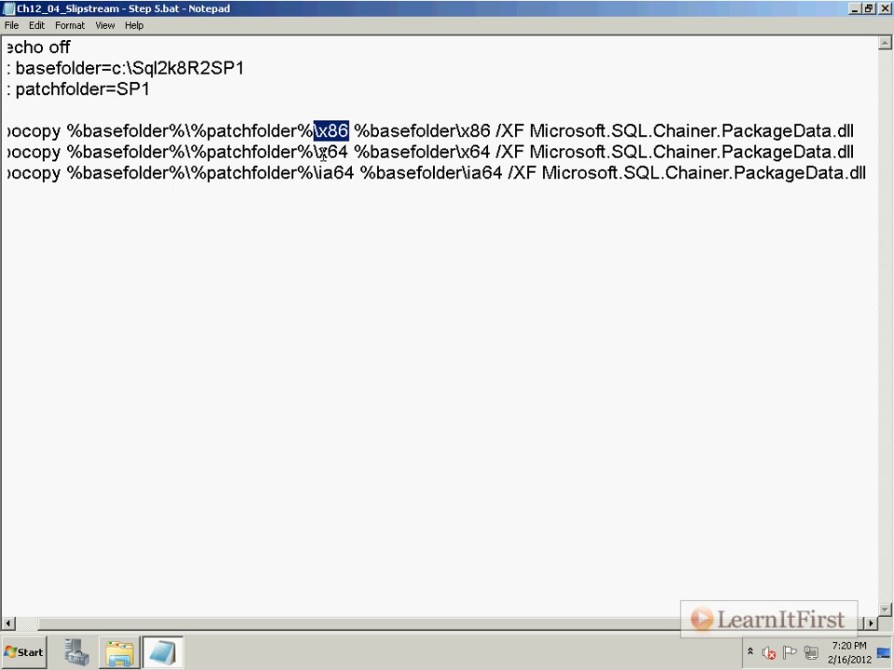
{"action": "double_click", "coordinate": [330, 173]}
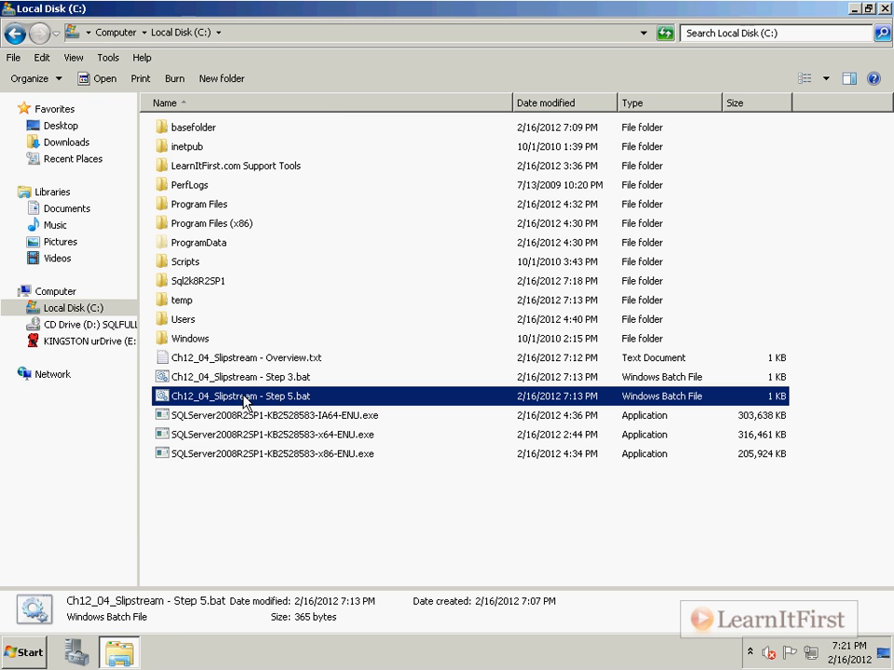
{"action": "mouse_move", "coordinate": [302, 396]}
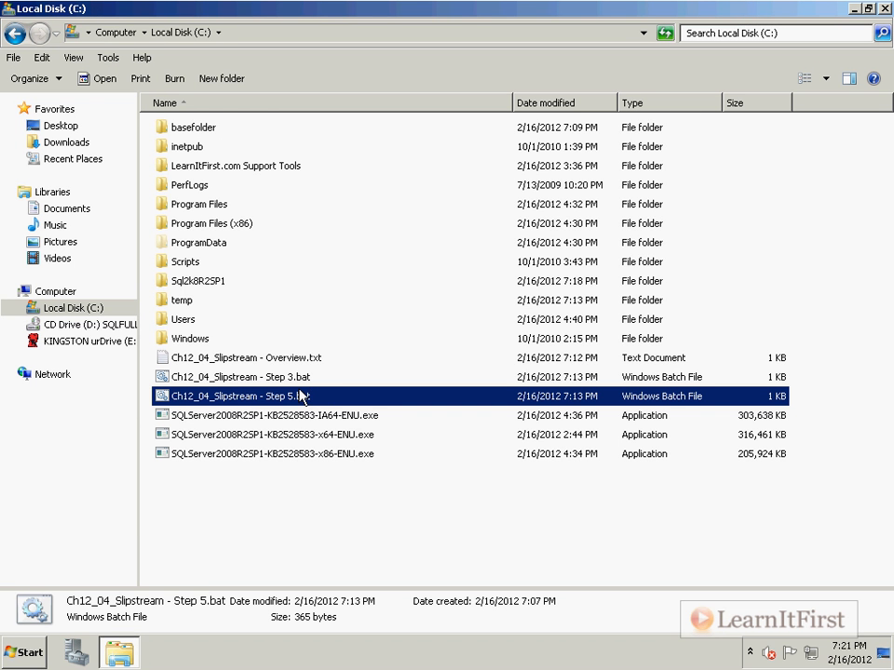
Reopen Step 5.bat in Notepad, close it, and select the Sql2k8R2SP1 folder.
{"action": "right_click", "coordinate": [238, 396]}
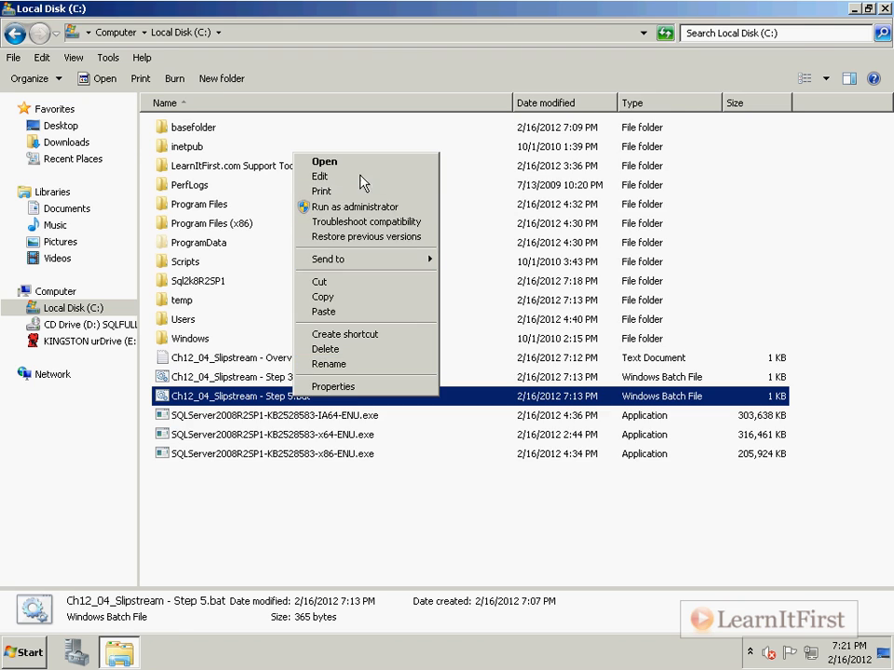
{"action": "left_click", "coordinate": [320, 176]}
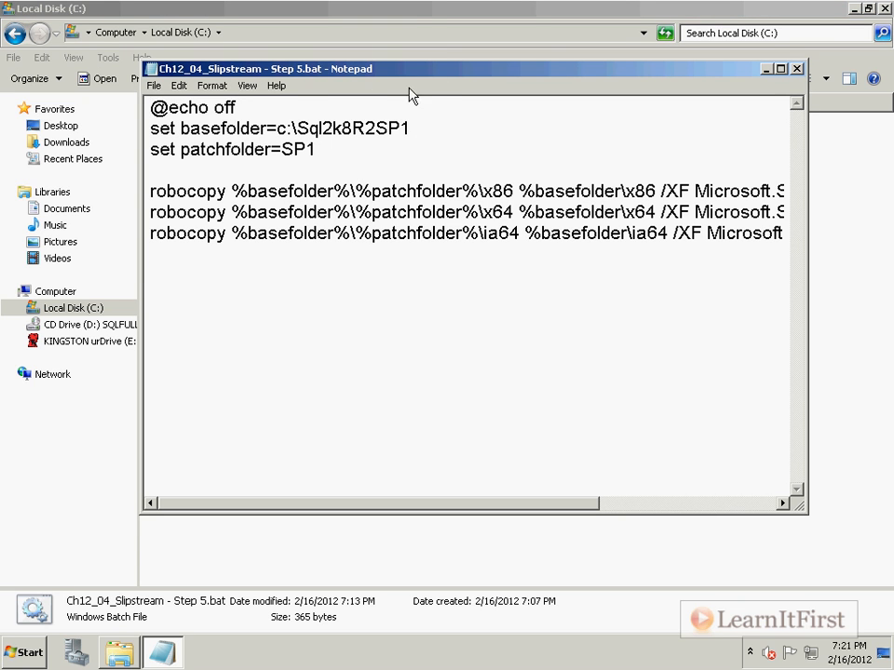
{"action": "mouse_move", "coordinate": [508, 510]}
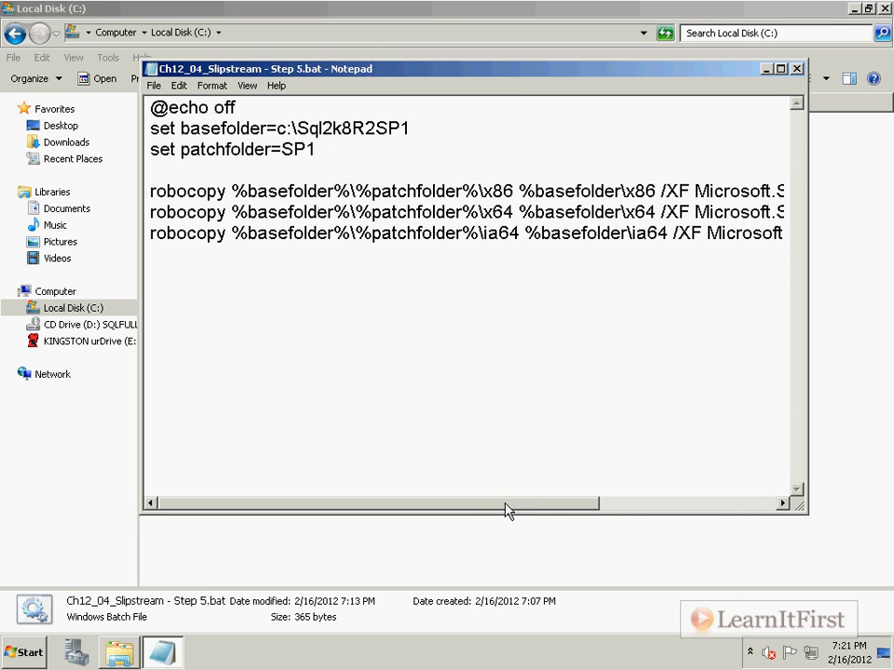
{"action": "mouse_move", "coordinate": [510, 514]}
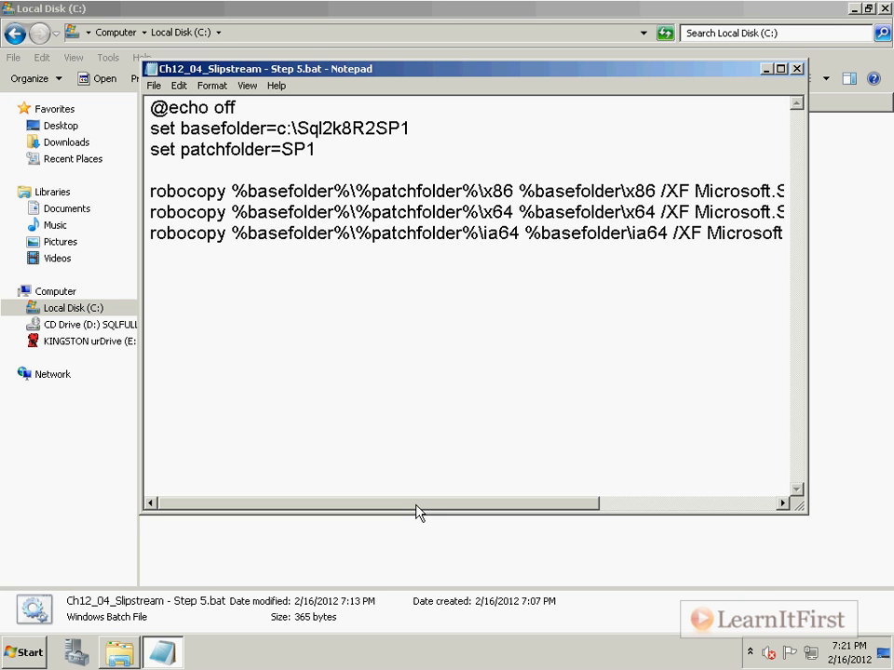
{"action": "mouse_move", "coordinate": [567, 176]}
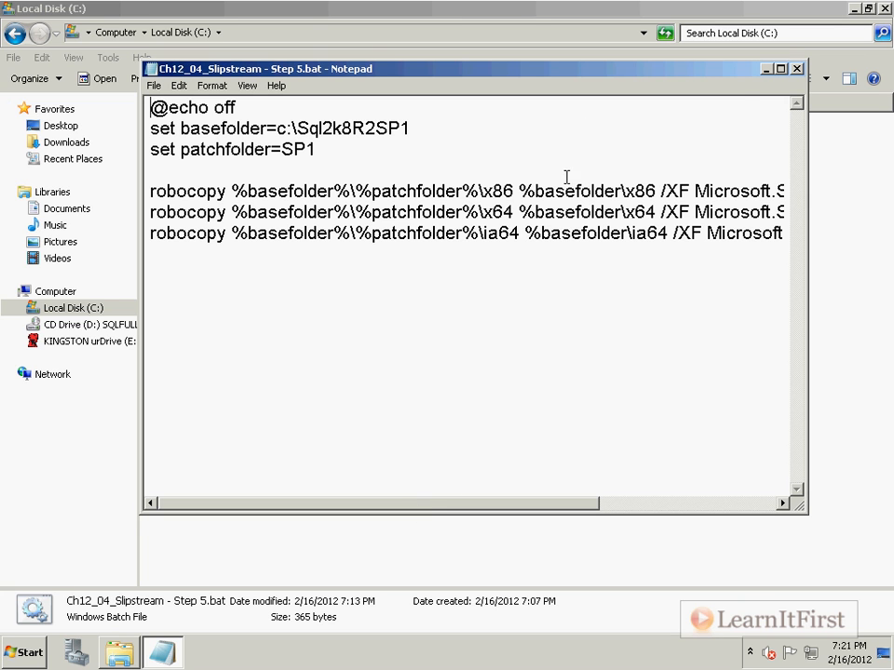
{"action": "left_click", "coordinate": [797, 68]}
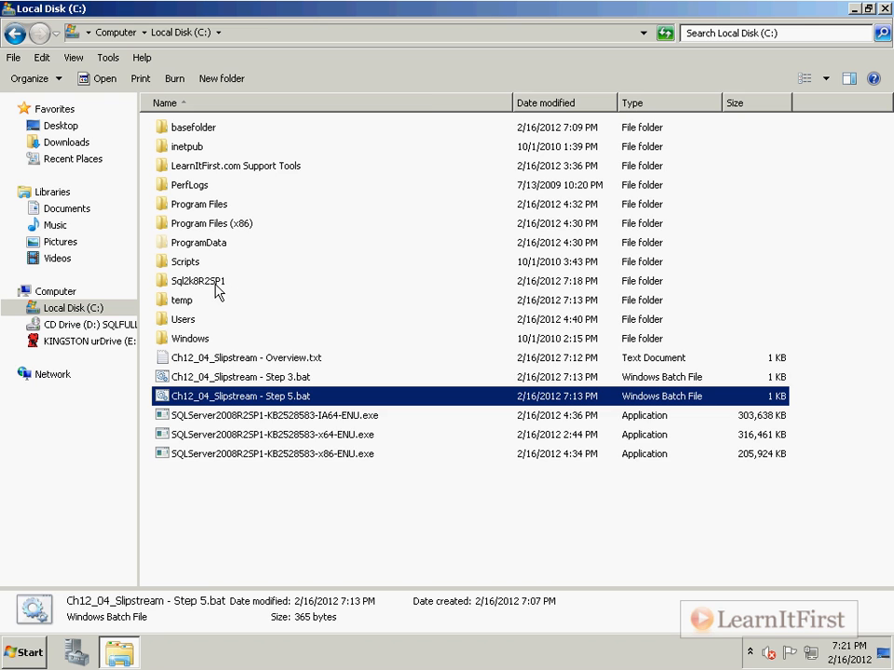
{"action": "double_click", "coordinate": [197, 281]}
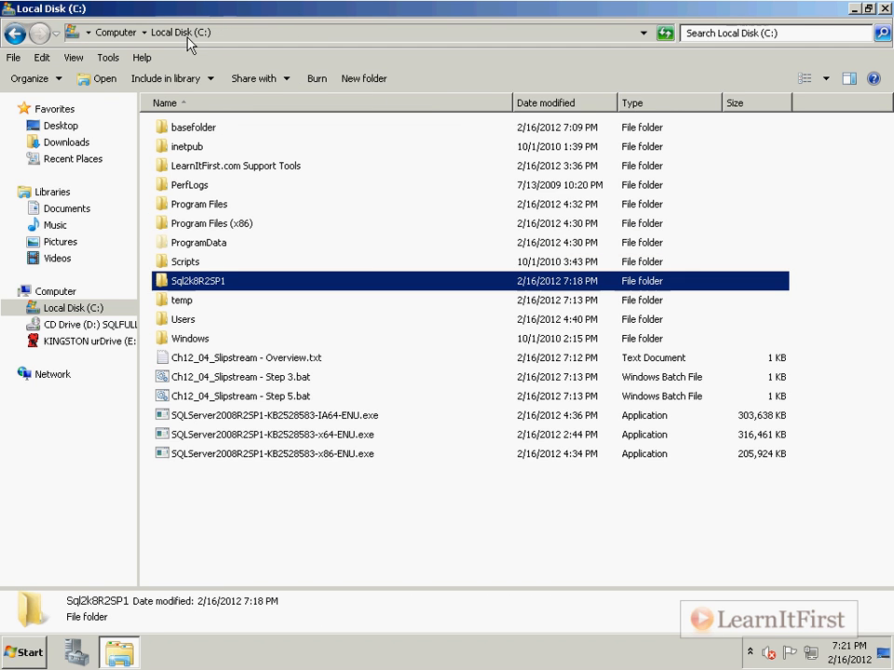
{"action": "mouse_move", "coordinate": [391, 453]}
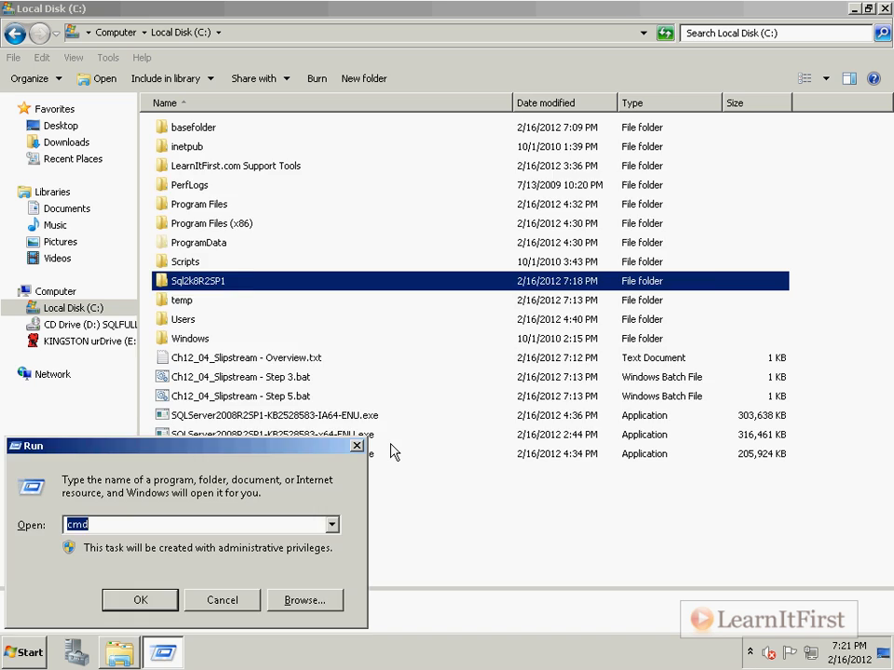
Run 'Ch12_04_Slipstream - Step 5.bat' from c:\ in an elevated Command Prompt and check the robocopy output.
{"action": "left_click", "coordinate": [139, 599]}
{"action": "type", "text": "cd c:\\"}
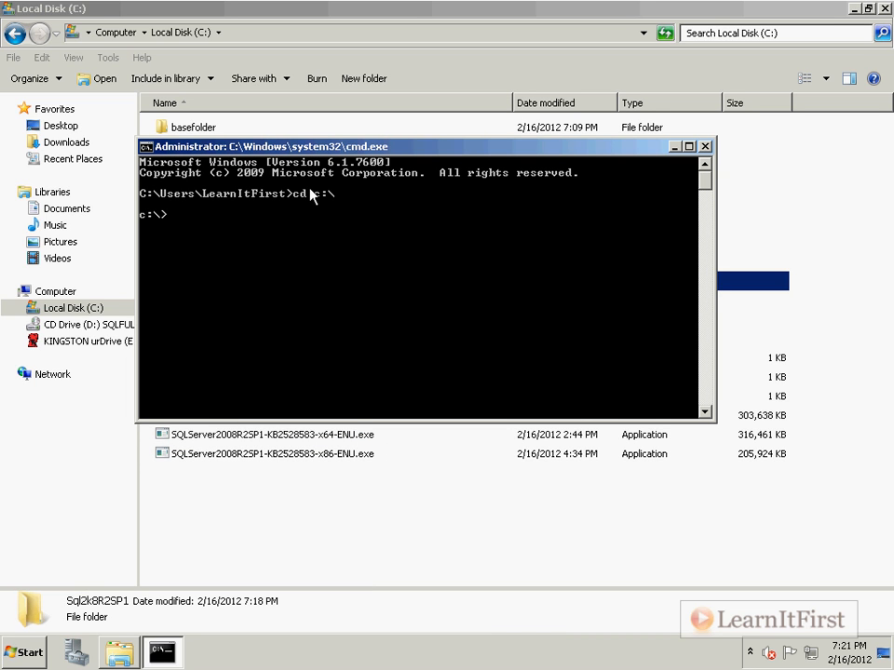
{"action": "type", "text": "ch"}
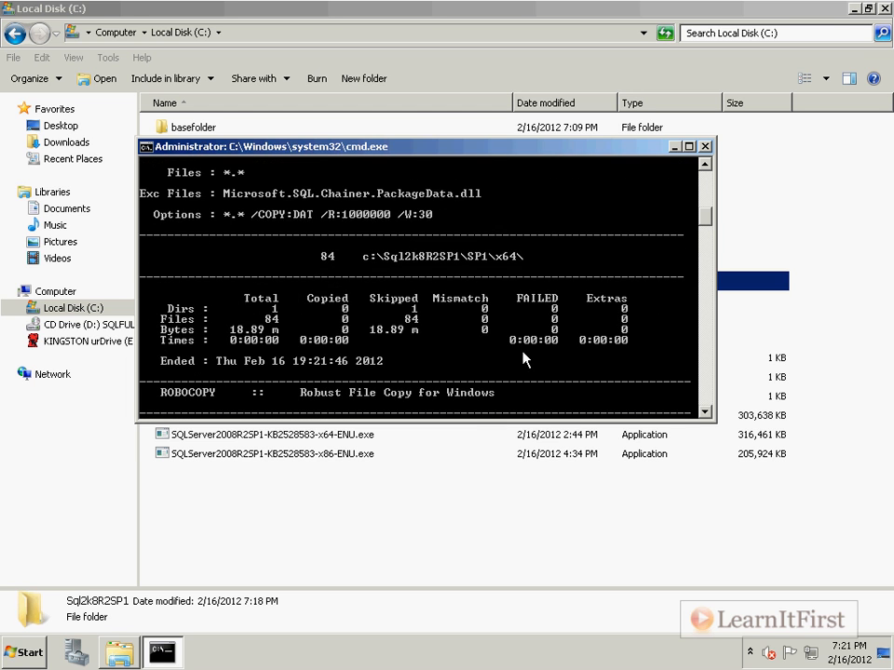
{"action": "scroll", "scroll_direction": "down", "scroll_amount": 3}
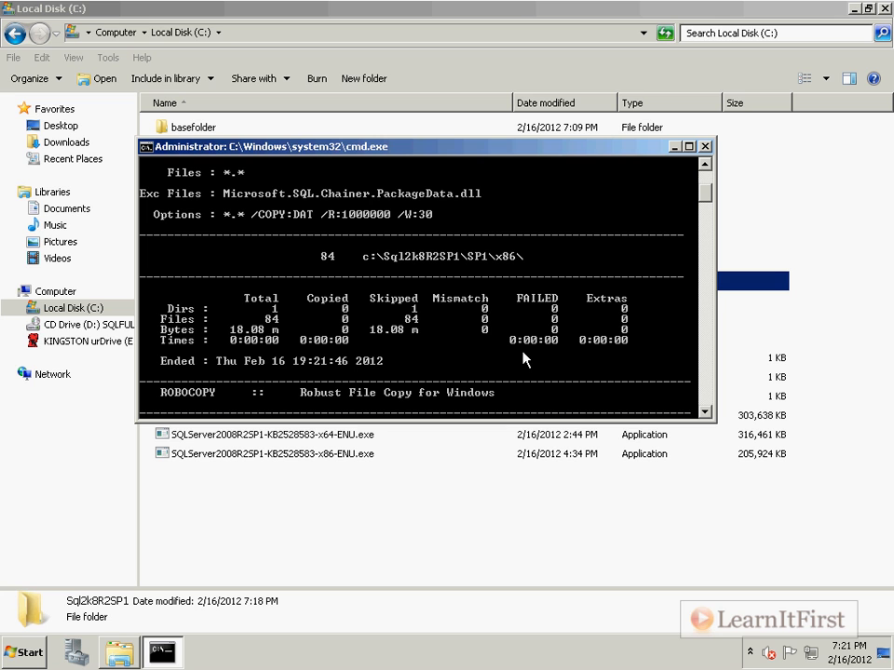
{"action": "mouse_move", "coordinate": [424, 369]}
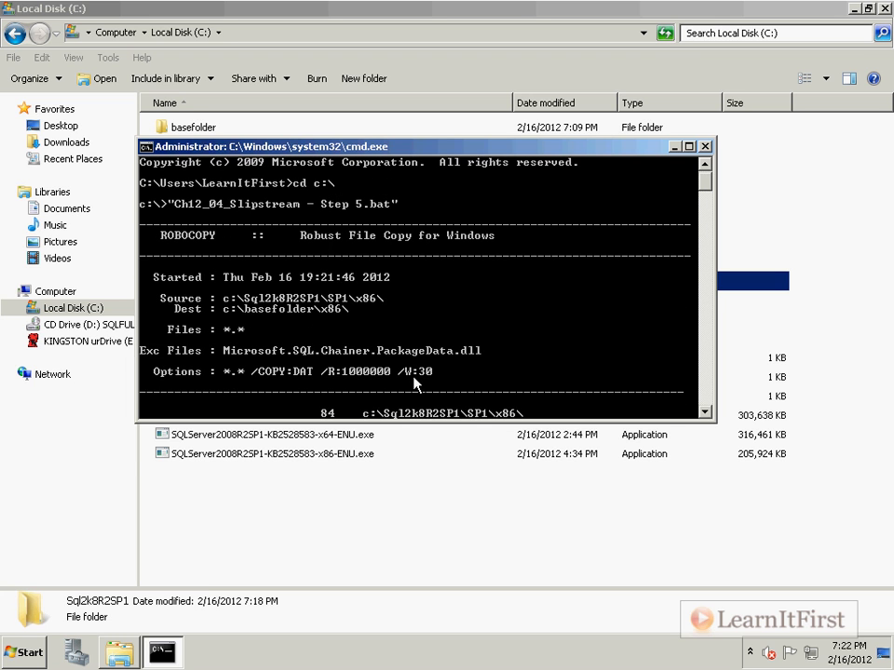
{"action": "scroll", "scroll_direction": "down", "scroll_amount": 3}
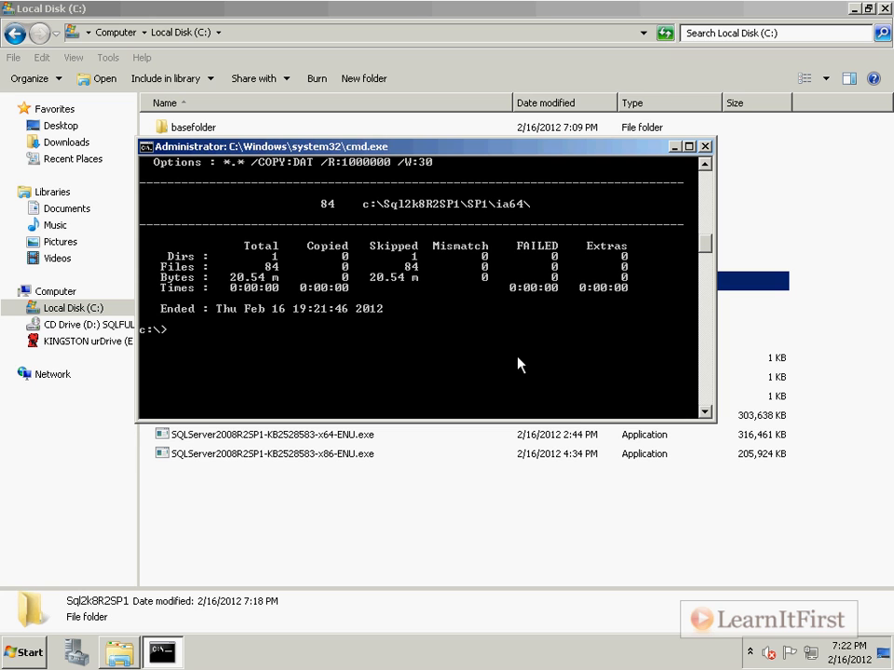
{"action": "left_click", "coordinate": [705, 146]}
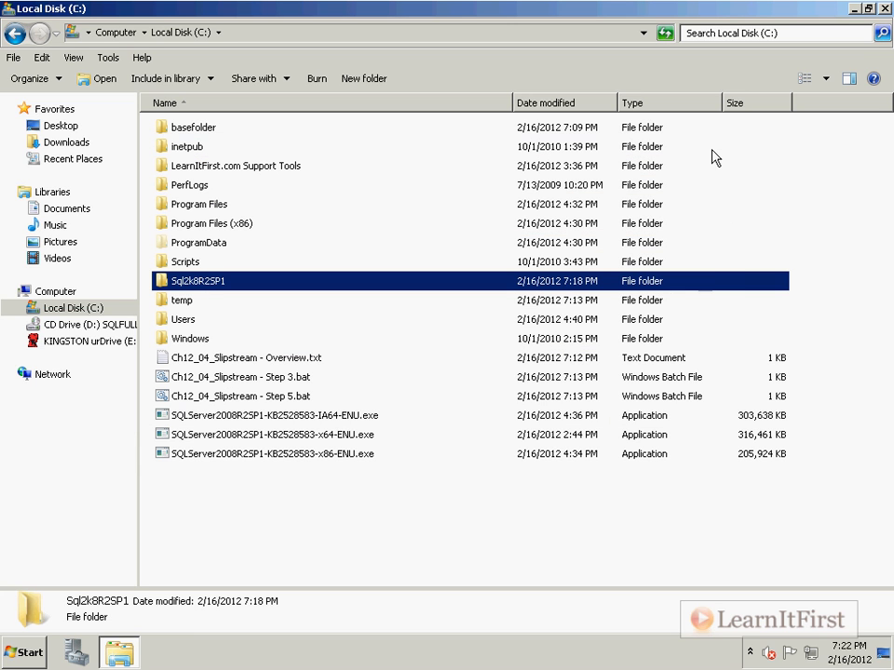
{"action": "mouse_move", "coordinate": [705, 156]}
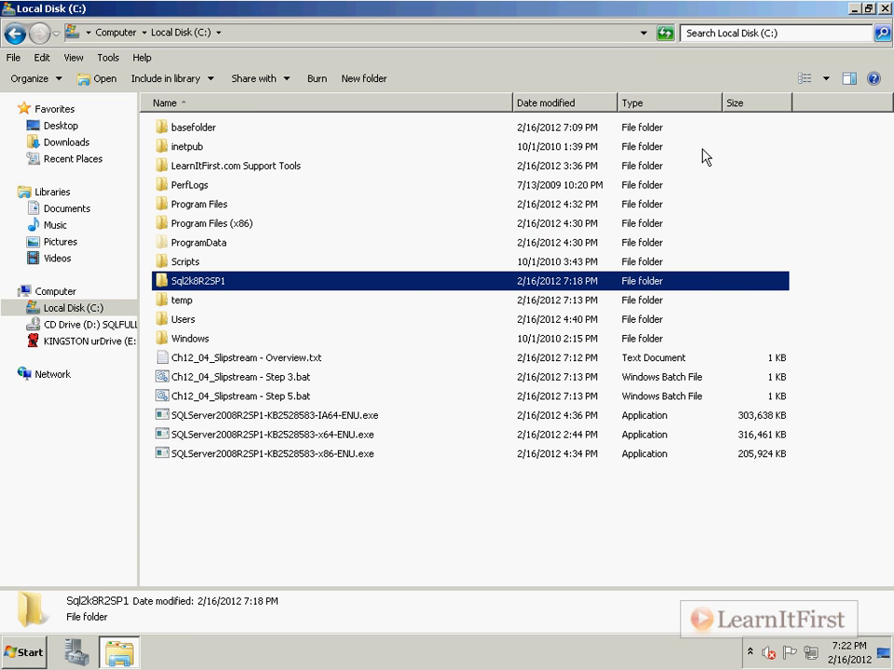
{"action": "mouse_move", "coordinate": [372, 310]}
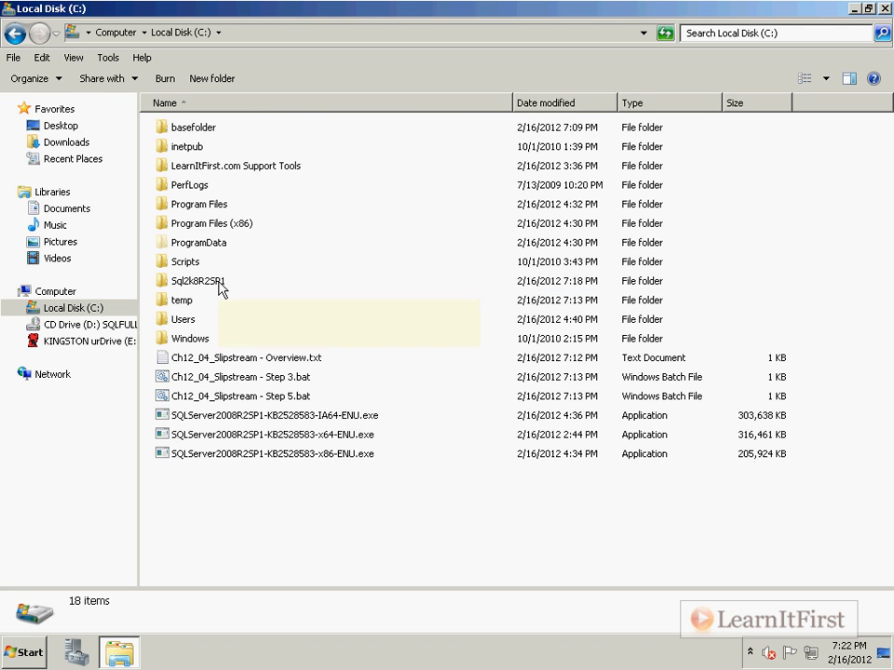
Inspect the x64, x86, ia64 and SP1 folders inside Sql2k8R2SP1, then open ia64.
{"action": "double_click", "coordinate": [198, 280]}
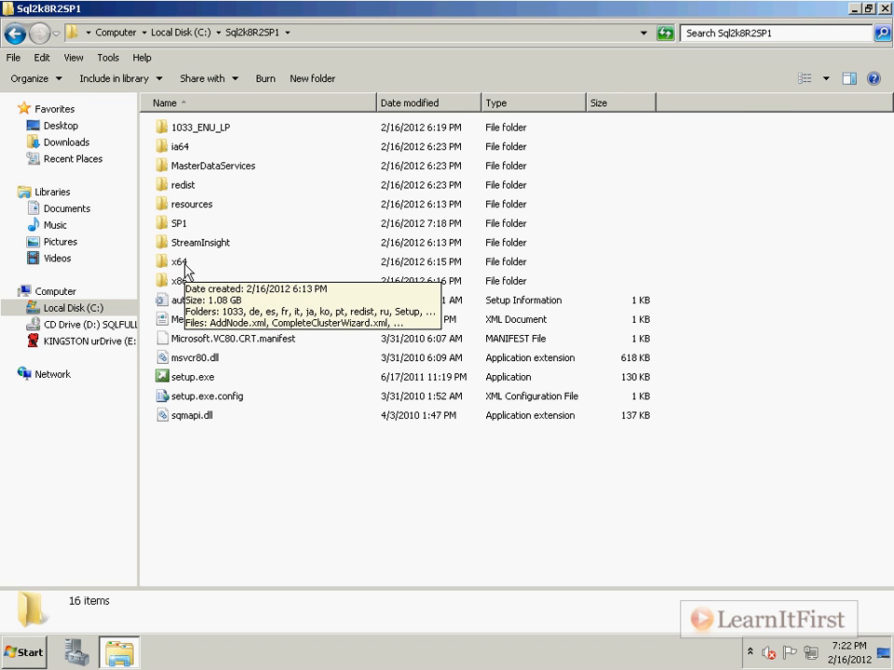
{"action": "left_click", "coordinate": [179, 280]}
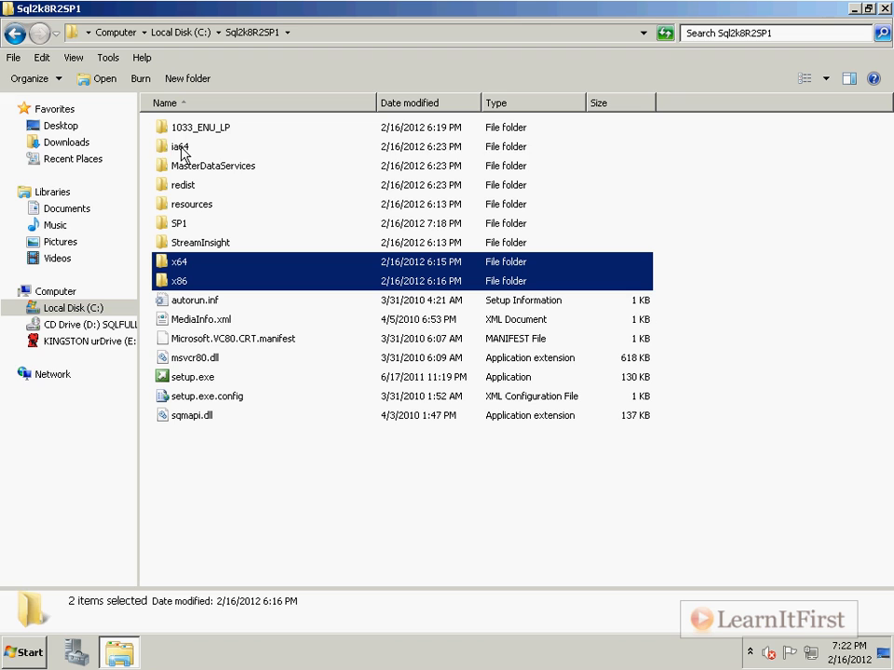
{"action": "left_click", "coordinate": [182, 146]}
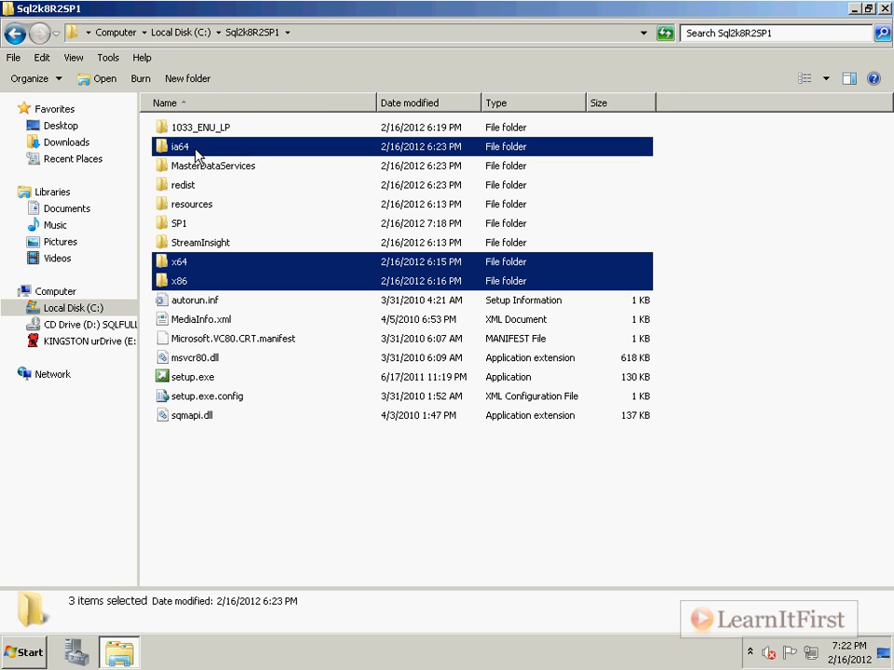
{"action": "left_click", "coordinate": [178, 223]}
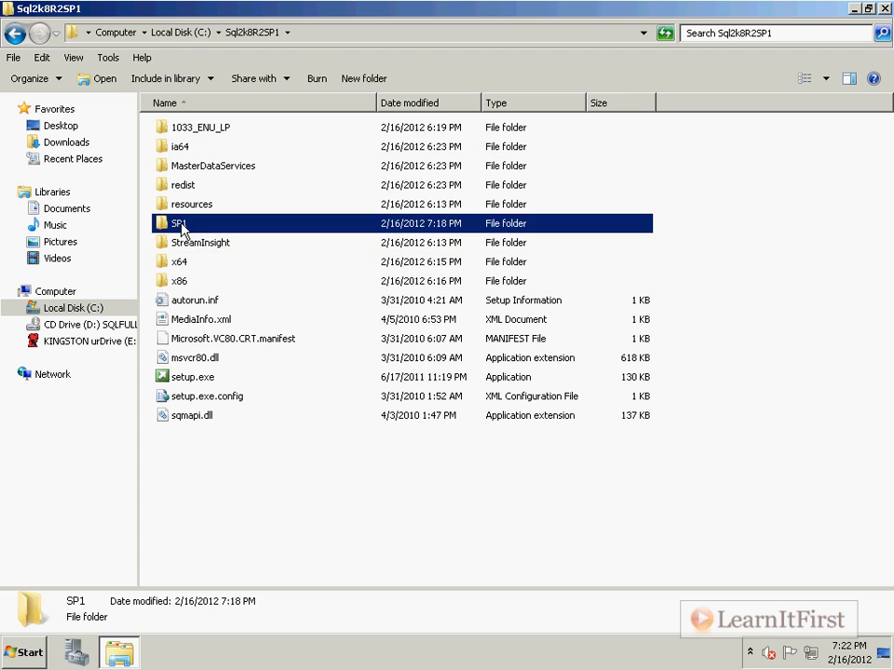
{"action": "double_click", "coordinate": [179, 224]}
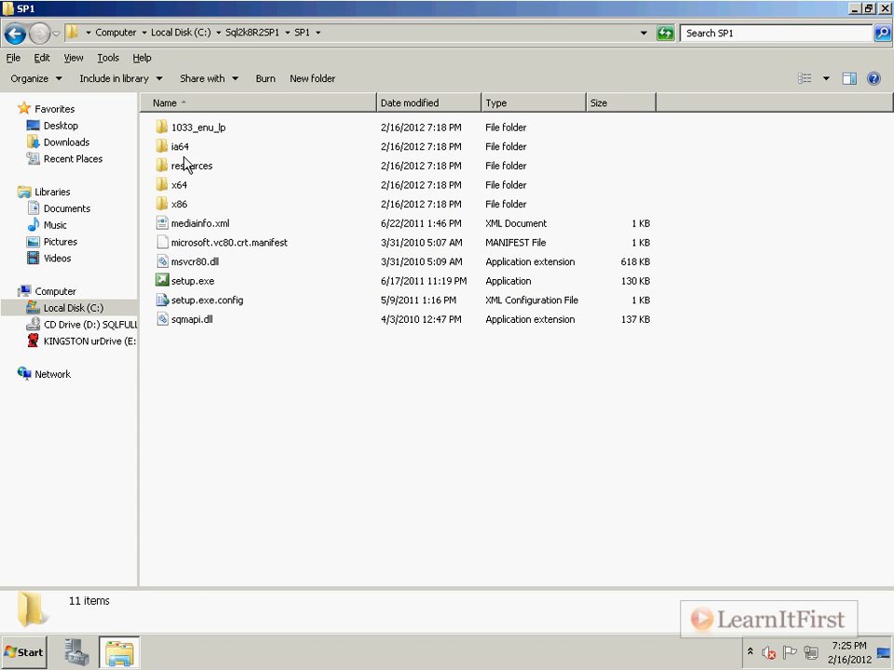
{"action": "left_click", "coordinate": [15, 33]}
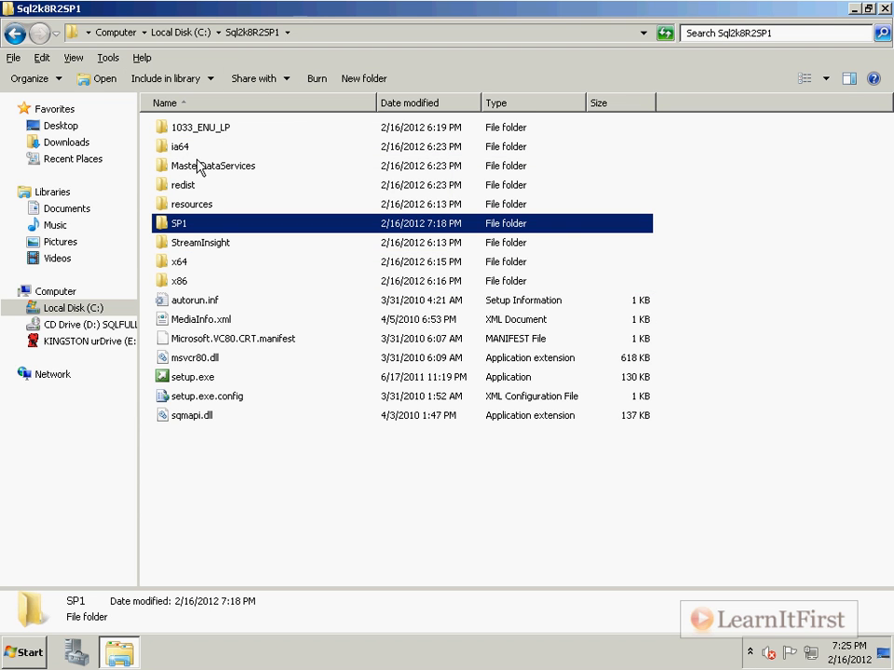
{"action": "left_click", "coordinate": [180, 146]}
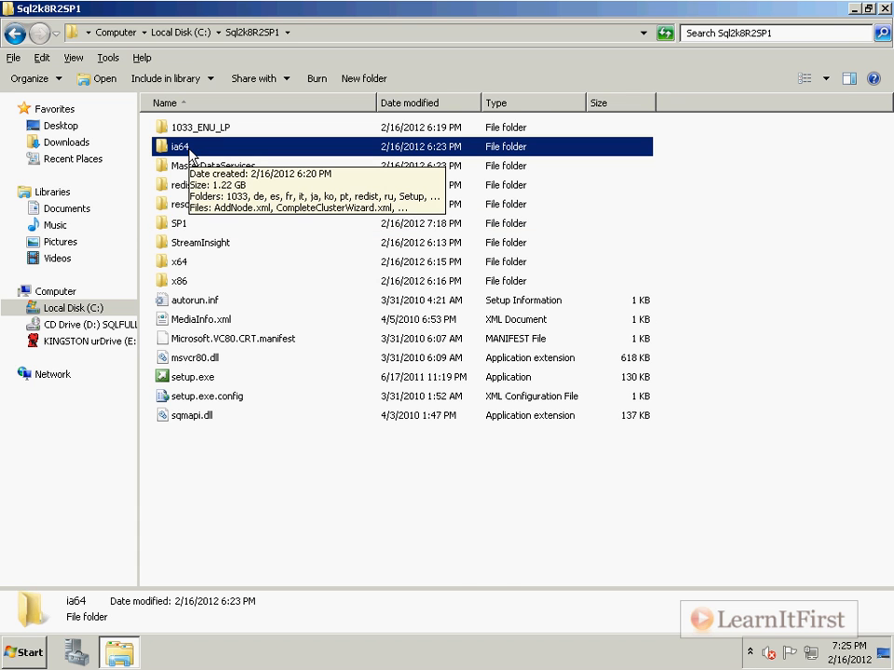
{"action": "double_click", "coordinate": [180, 146]}
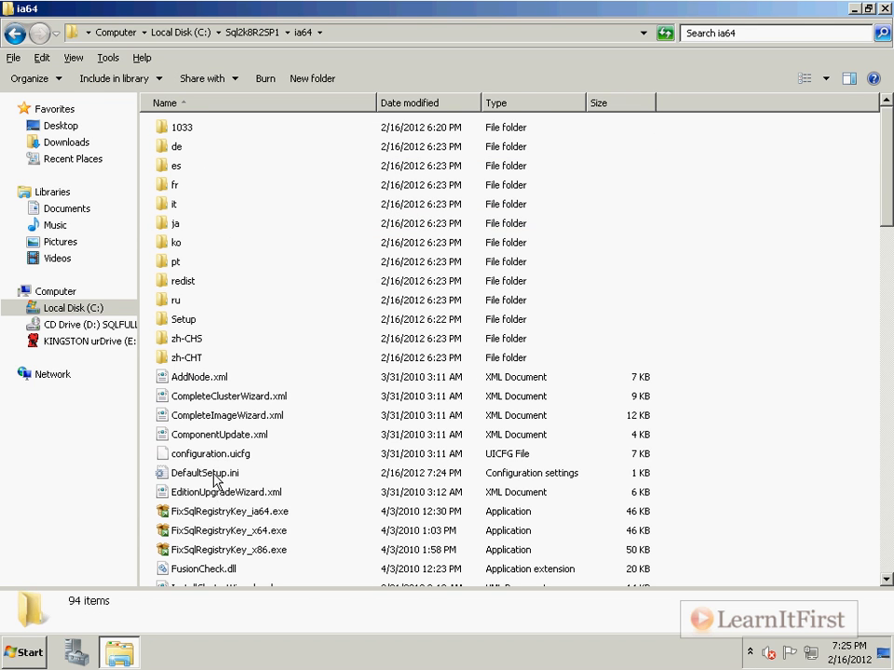
Open the ia64 DefaultSetup.ini in Notepad and start a new line after PID.
{"action": "left_click", "coordinate": [205, 473]}
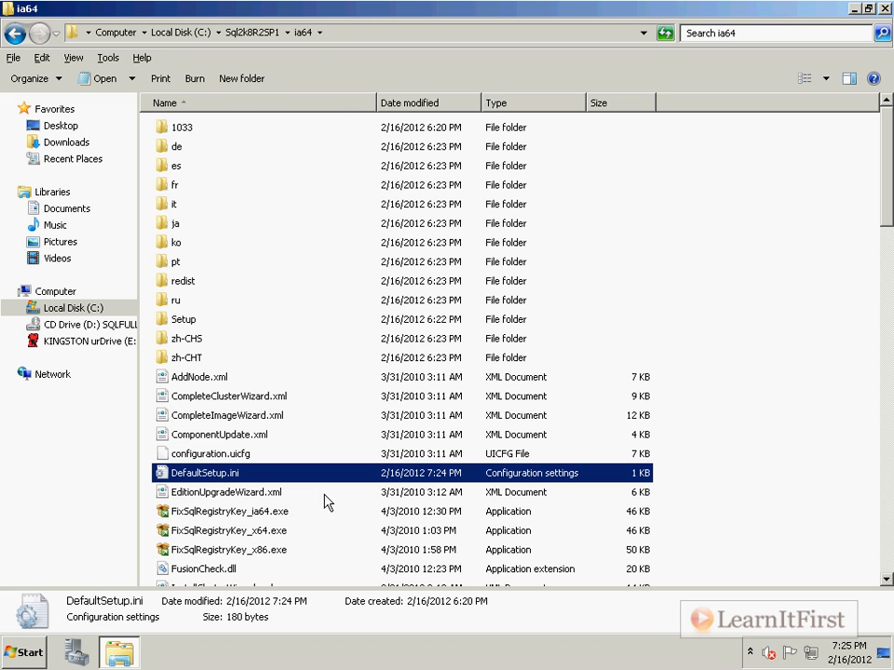
{"action": "double_click", "coordinate": [205, 473]}
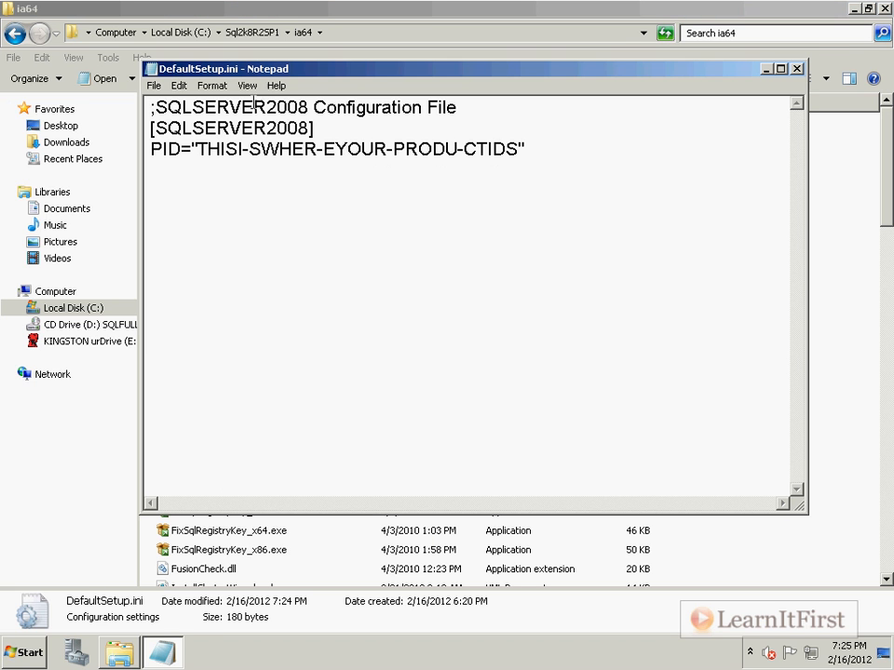
{"action": "left_click_drag", "start_coordinate": [151, 107], "coordinate": [314, 127]}
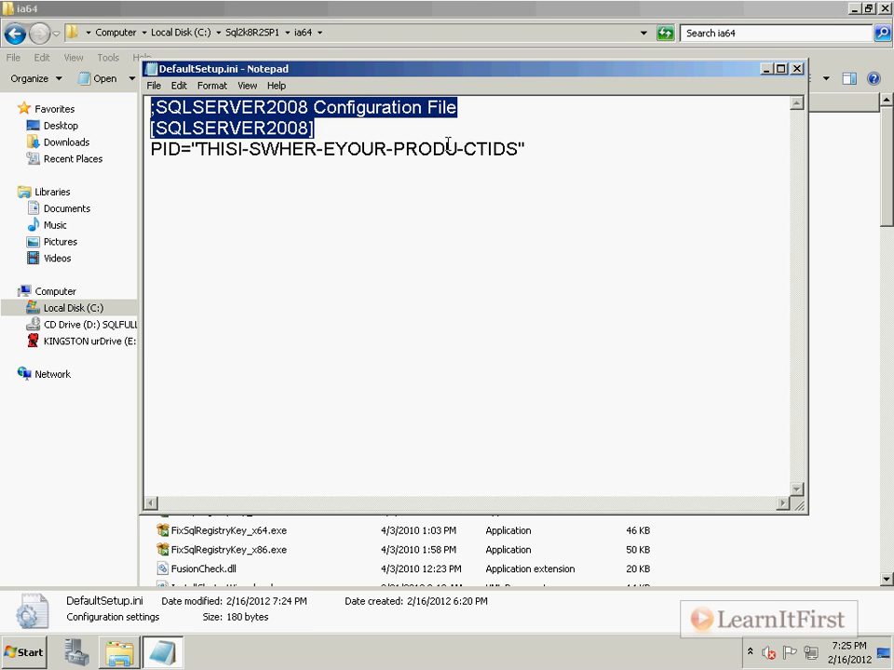
{"action": "left_click", "coordinate": [231, 128]}
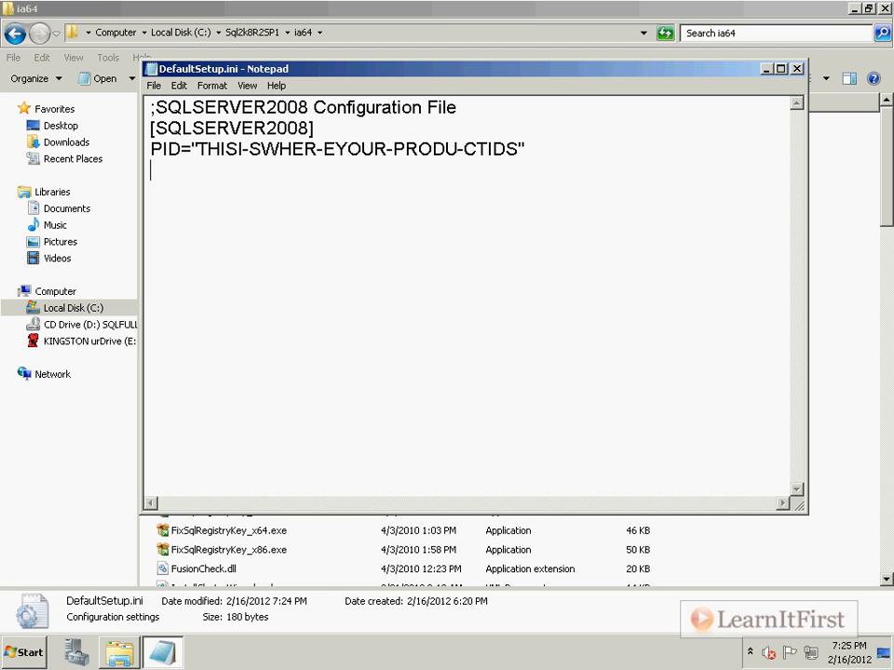
Add the line PCUSOURCE=".\SP1" to DefaultSetup.ini.
{"action": "type", "text": "PCUS"}
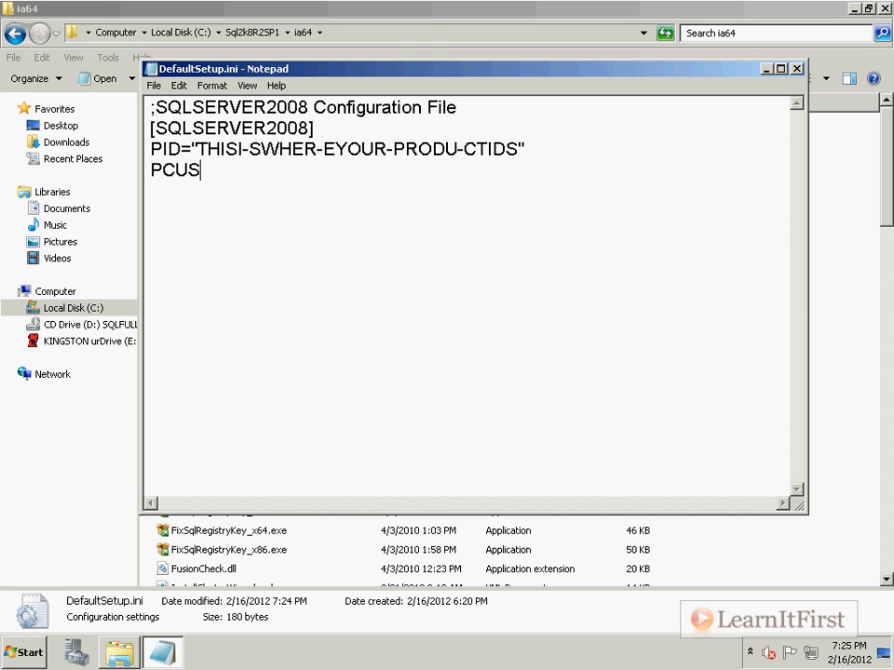
{"action": "type", "text": "OURCE="}
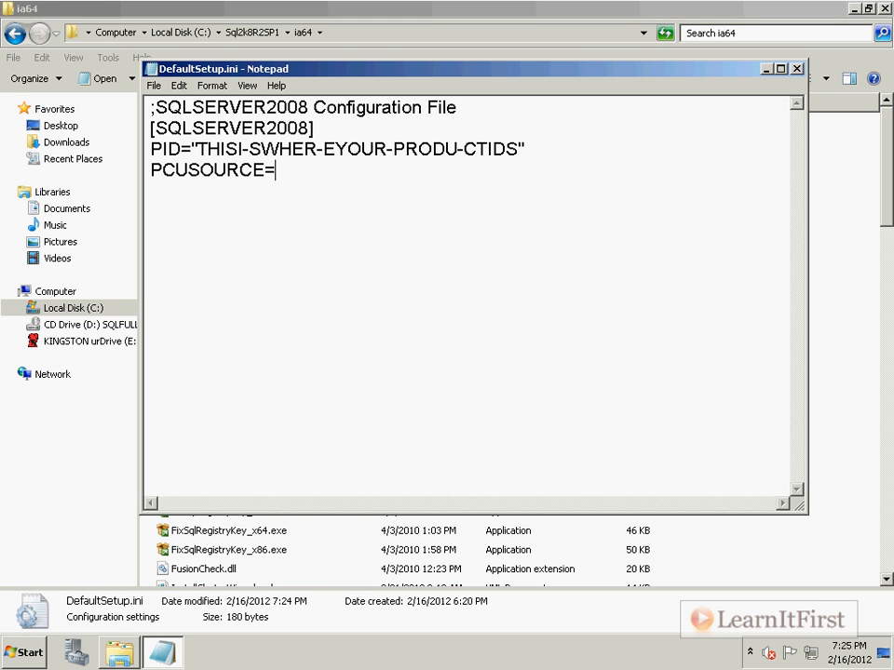
{"action": "type", "text": "\""}
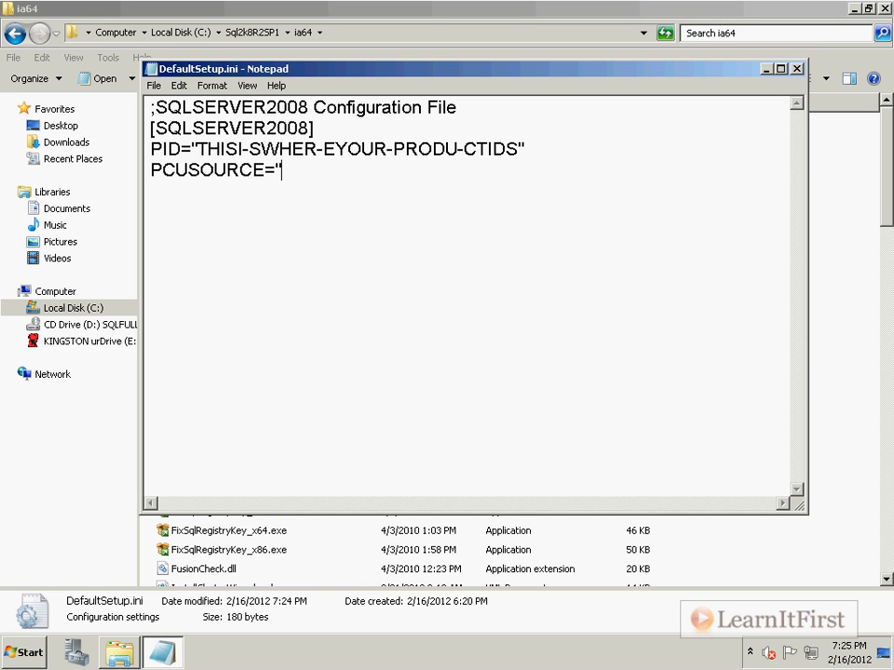
{"action": "type", "text": "."}
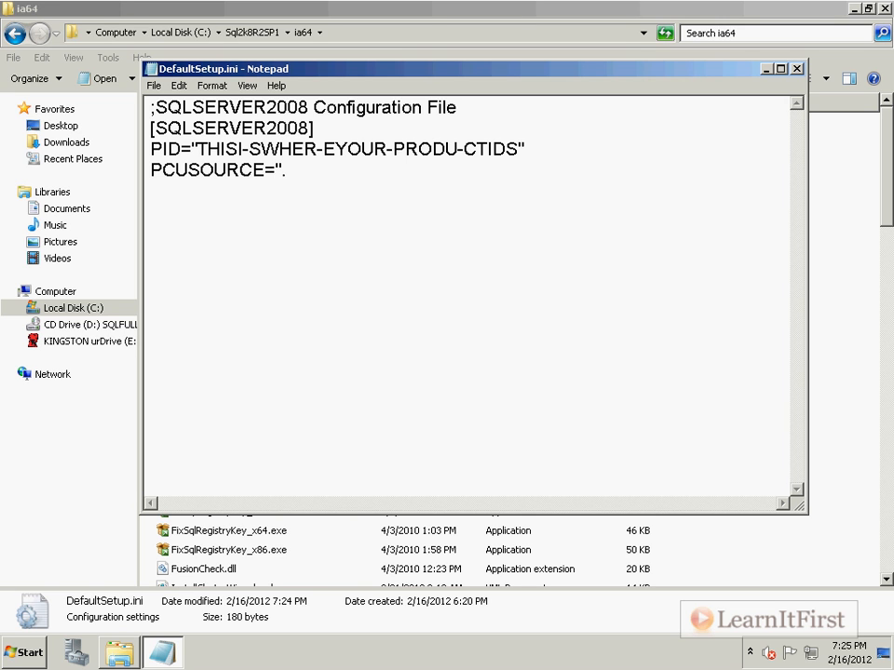
{"action": "type", "text": ".\\SP1"}
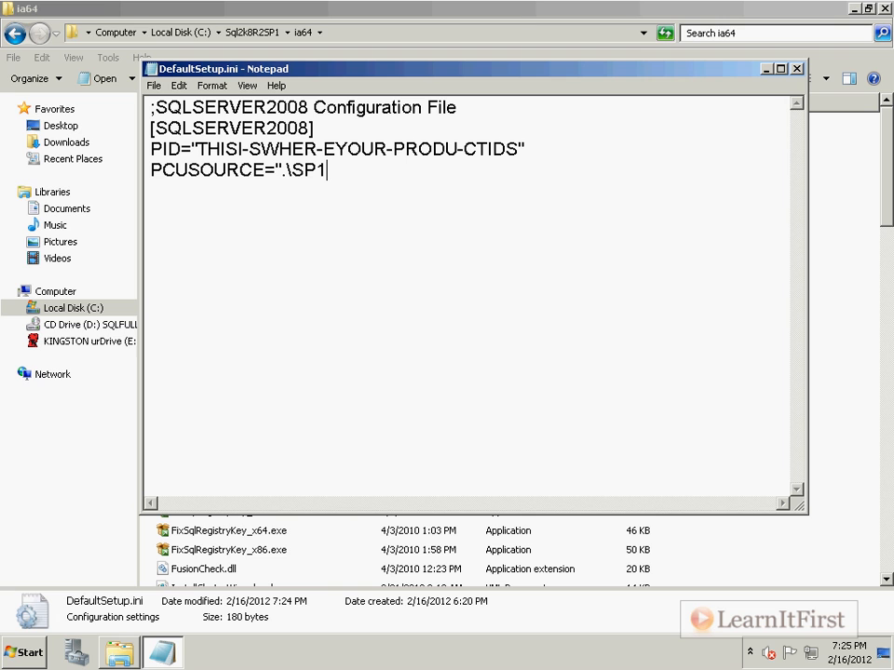
{"action": "type", "text": "\""}
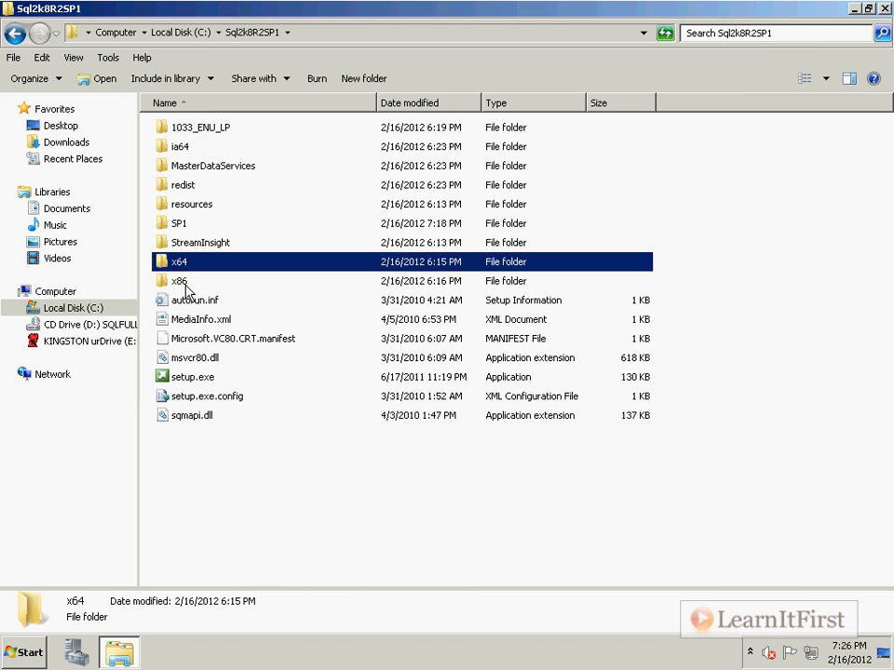
Add PCUSOURCE=".\SP1" to the x64 DefaultSetup.ini and close it.
{"action": "left_click", "coordinate": [179, 224]}
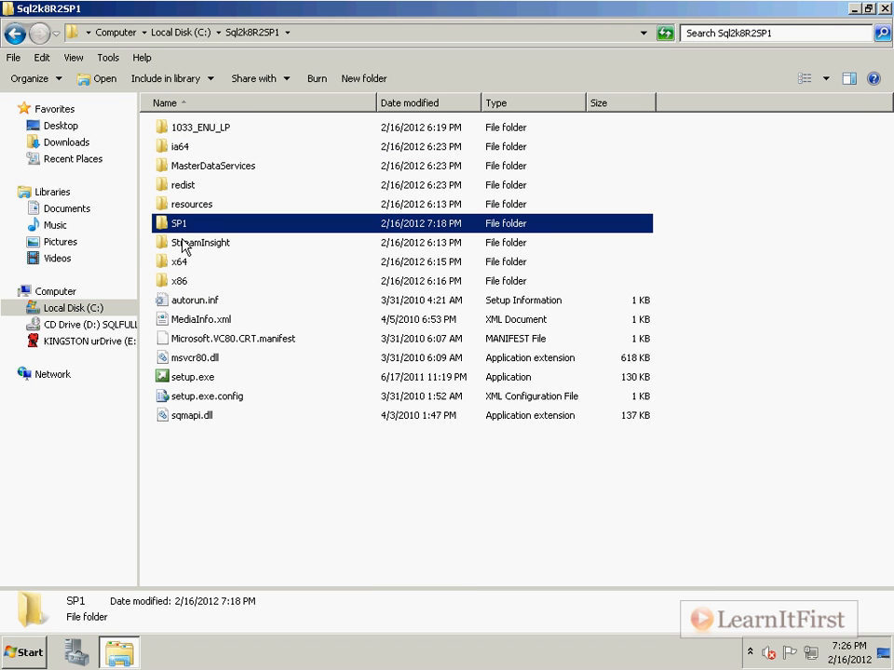
{"action": "left_click", "coordinate": [178, 262]}
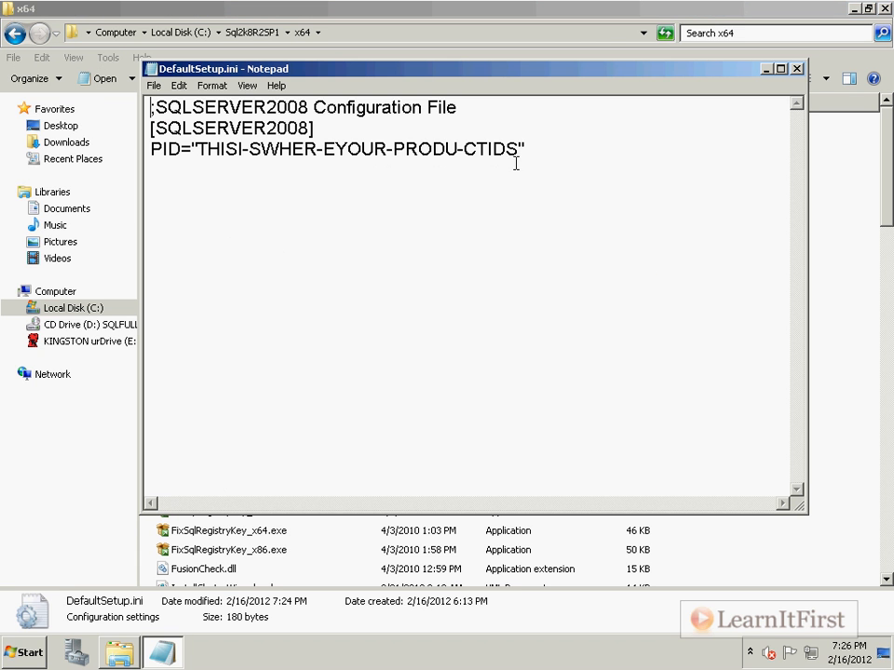
{"action": "type", "text": "PCUSOURCE=\".\\SP1\""}
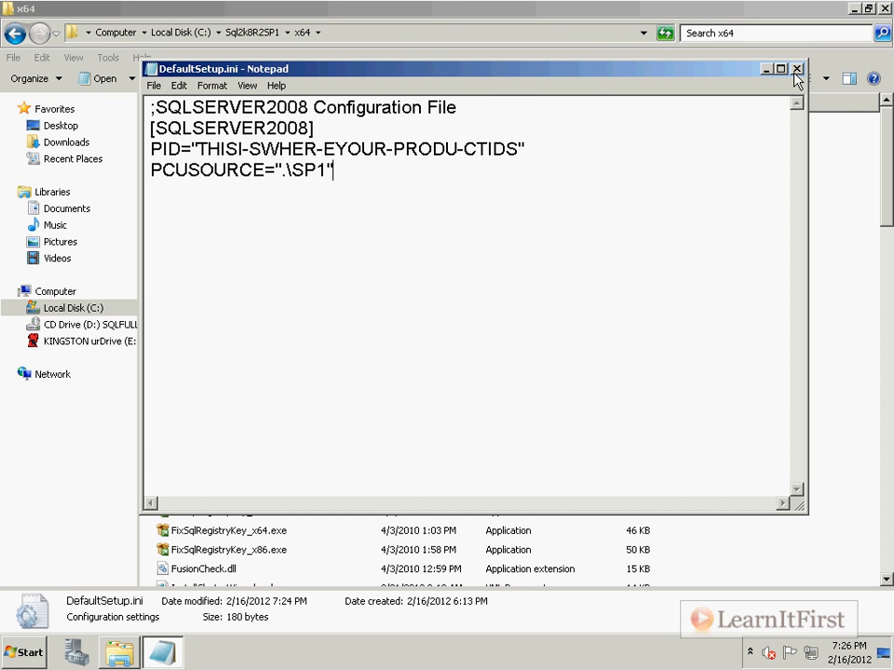
{"action": "left_click", "coordinate": [796, 68]}
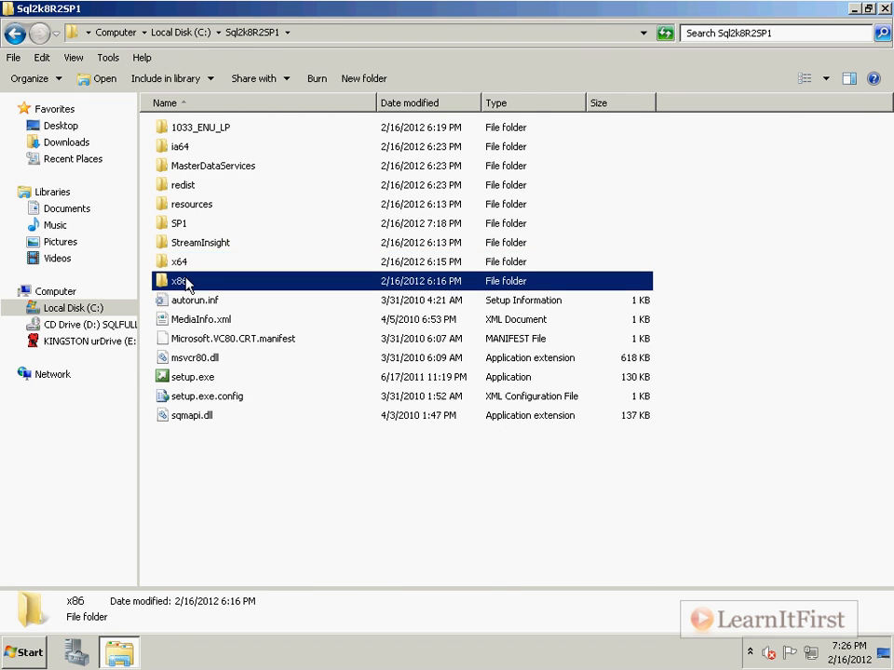
Confirm the x86 DefaultSetup.ini has the PCUSOURCE line, then launch setup.exe.
{"action": "double_click", "coordinate": [179, 281]}
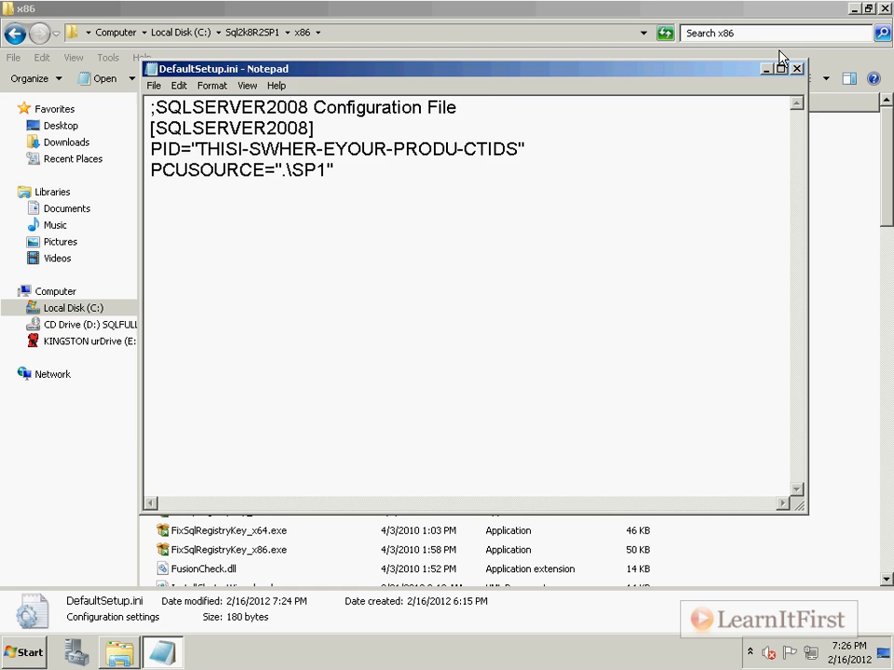
{"action": "left_click", "coordinate": [796, 67]}
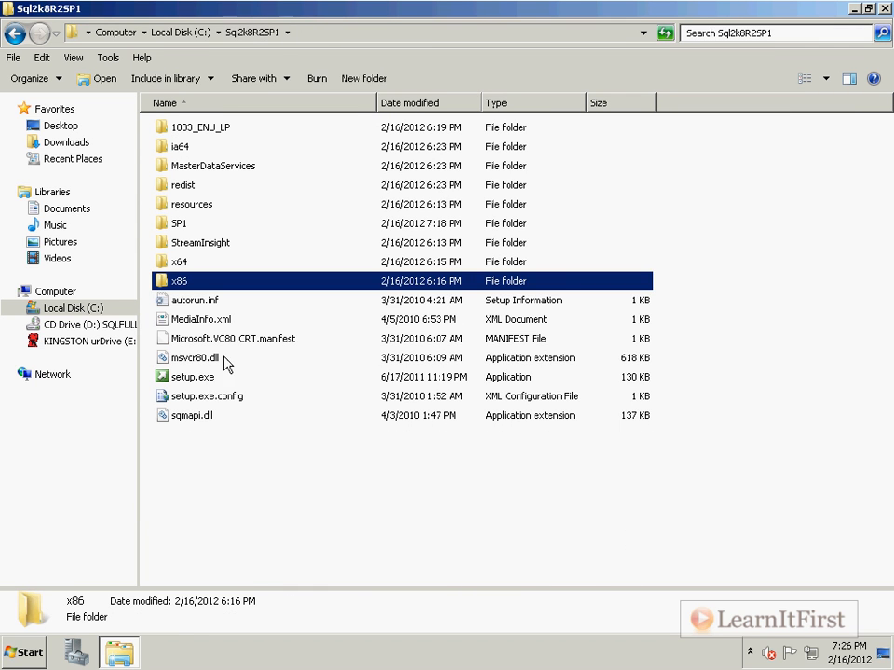
{"action": "double_click", "coordinate": [193, 376]}
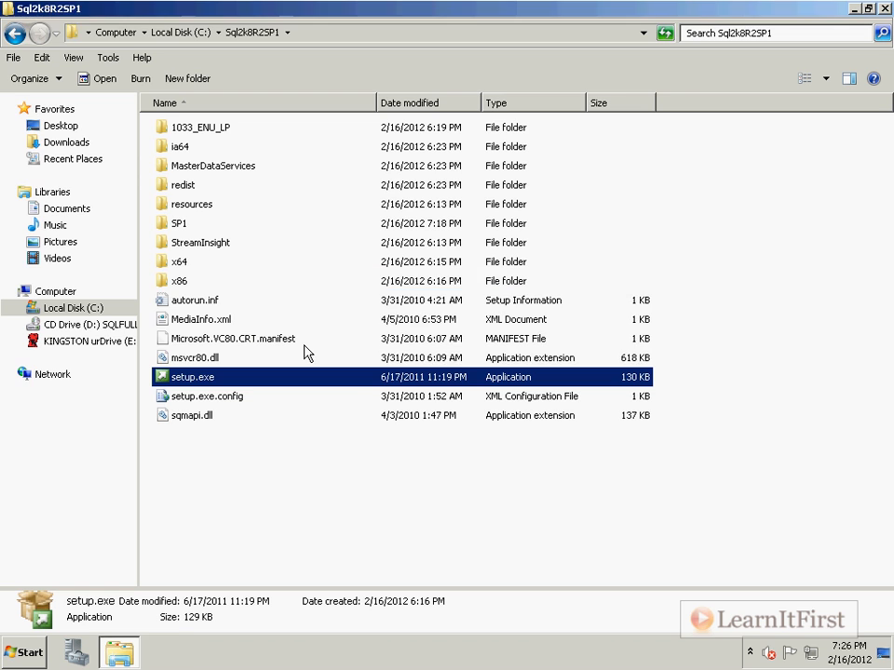
Try a new standalone installation and dismiss the invalid product key error.
{"action": "double_click", "coordinate": [192, 377]}
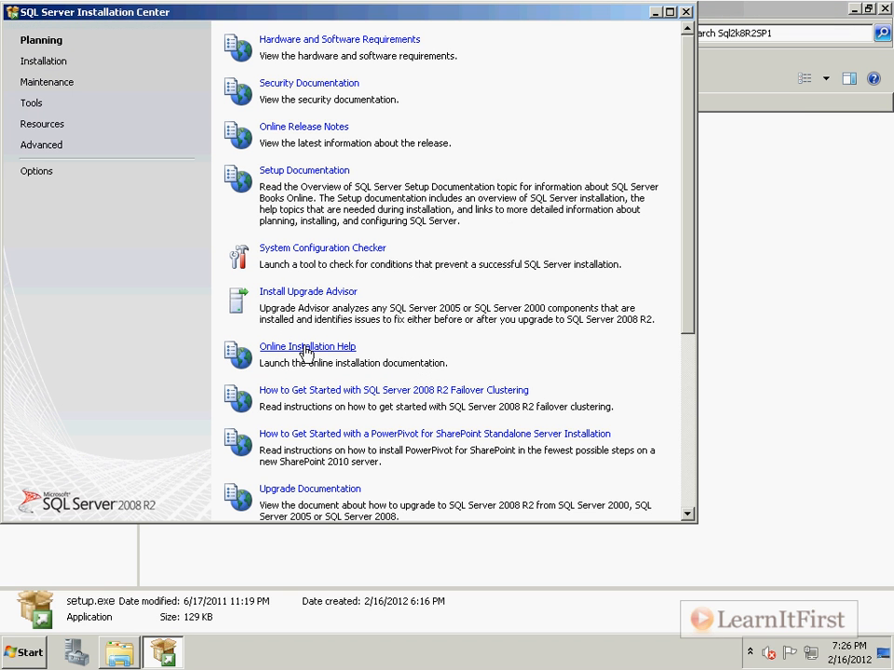
{"action": "left_click", "coordinate": [44, 61]}
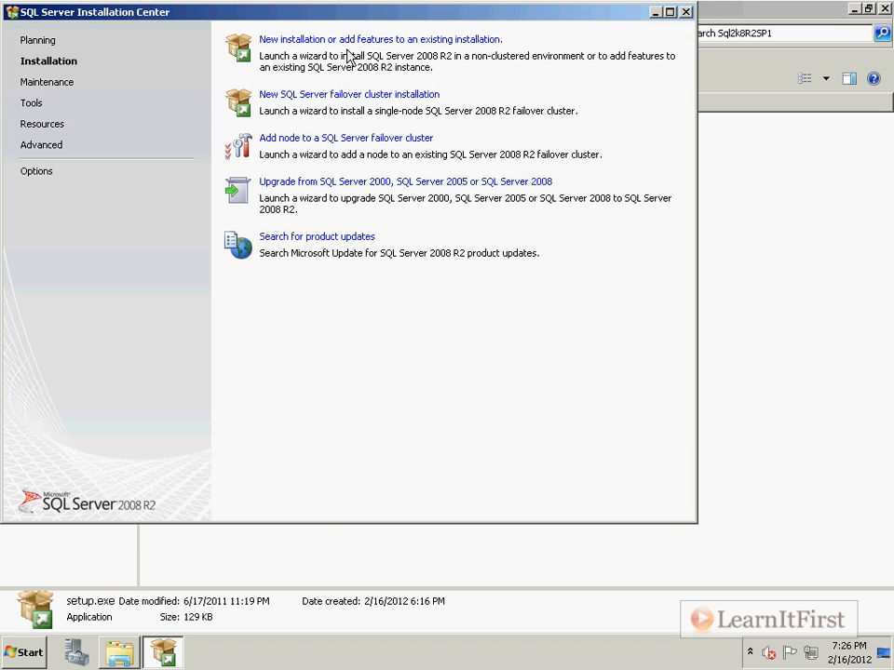
{"action": "left_click", "coordinate": [380, 40]}
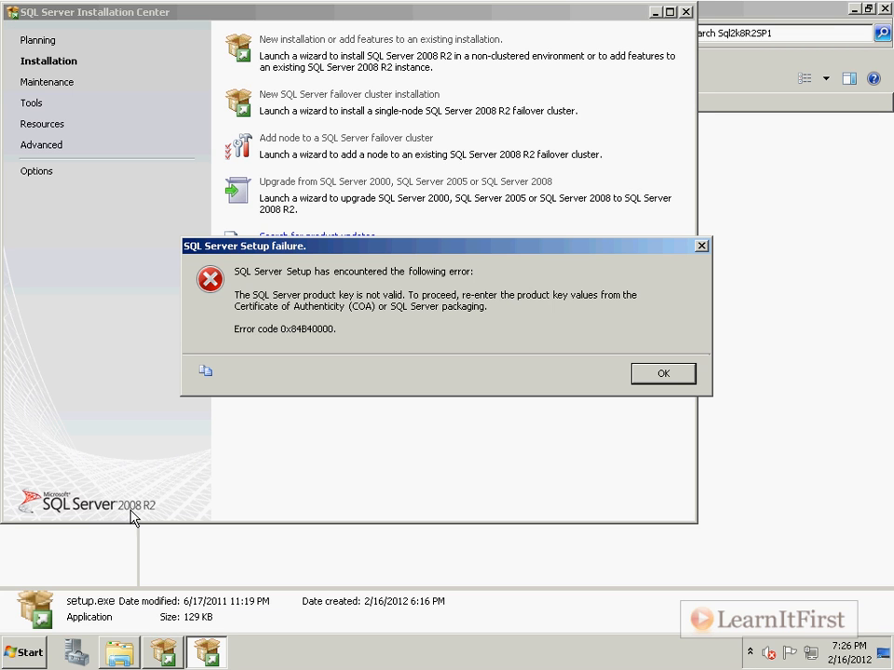
{"action": "mouse_move", "coordinate": [387, 325]}
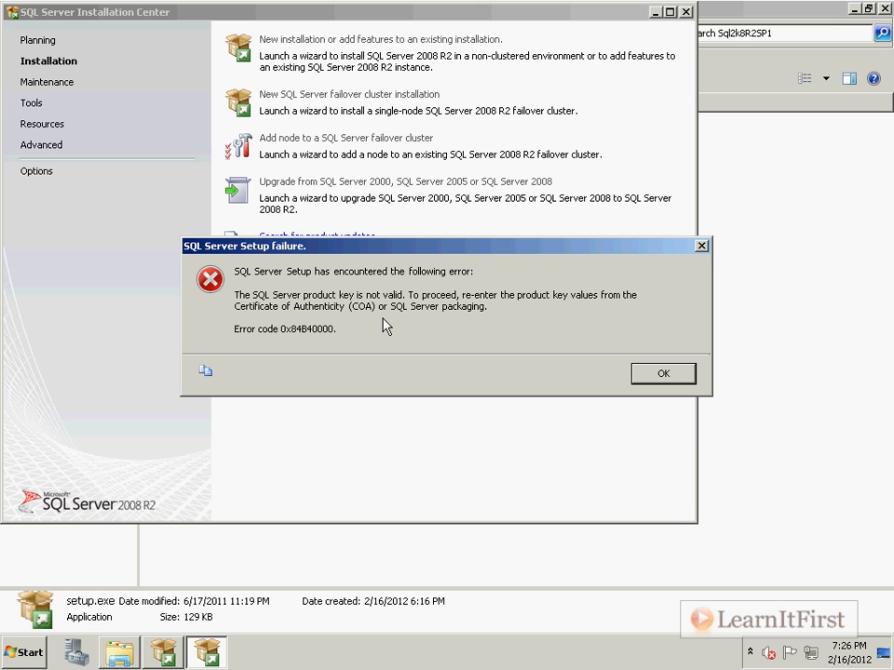
{"action": "mouse_move", "coordinate": [339, 319]}
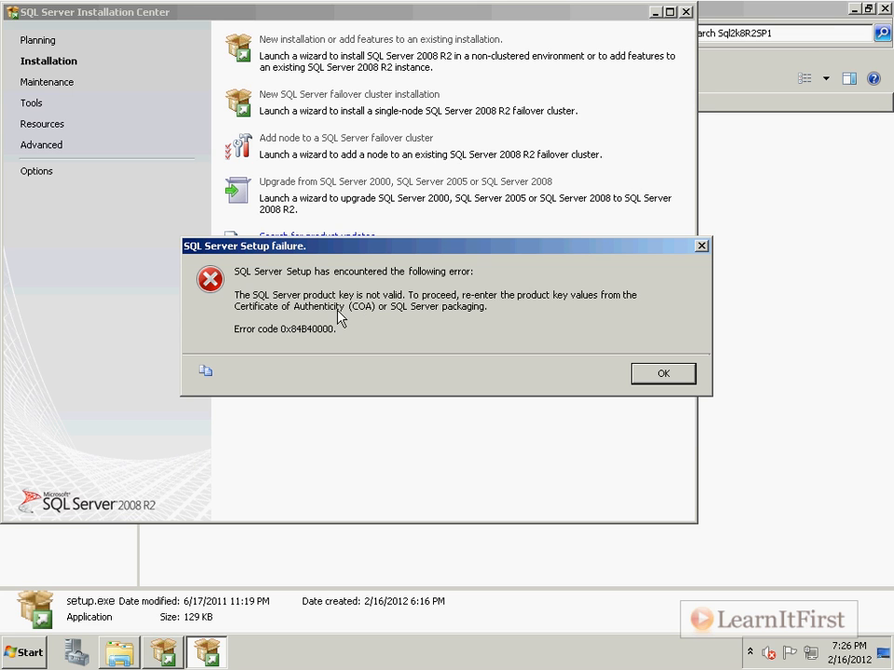
{"action": "mouse_move", "coordinate": [633, 387]}
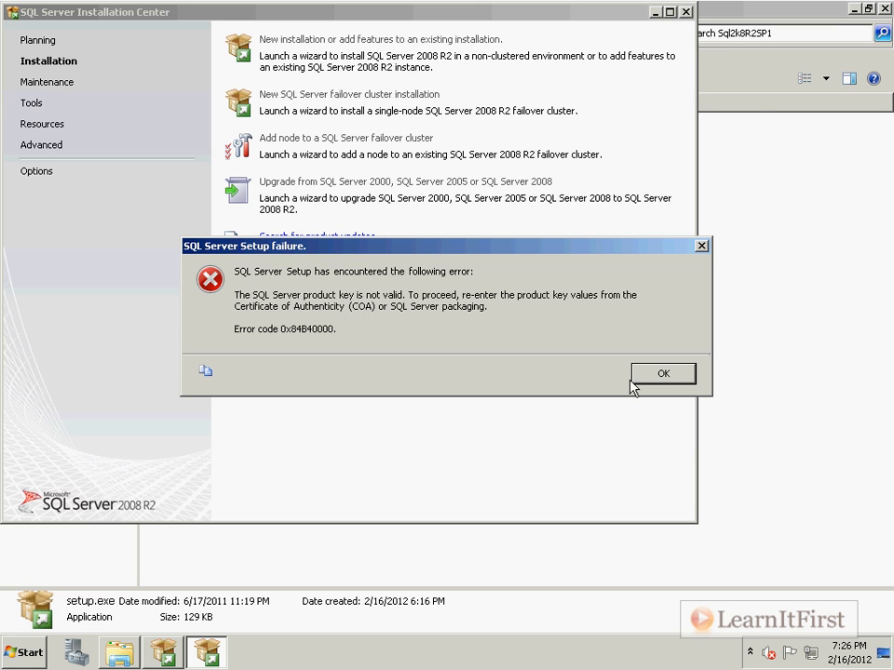
{"action": "left_click", "coordinate": [663, 373]}
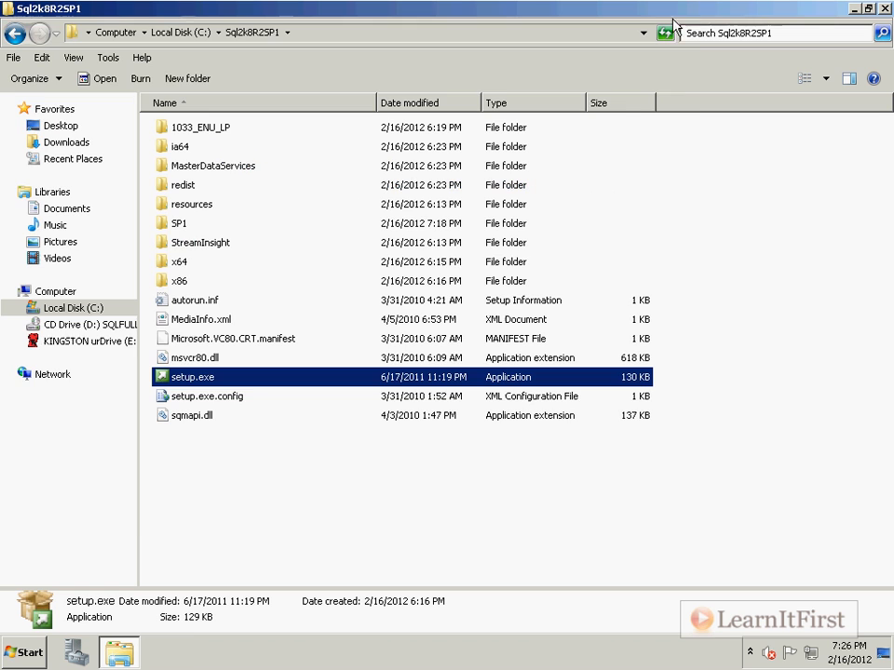
{"action": "double_click", "coordinate": [179, 262]}
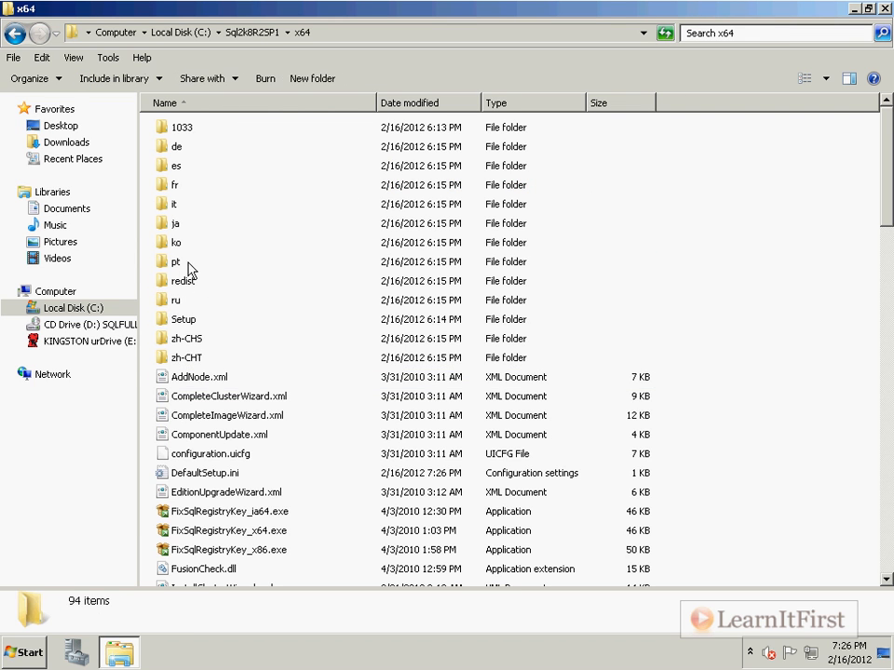
{"action": "double_click", "coordinate": [205, 473]}
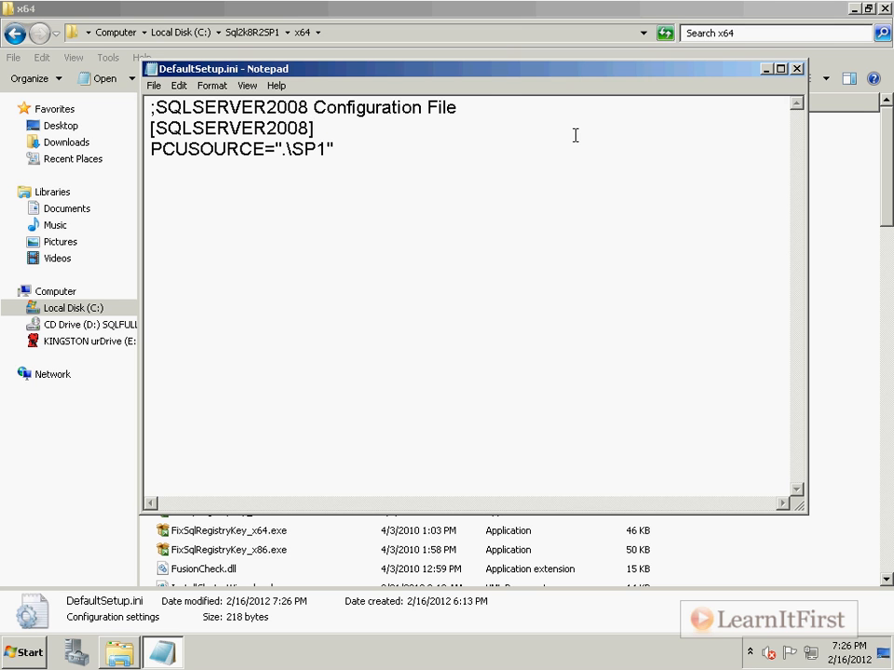
{"action": "left_click", "coordinate": [797, 68]}
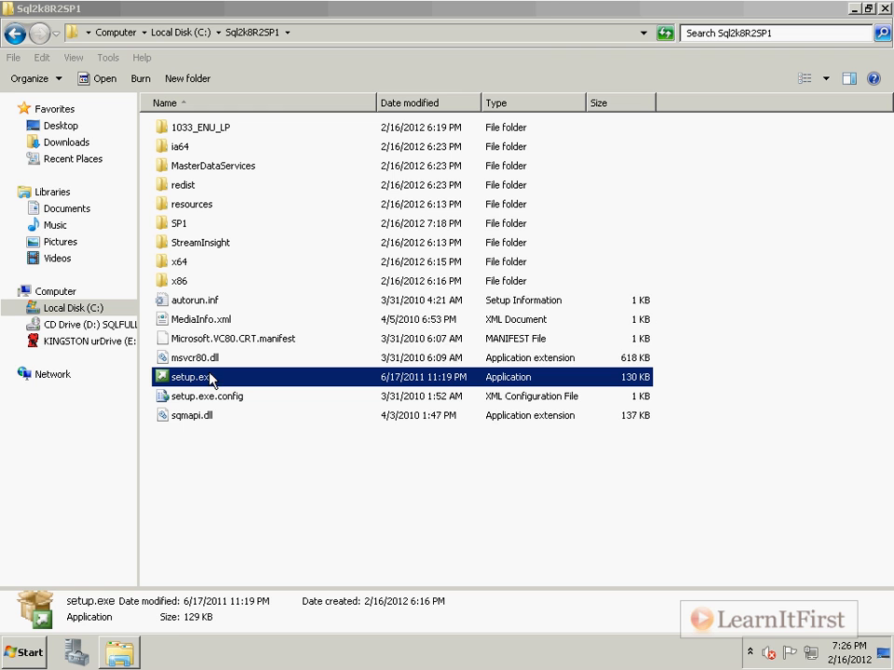
Relaunch setup.exe from Sql2k8R2SP1 and return Explorer to Local Disk (C:).
{"action": "double_click", "coordinate": [192, 377]}
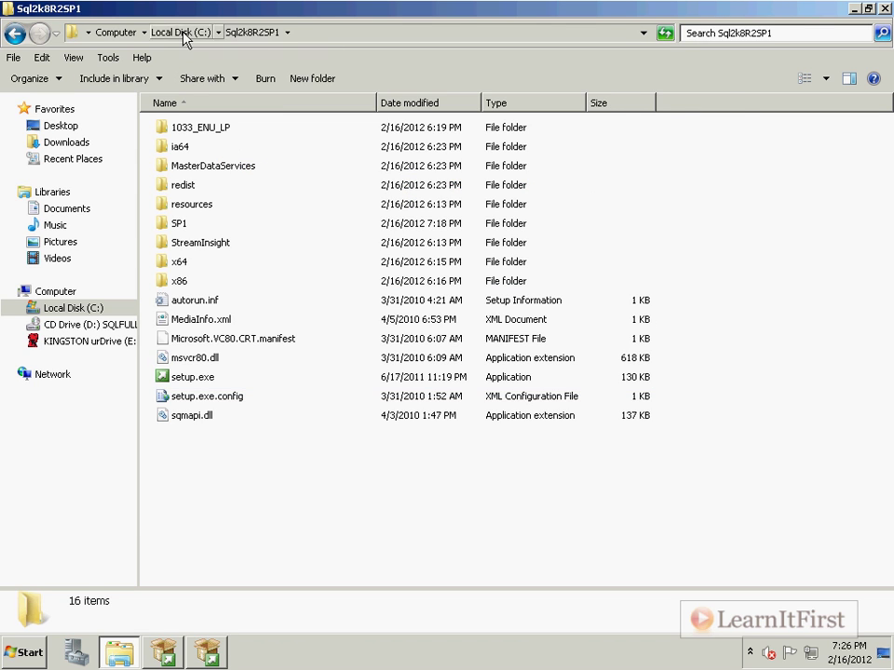
{"action": "left_click", "coordinate": [179, 31]}
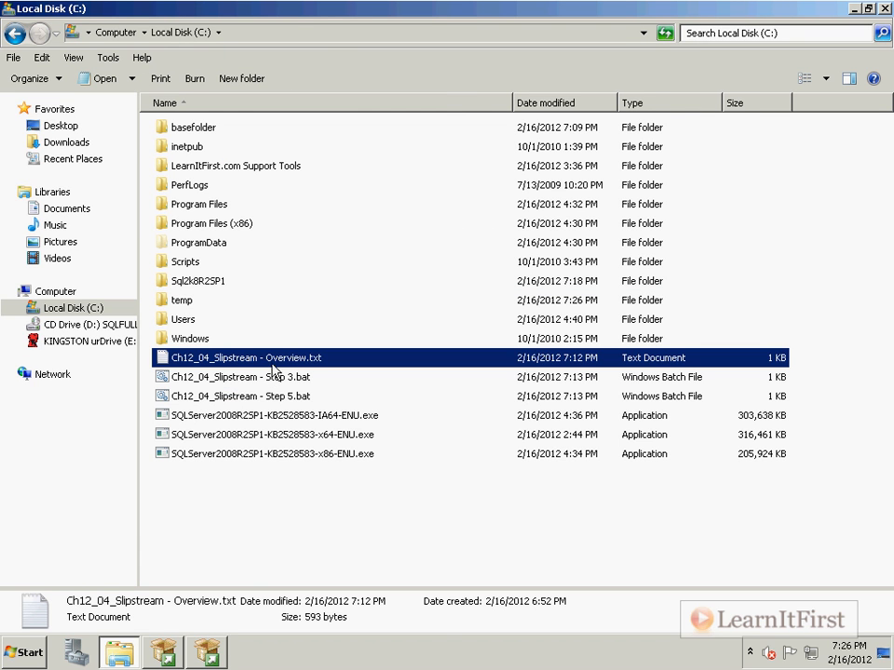
Open 'Ch12_04_Slipstream - Overview.txt' and highlight steps 3–5 while Setup Support Rules finish.
{"action": "double_click", "coordinate": [246, 357]}
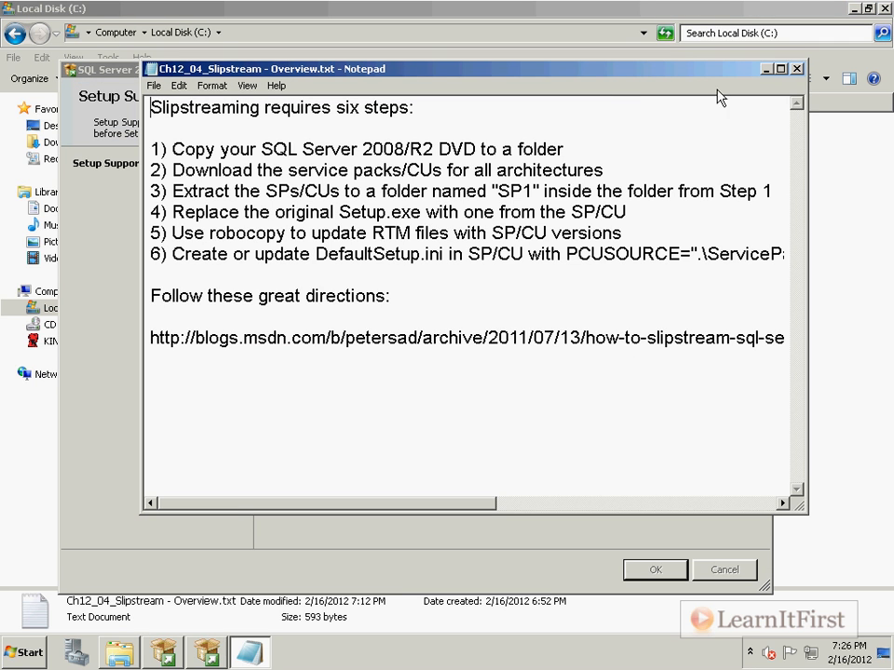
{"action": "mouse_move", "coordinate": [130, 233]}
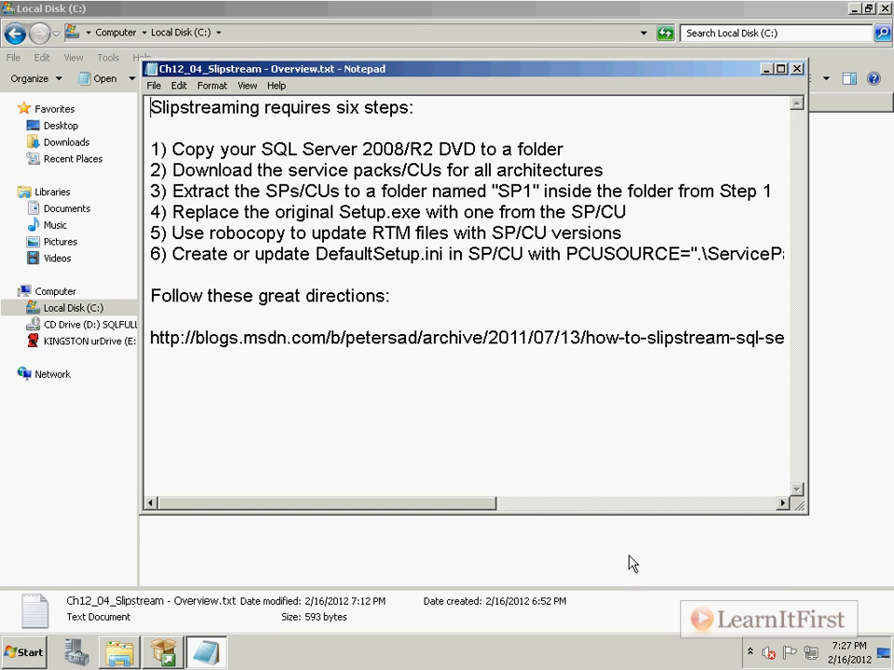
{"action": "mouse_move", "coordinate": [599, 466]}
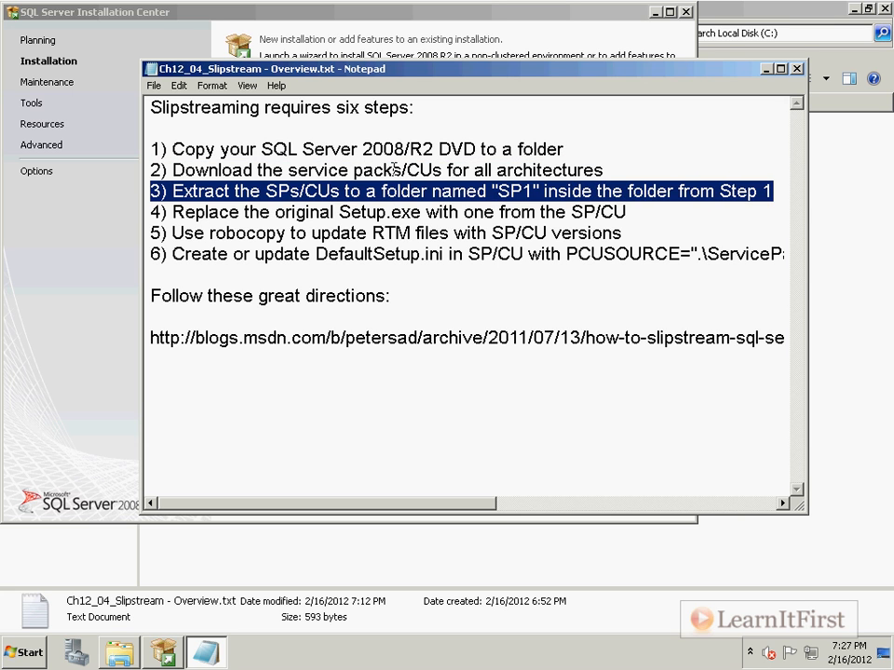
{"action": "double_click", "coordinate": [422, 170]}
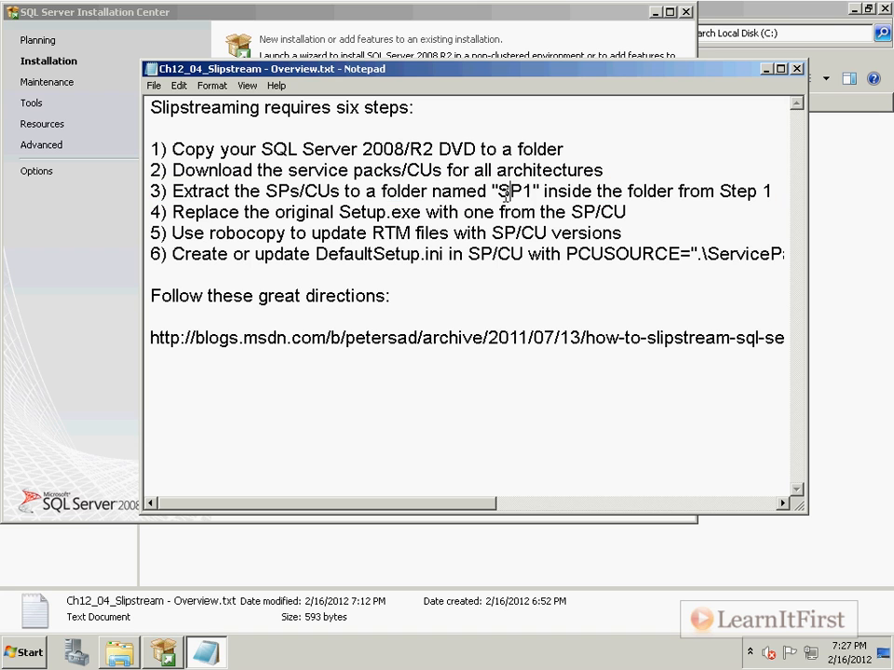
{"action": "double_click", "coordinate": [516, 191]}
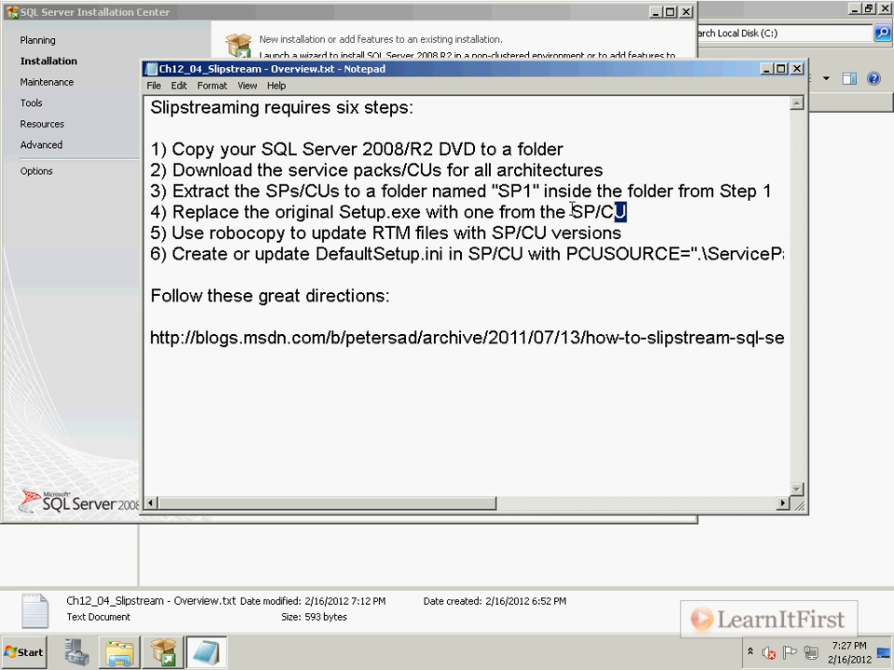
{"action": "triple_click", "coordinate": [372, 213]}
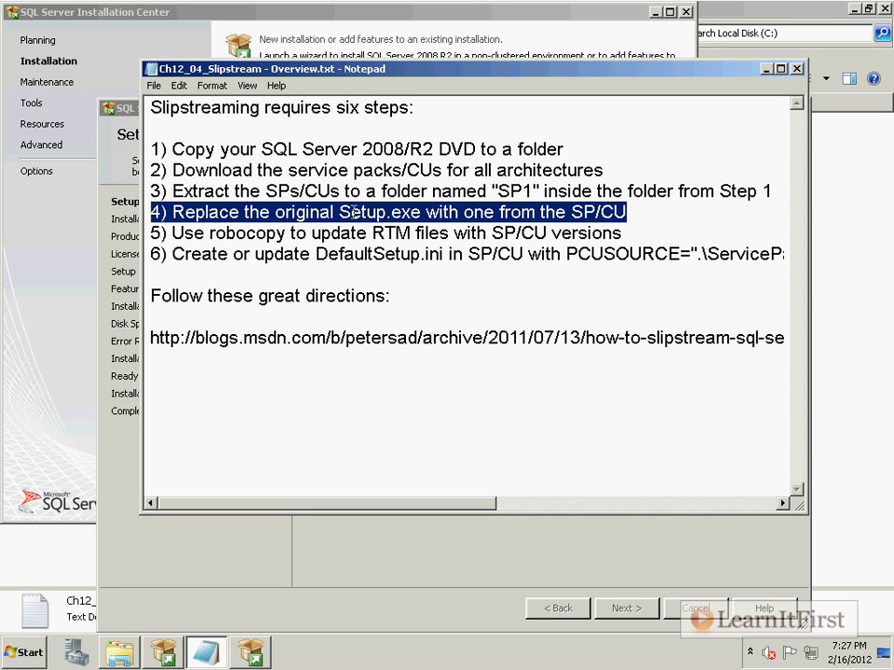
{"action": "left_click", "coordinate": [386, 233]}
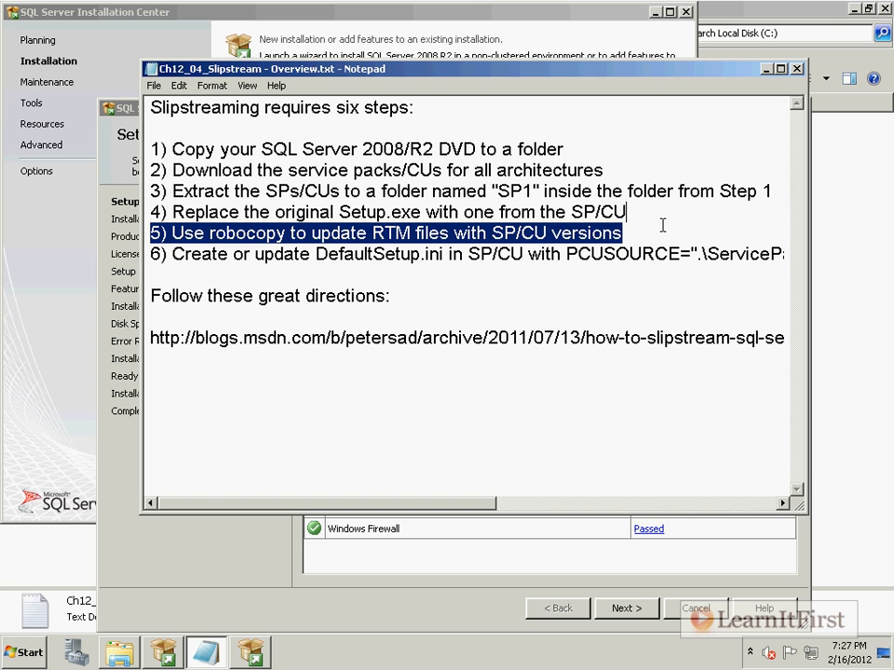
{"action": "double_click", "coordinate": [378, 254]}
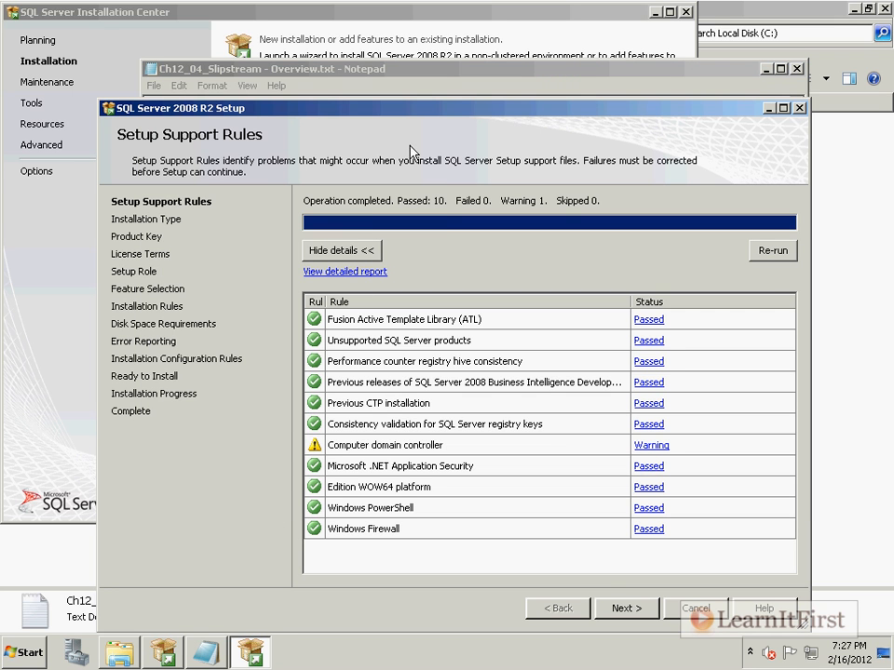
Choose new installation, keep Evaluation edition, accept the license, and advance past Setup Role.
{"action": "left_click", "coordinate": [627, 608]}
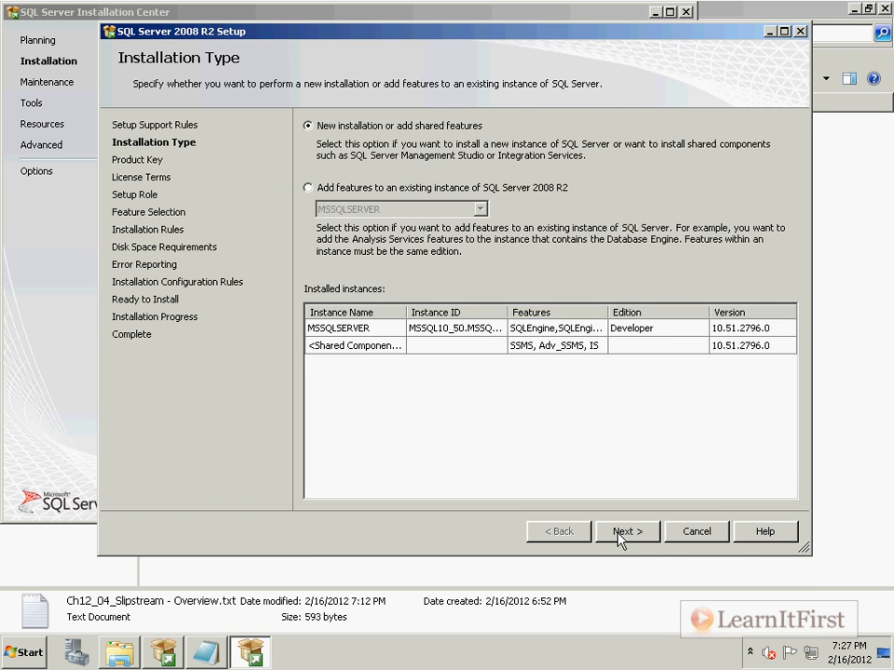
{"action": "left_click", "coordinate": [627, 530]}
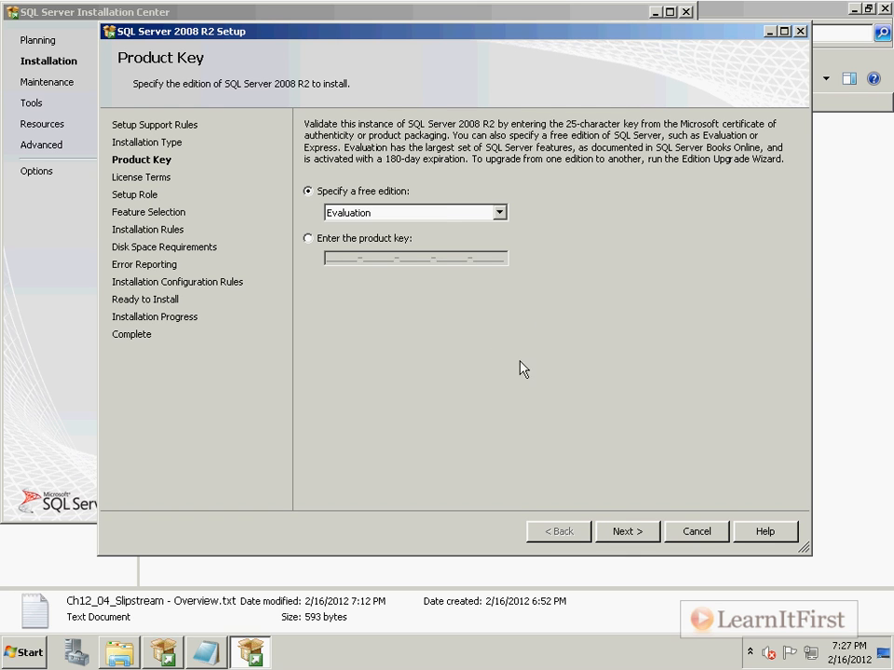
{"action": "mouse_move", "coordinate": [337, 265]}
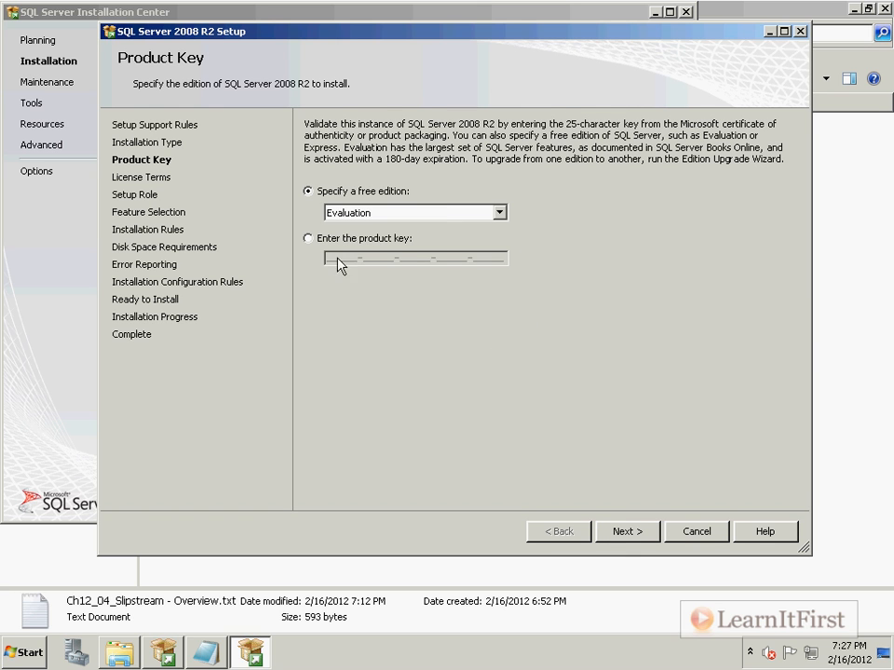
{"action": "left_click", "coordinate": [626, 530]}
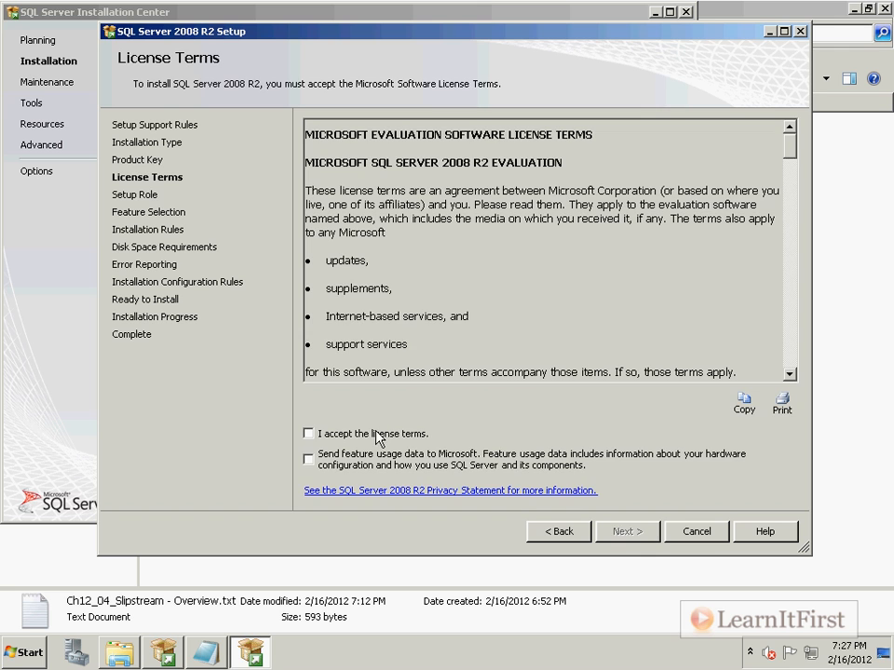
{"action": "left_click", "coordinate": [627, 531]}
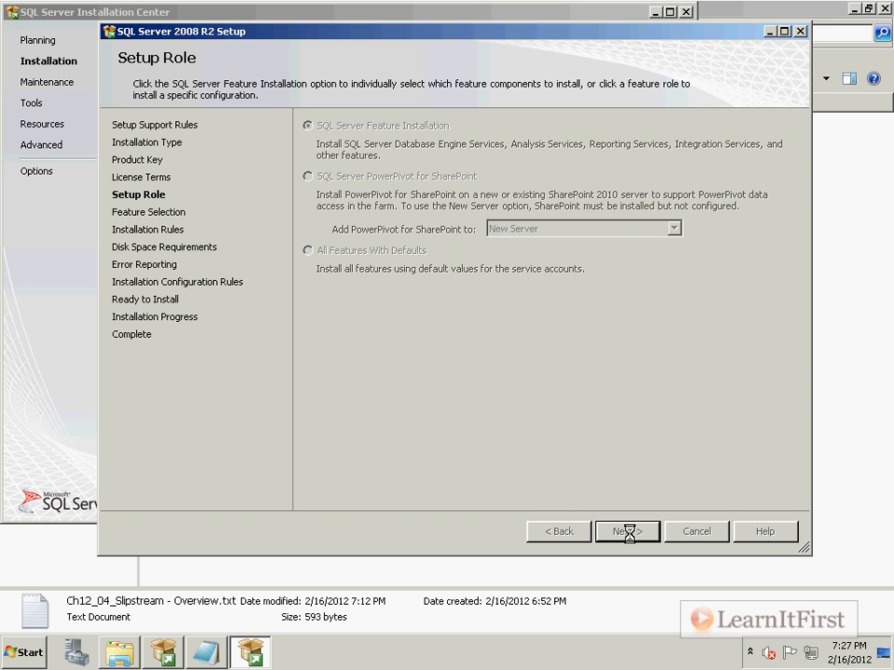
{"action": "left_click", "coordinate": [626, 531]}
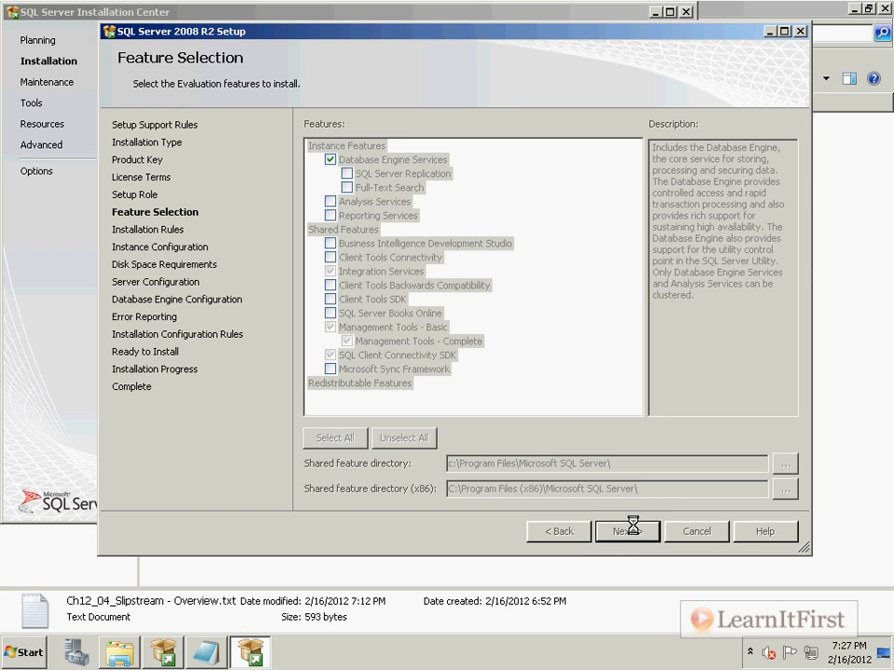
{"action": "left_click", "coordinate": [627, 531]}
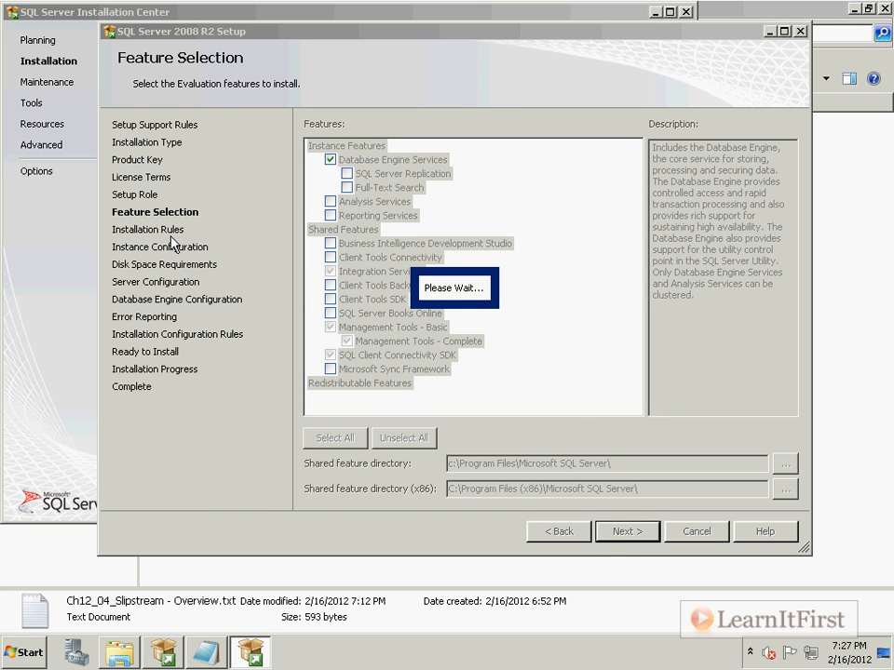
{"action": "mouse_move", "coordinate": [256, 230]}
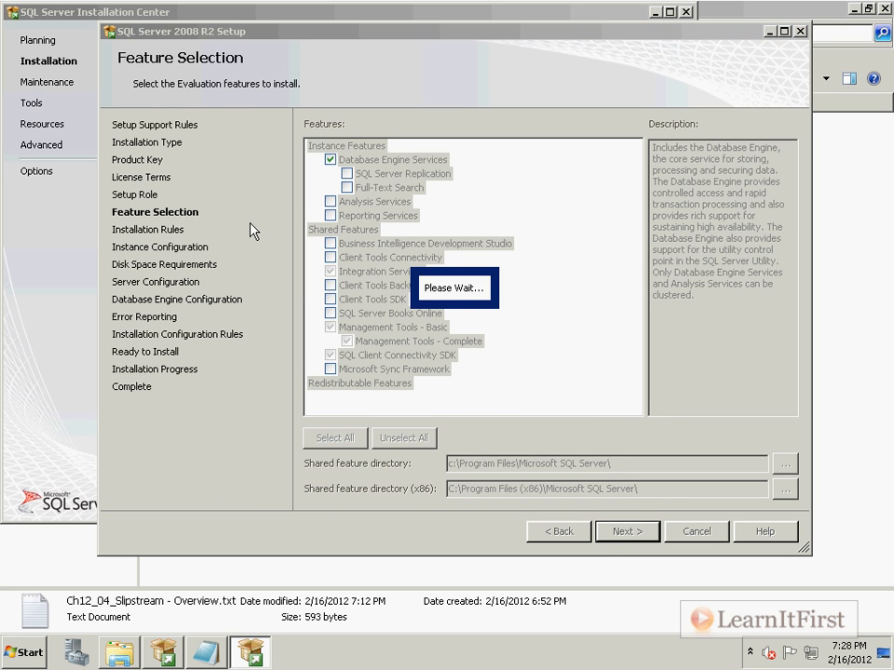
{"action": "left_click", "coordinate": [627, 531]}
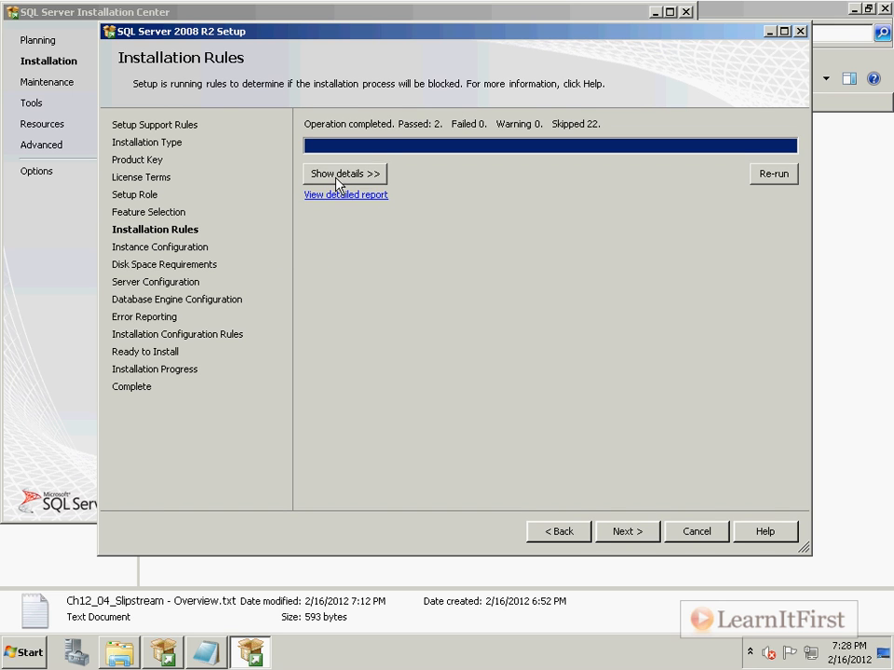
Show the Installation Rules details, review each rule's status, and continue.
{"action": "left_click", "coordinate": [343, 174]}
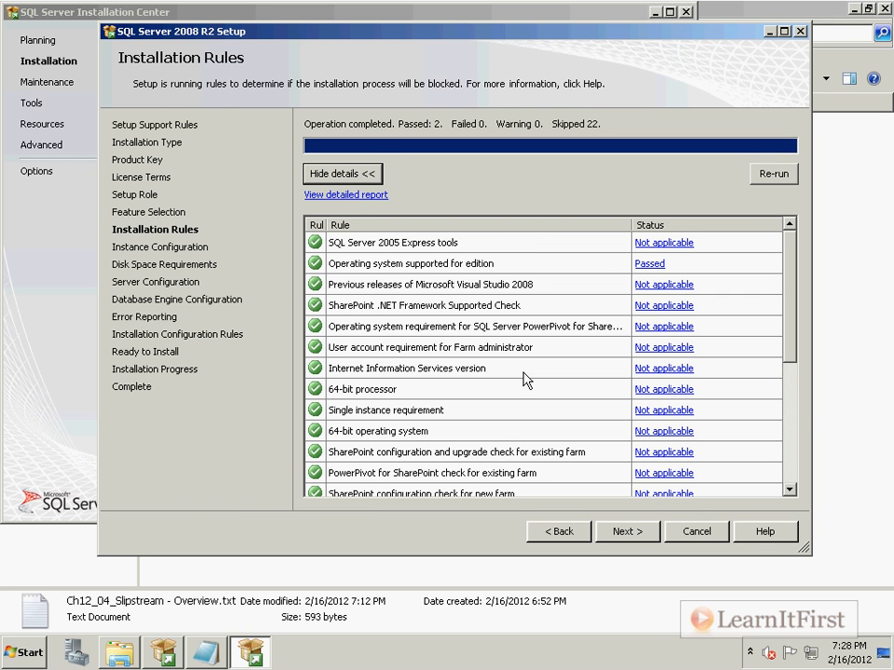
{"action": "scroll", "scroll_direction": "down", "scroll_amount": 3}
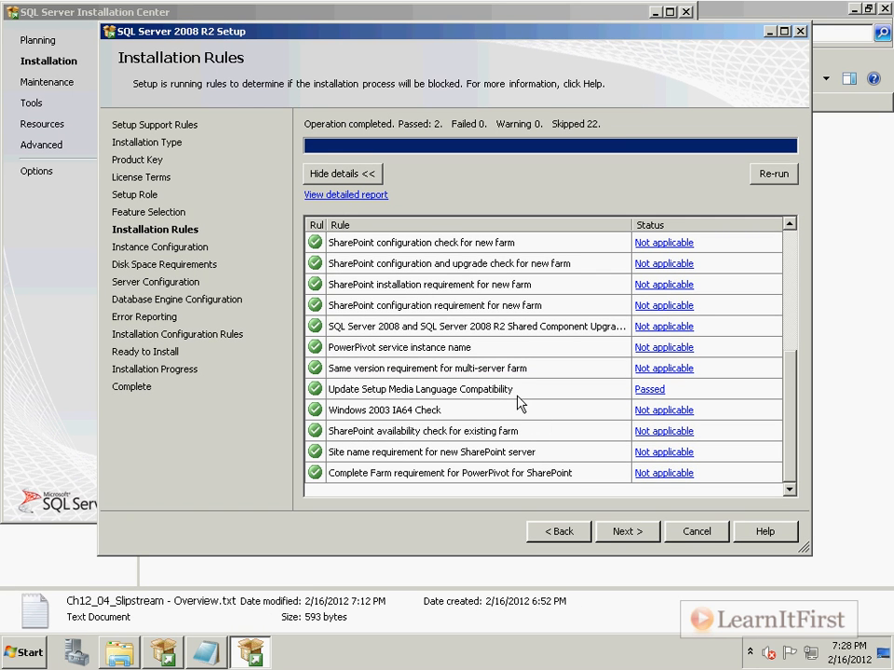
{"action": "mouse_move", "coordinate": [476, 397]}
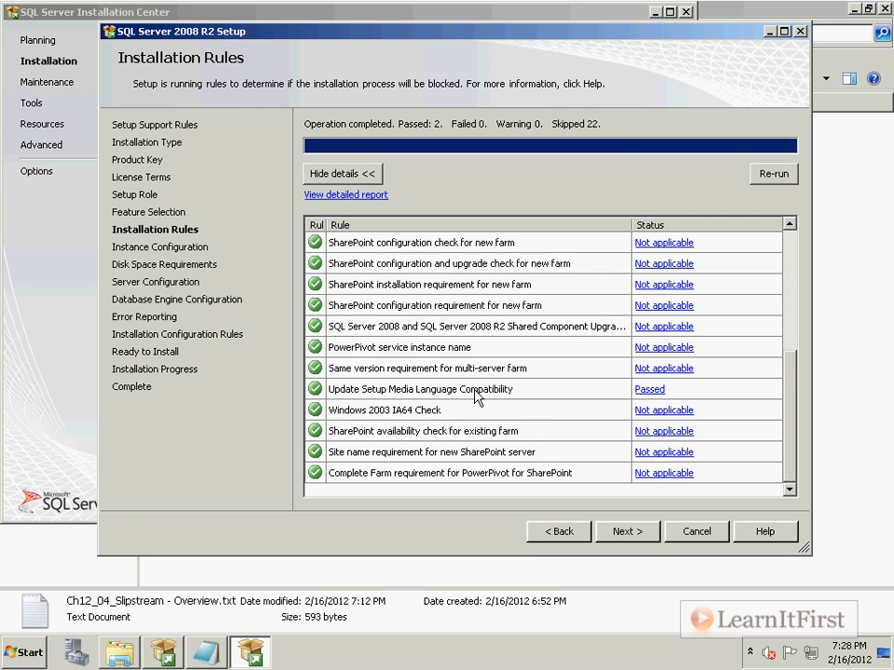
{"action": "left_click", "coordinate": [626, 532]}
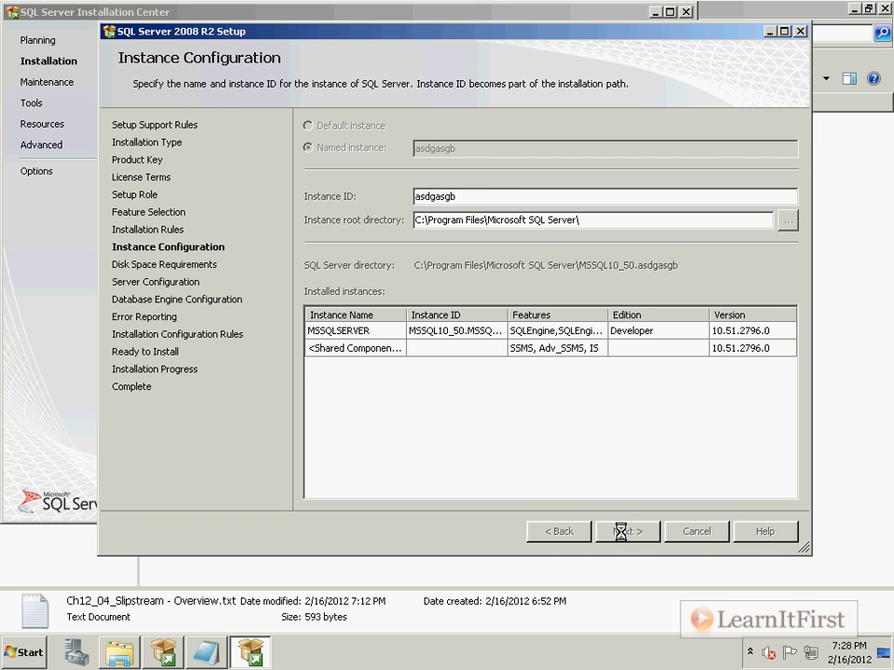
Pass Instance Configuration and Disk Space, then assign the SQL Server domain service account.
{"action": "left_click", "coordinate": [622, 532]}
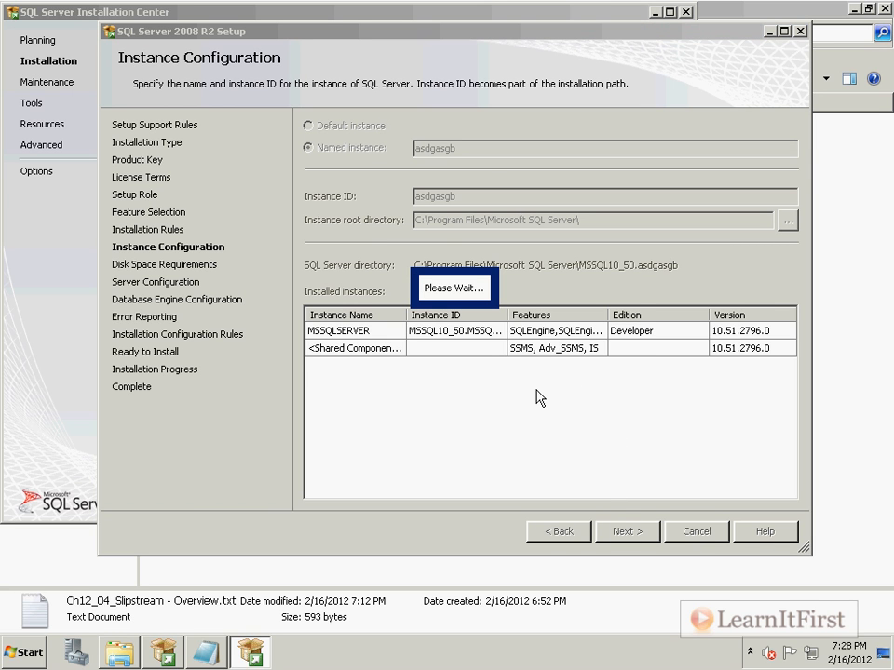
{"action": "mouse_move", "coordinate": [535, 382]}
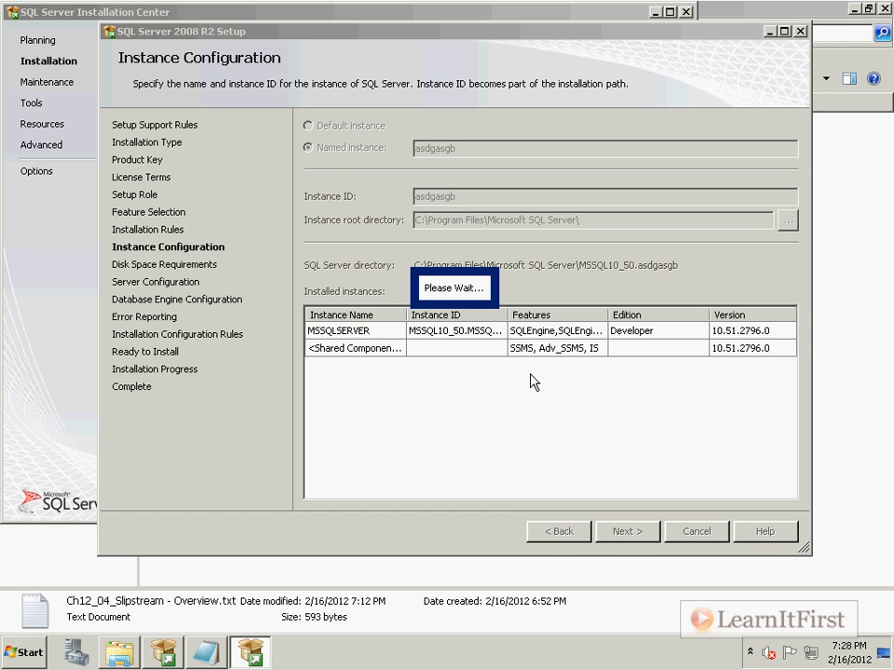
{"action": "left_click", "coordinate": [627, 530]}
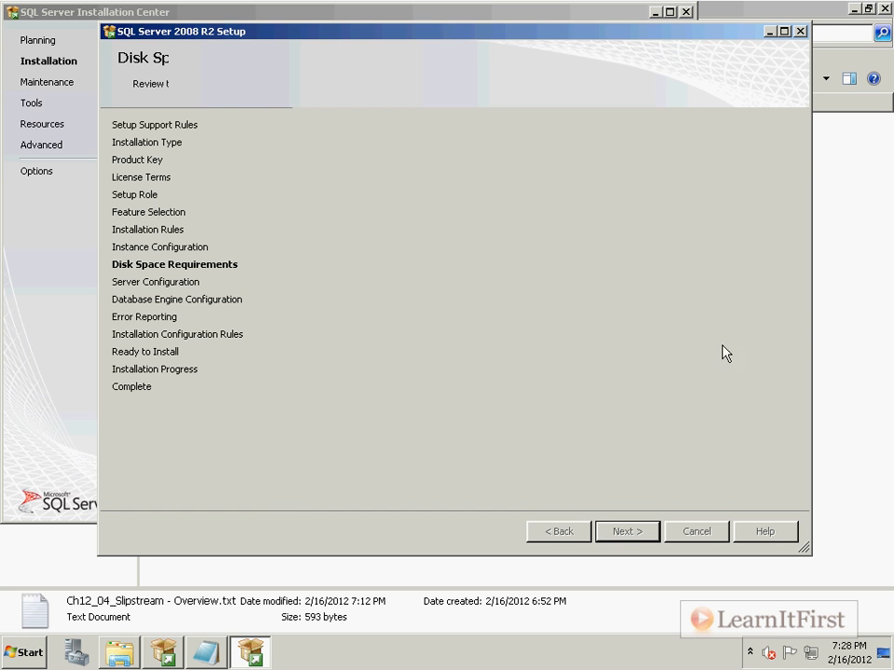
{"action": "left_click", "coordinate": [626, 530]}
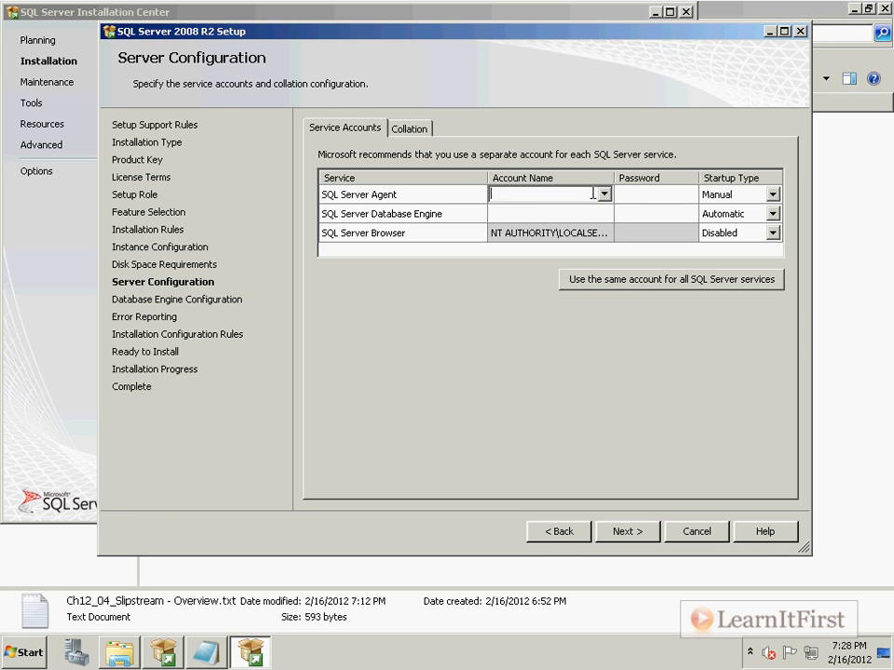
{"action": "left_click", "coordinate": [603, 194]}
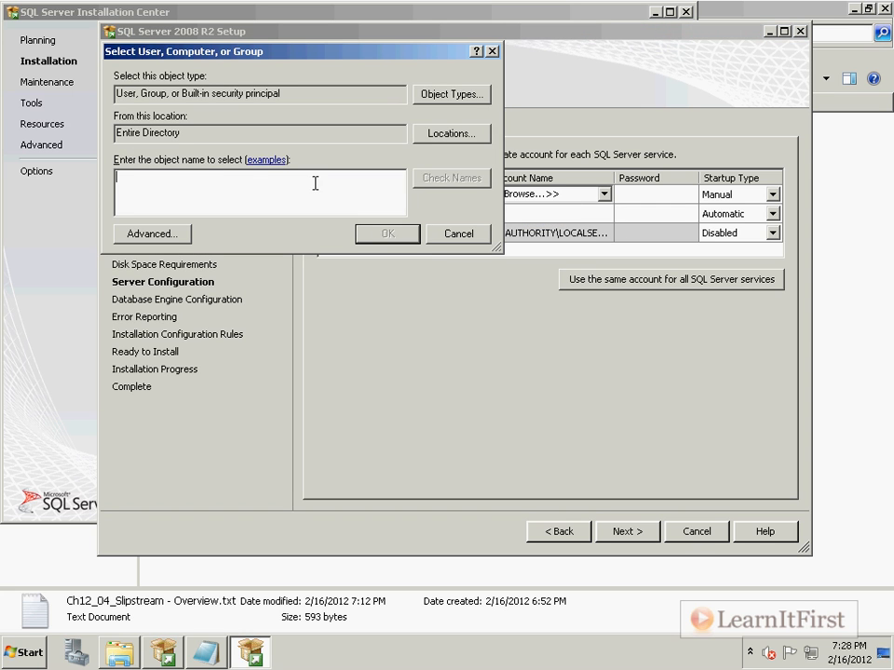
{"action": "type", "text": "SqlS"}
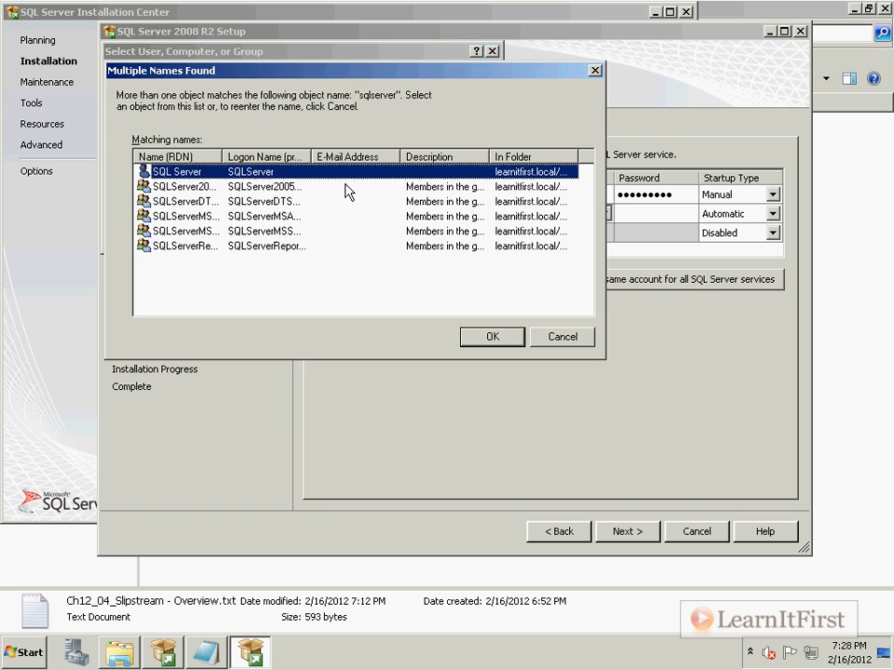
{"action": "left_click", "coordinate": [491, 336]}
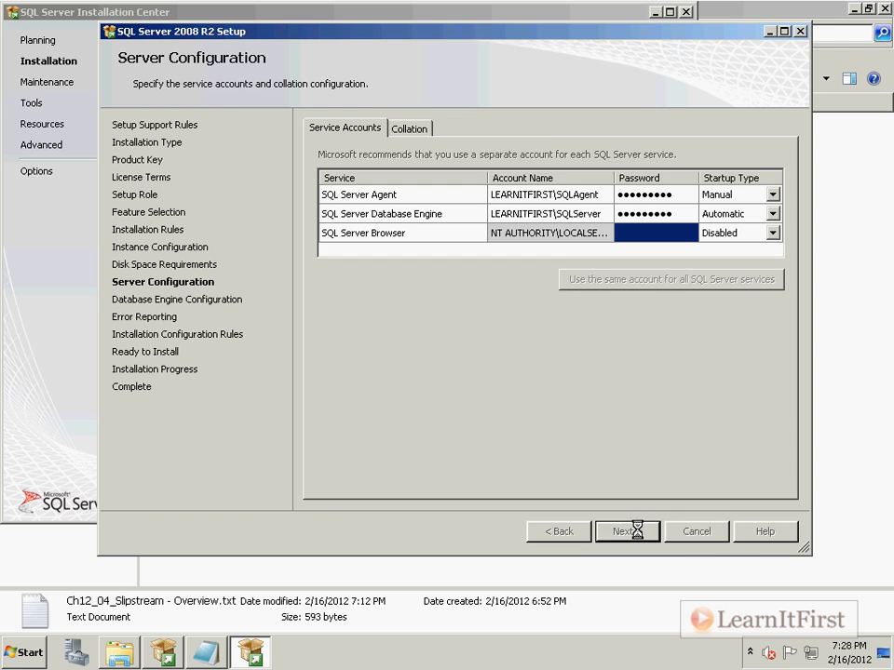
Add the current user as administrator and advance through Error Reporting and configuration rules to Ready to Install.
{"action": "left_click", "coordinate": [626, 530]}
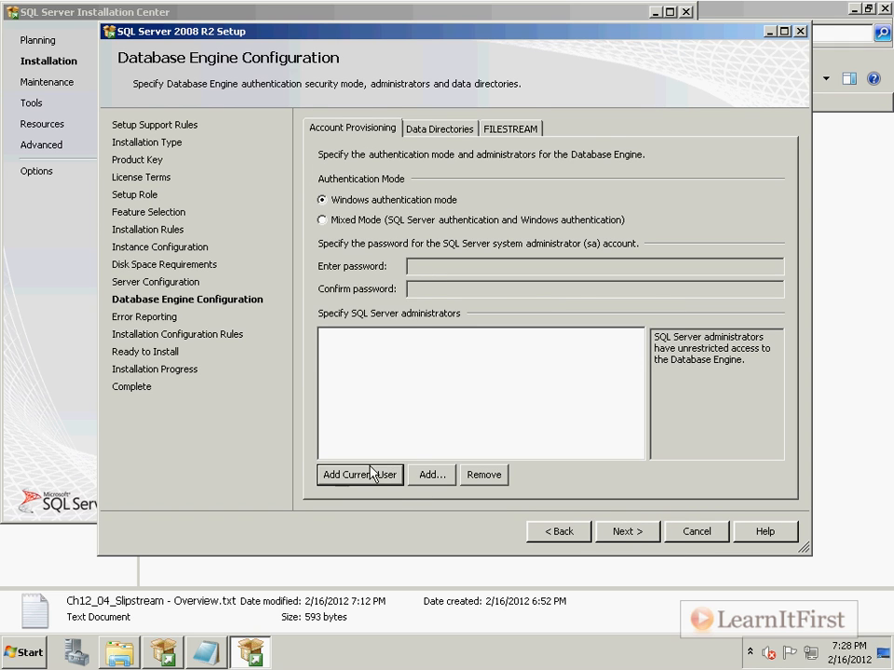
{"action": "left_click", "coordinate": [626, 531]}
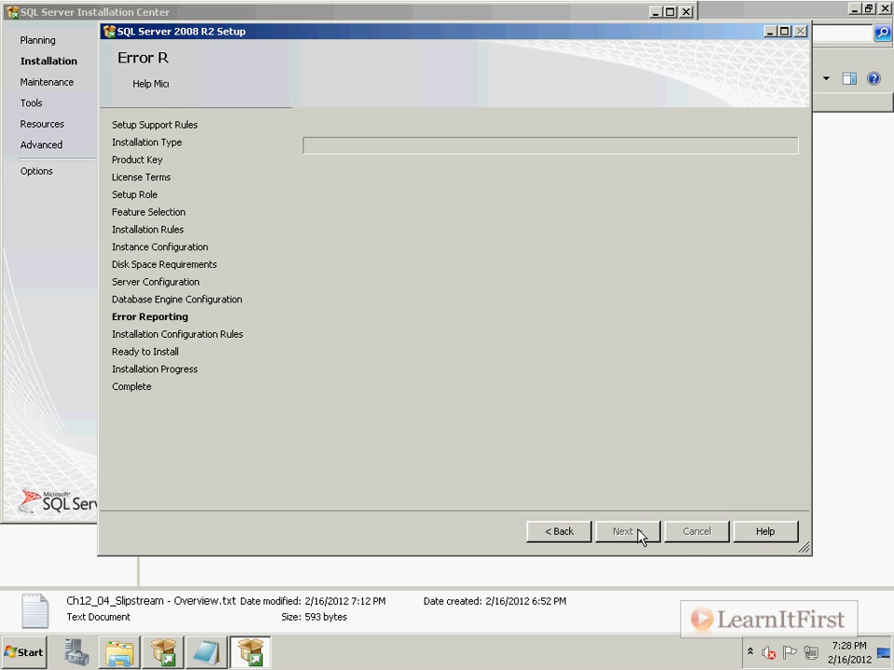
{"action": "left_click", "coordinate": [622, 531]}
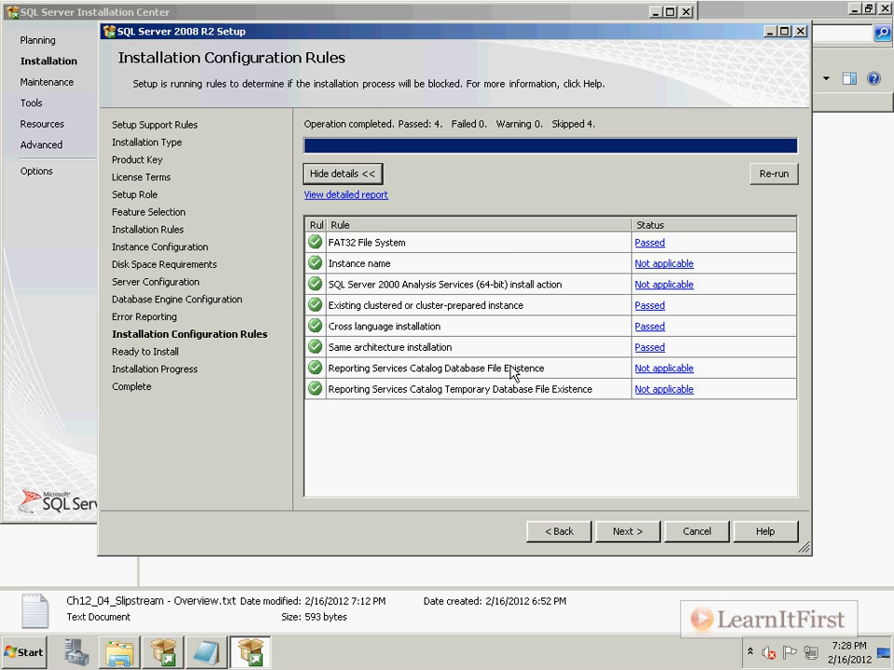
{"action": "left_click", "coordinate": [626, 531]}
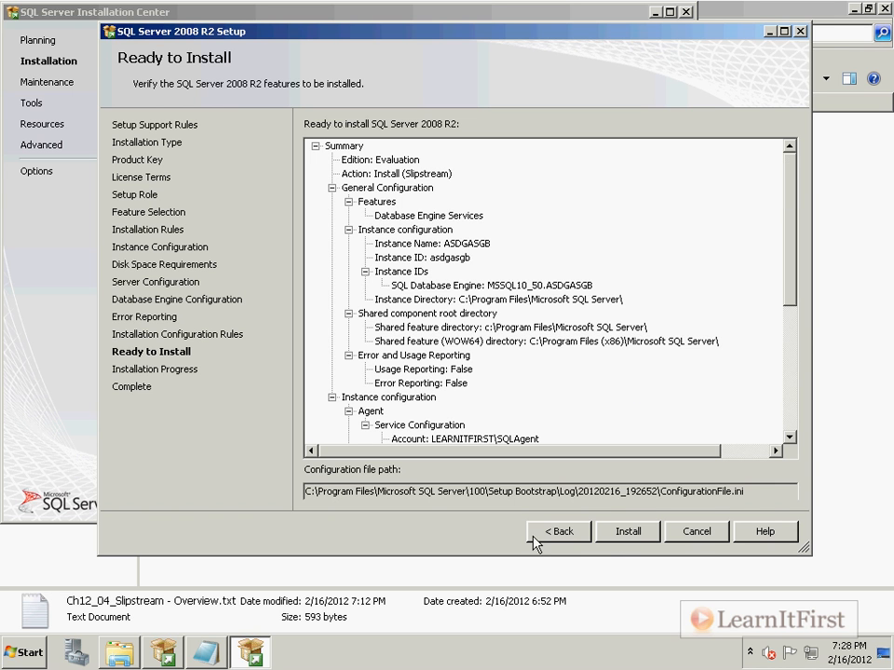
{"action": "mouse_move", "coordinate": [507, 479]}
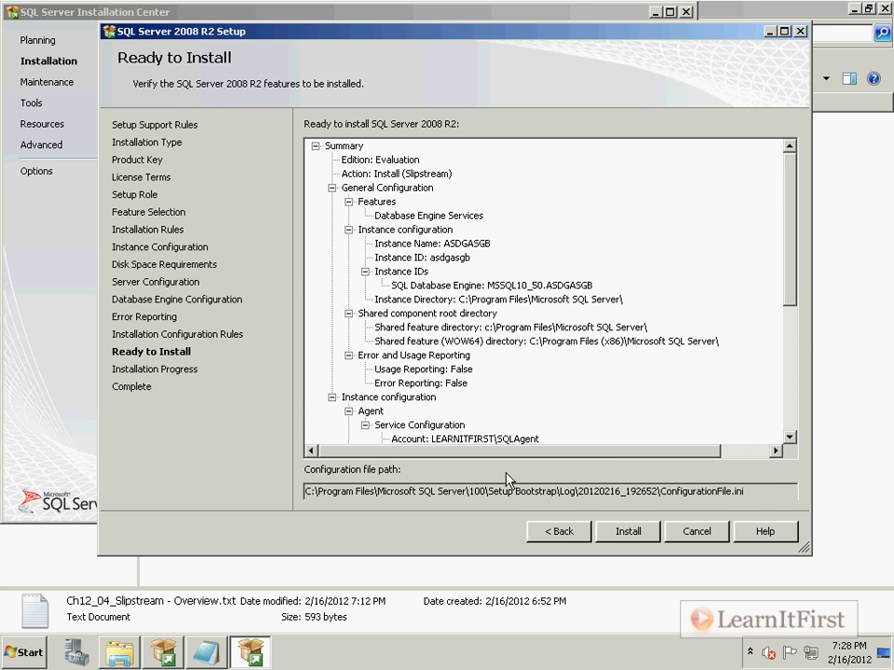
{"action": "mouse_move", "coordinate": [370, 324]}
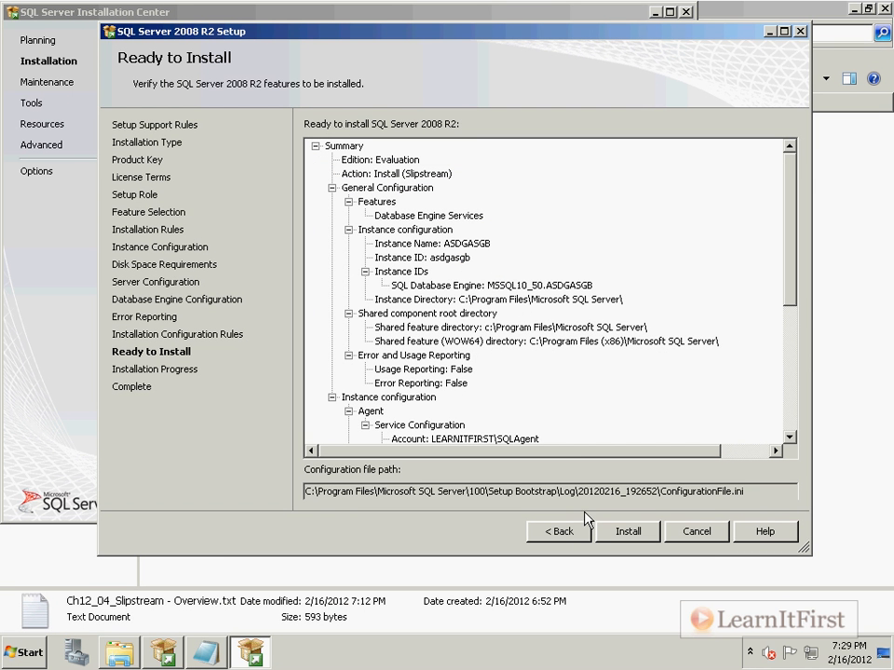
Quit SQL Server Setup, maximise the Notepad overview, and select the full directions web address.
{"action": "left_click", "coordinate": [695, 530]}
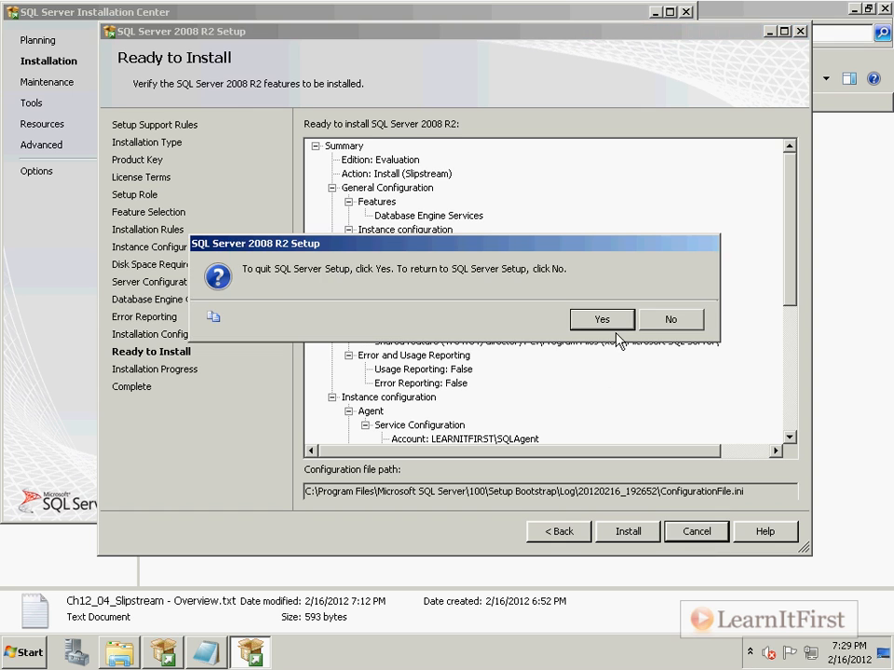
{"action": "left_click", "coordinate": [602, 319]}
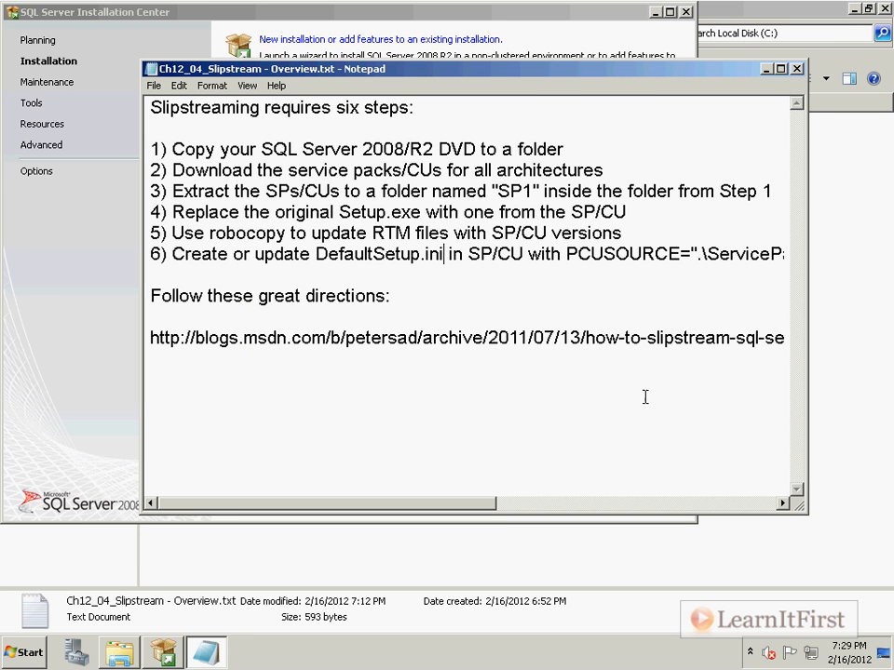
{"action": "mouse_move", "coordinate": [780, 69]}
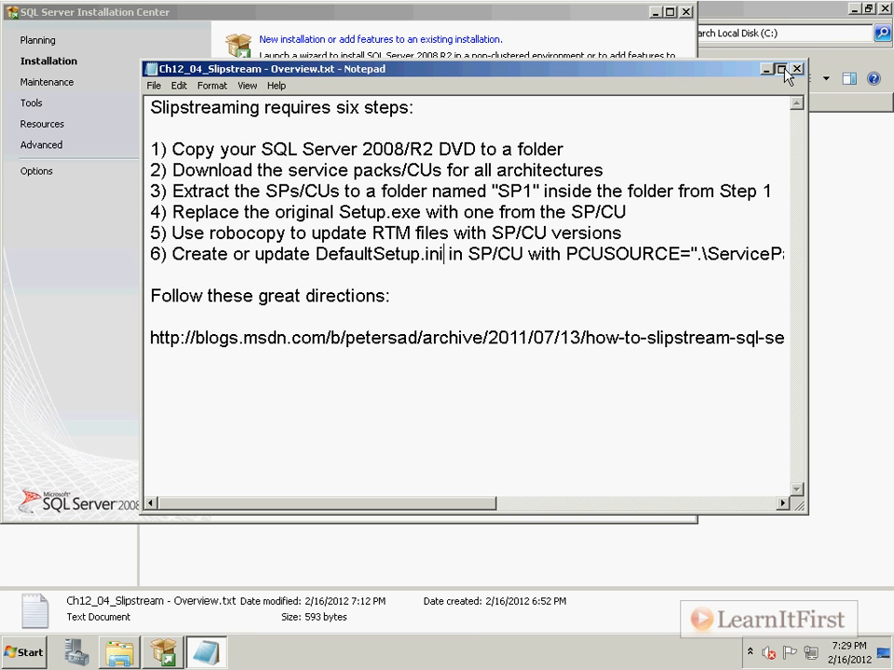
{"action": "left_click", "coordinate": [780, 69]}
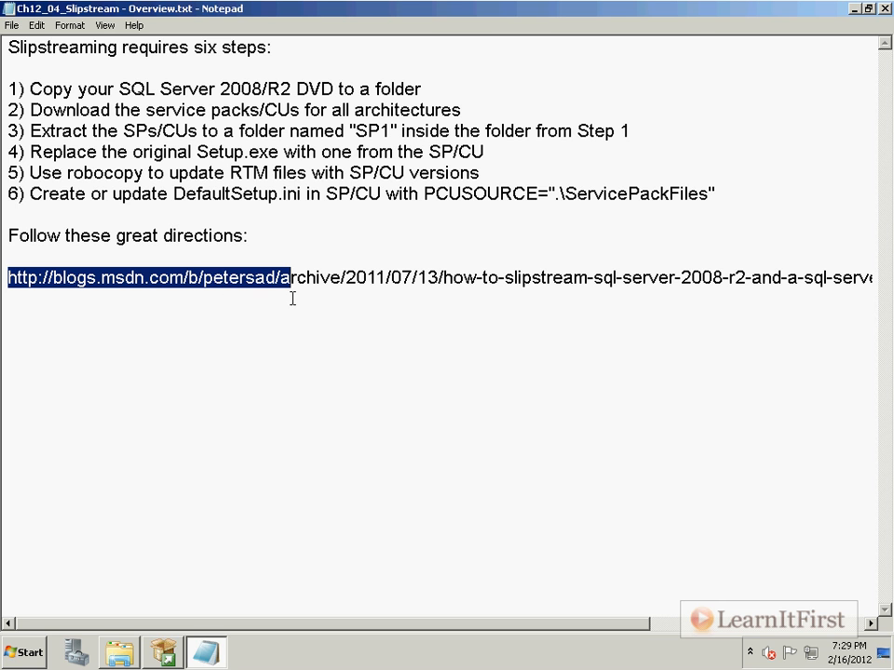
{"action": "left_click", "coordinate": [414, 278]}
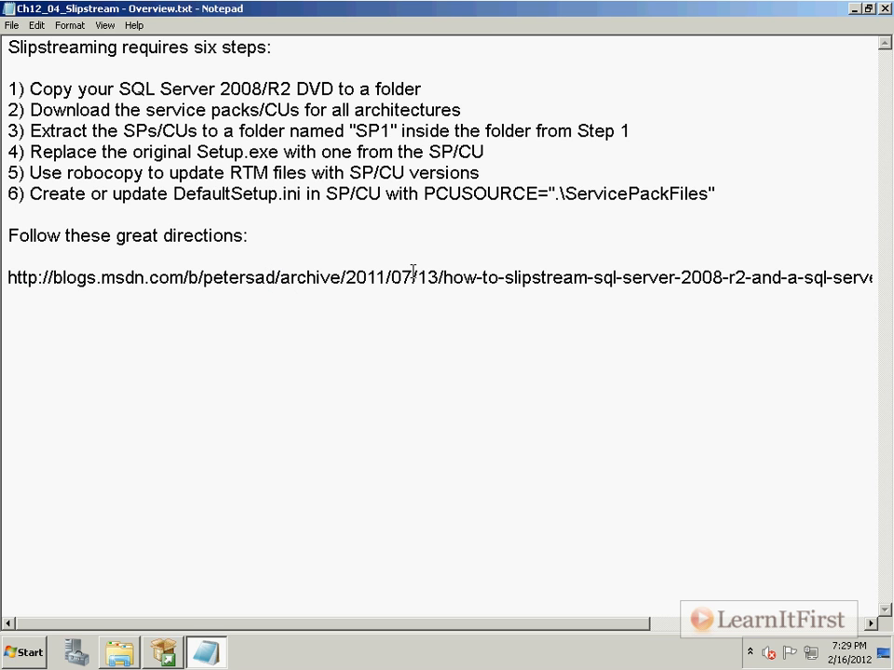
{"action": "triple_click", "coordinate": [419, 278]}
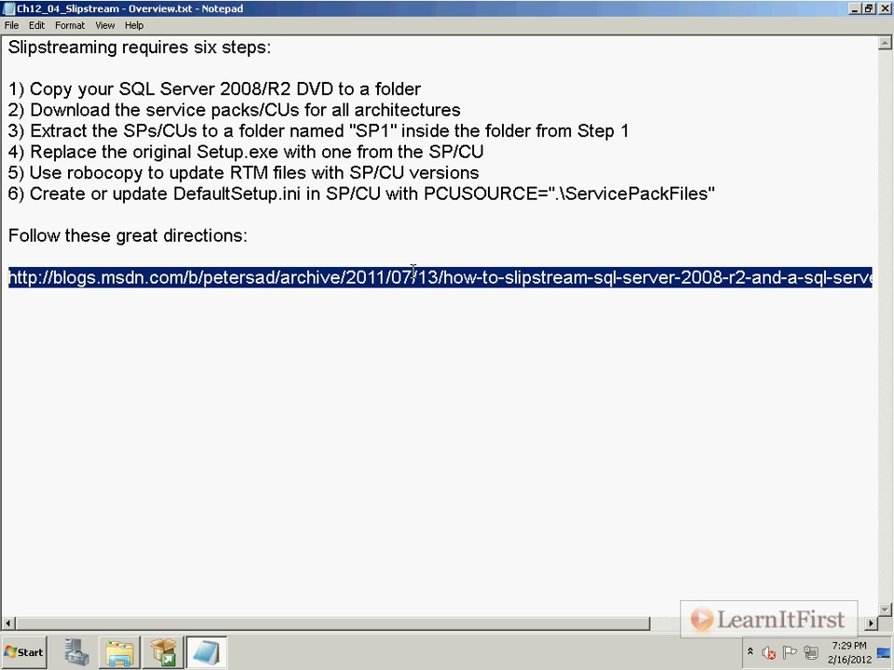